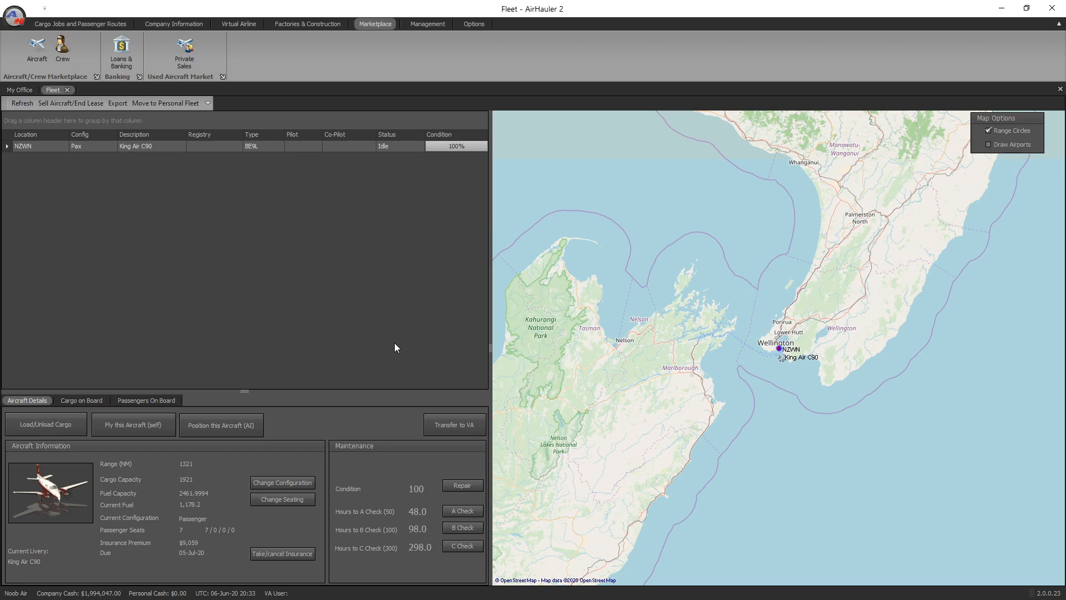
mouse_move(385, 26)
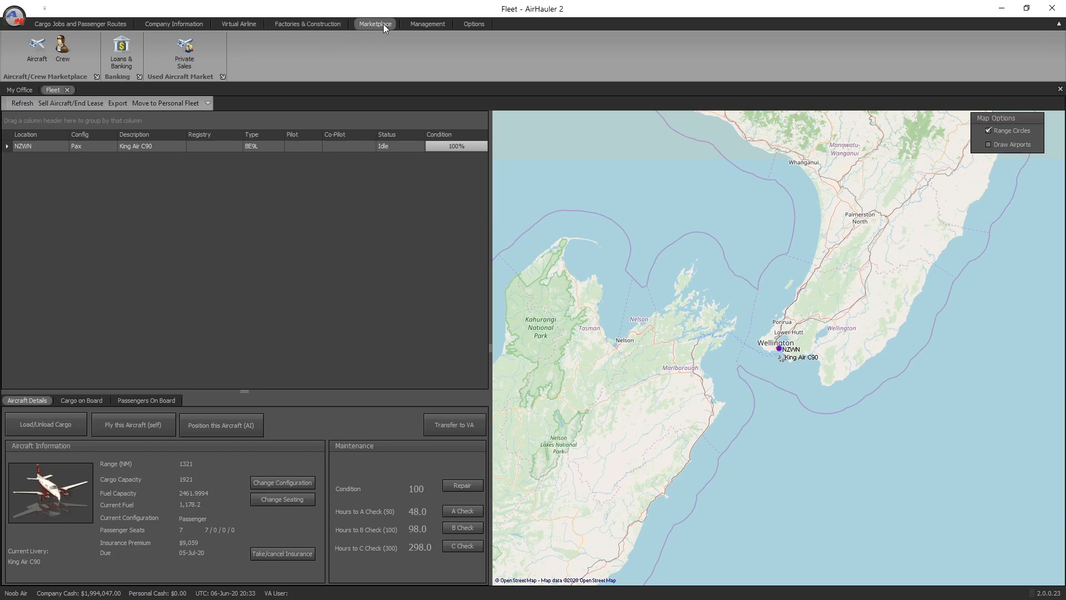
mouse_move(213, 120)
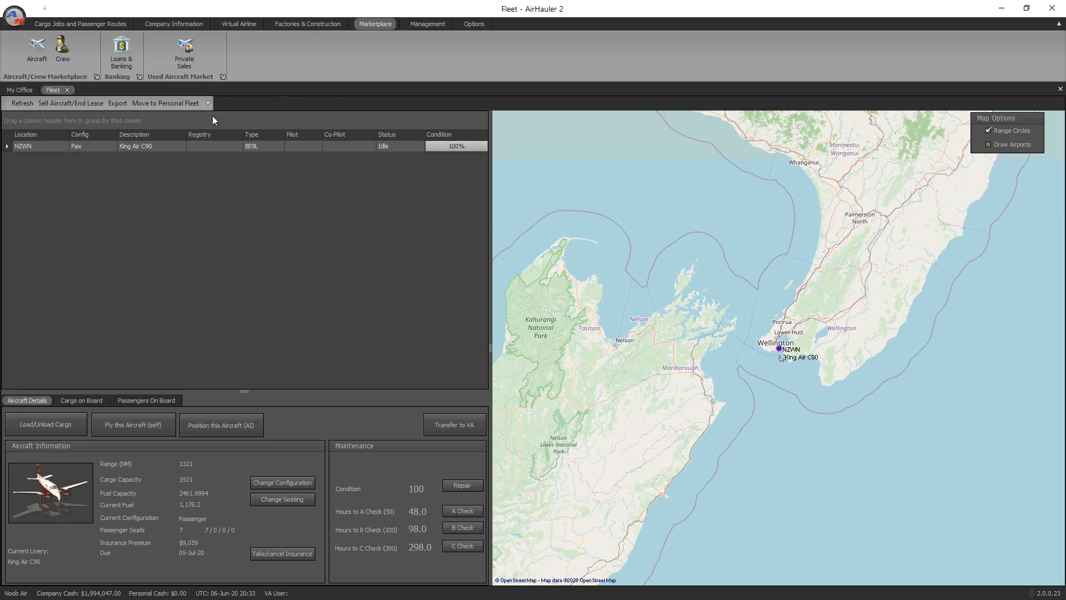
- Open the marketplace listing of new aircraft available to buy or lease
left_click(35, 47)
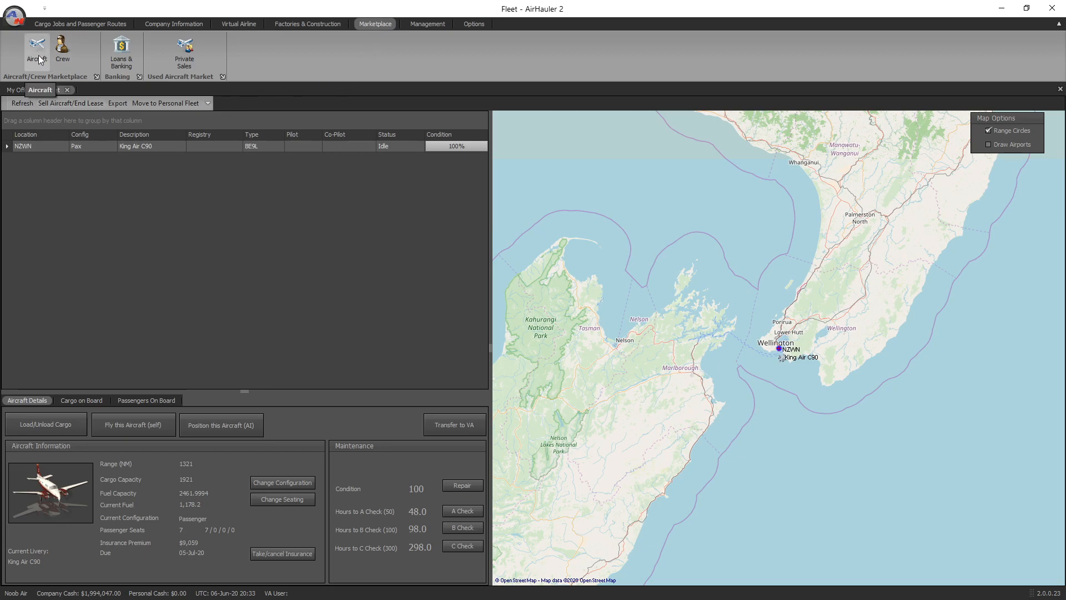
- Sort the new-aircraft list by Cost New, ending with the cheapest Aerolite 103 first
left_click(35, 52)
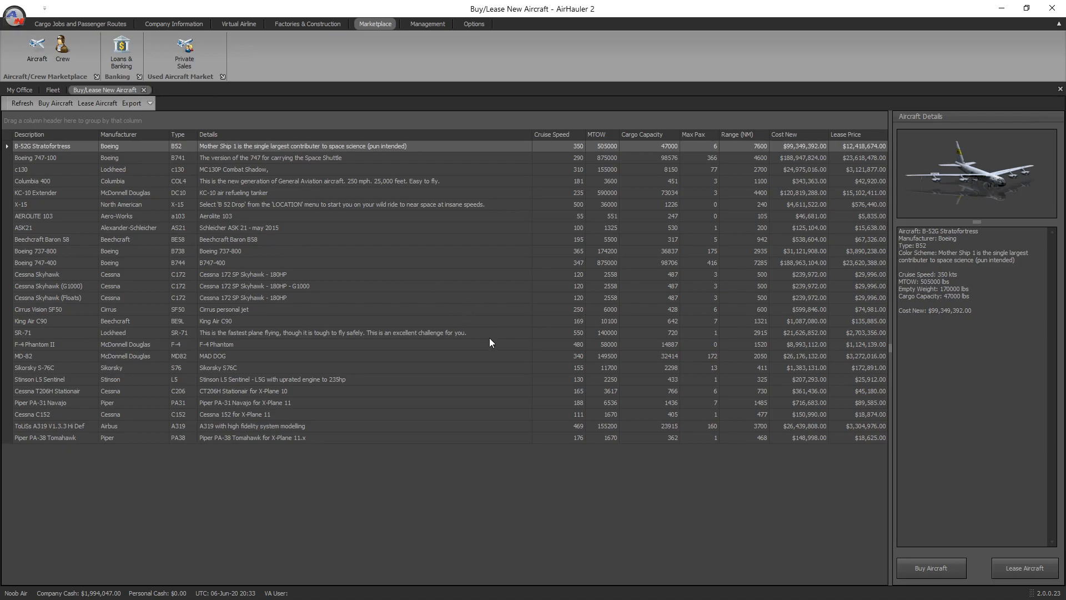
mouse_move(931, 568)
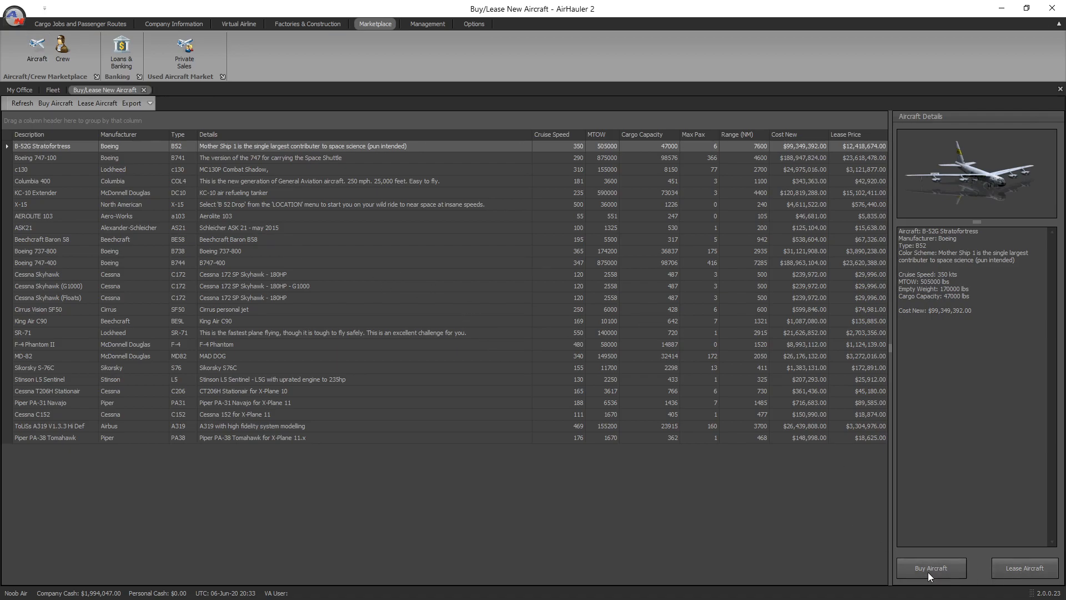
mouse_move(924, 579)
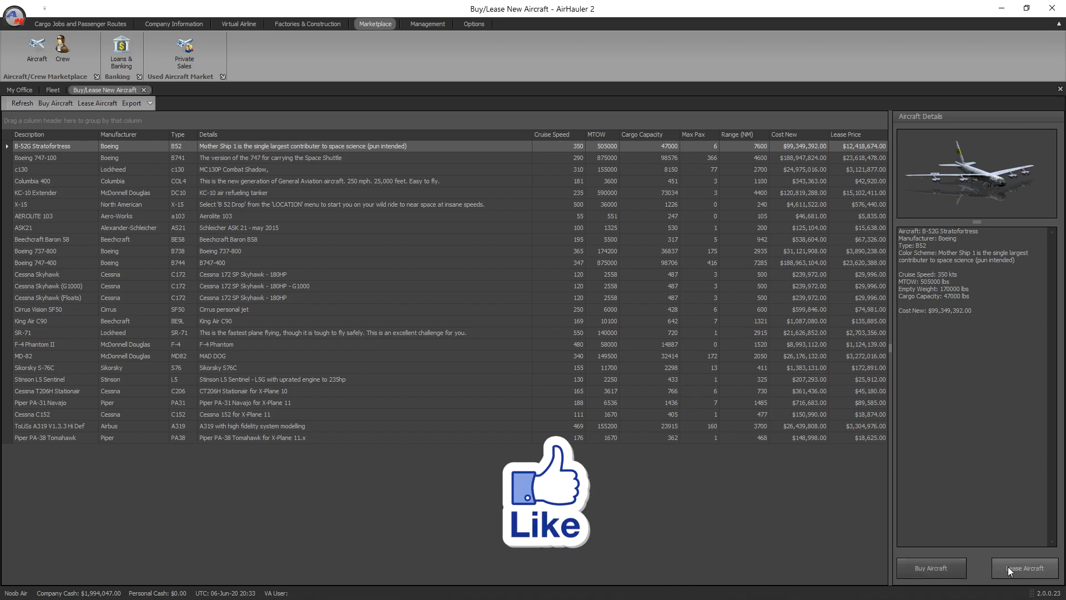
mouse_move(23, 272)
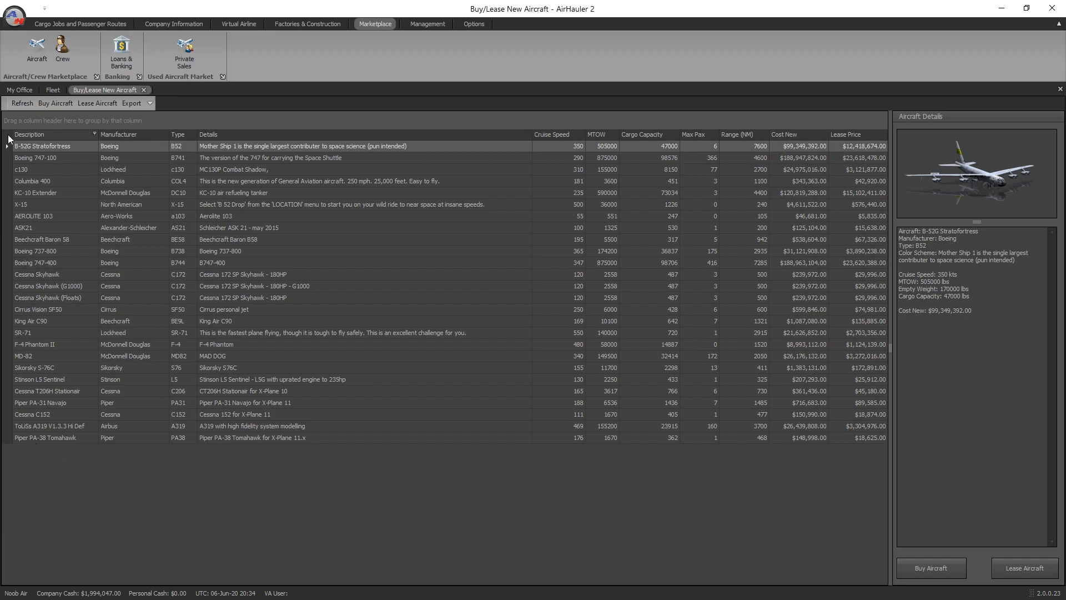
mouse_move(617, 178)
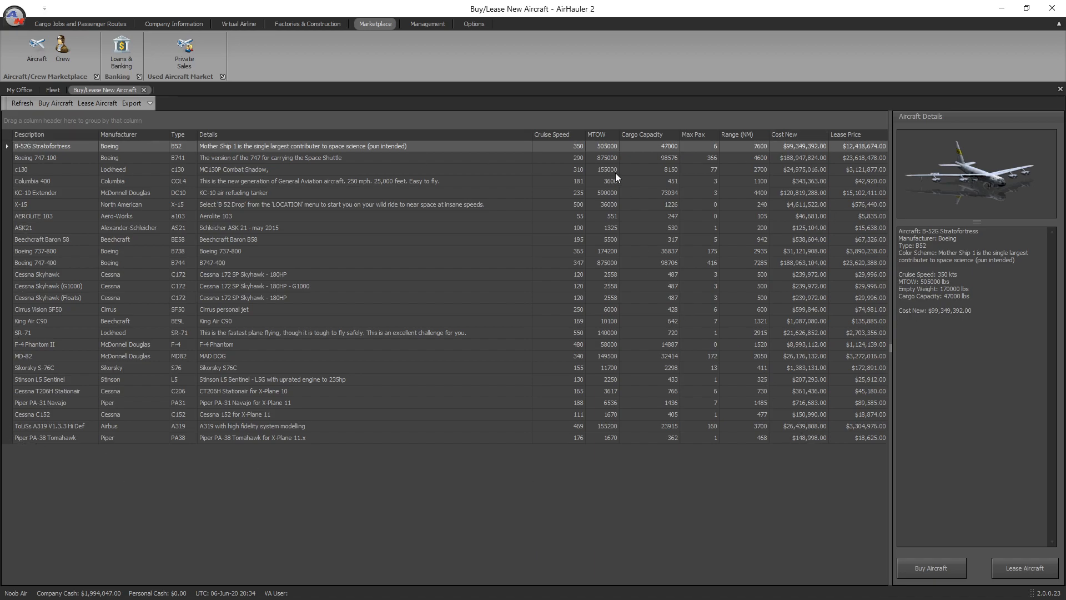
mouse_move(686, 251)
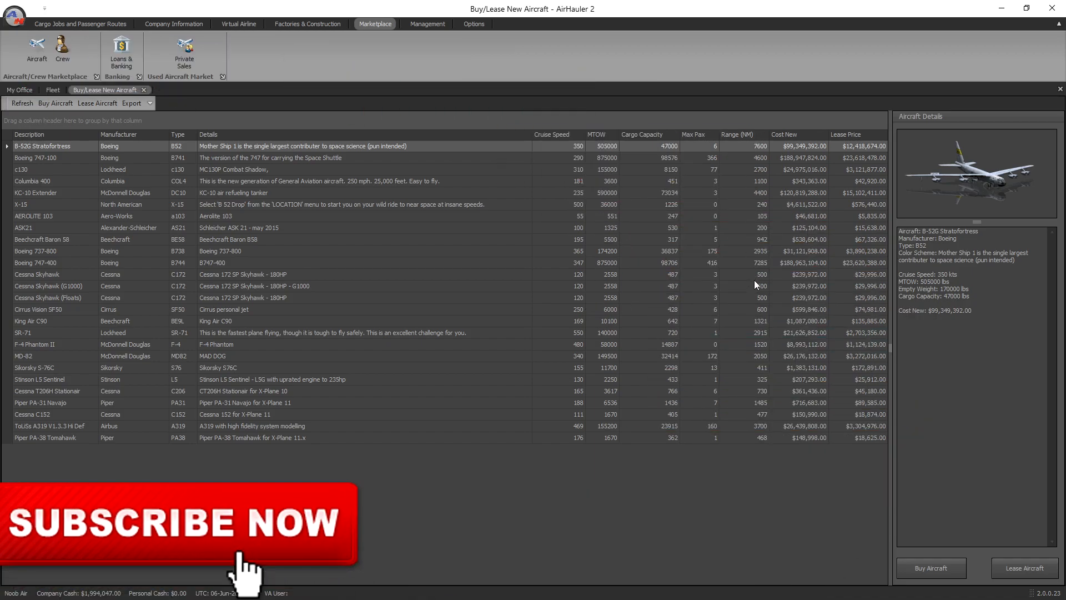
left_click(782, 134)
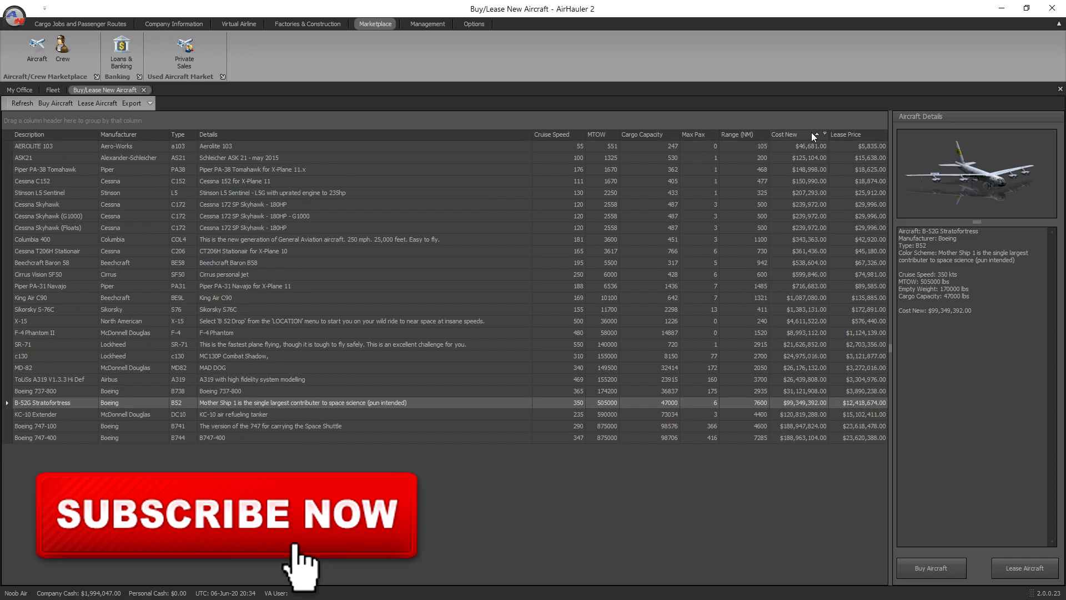
left_click(784, 134)
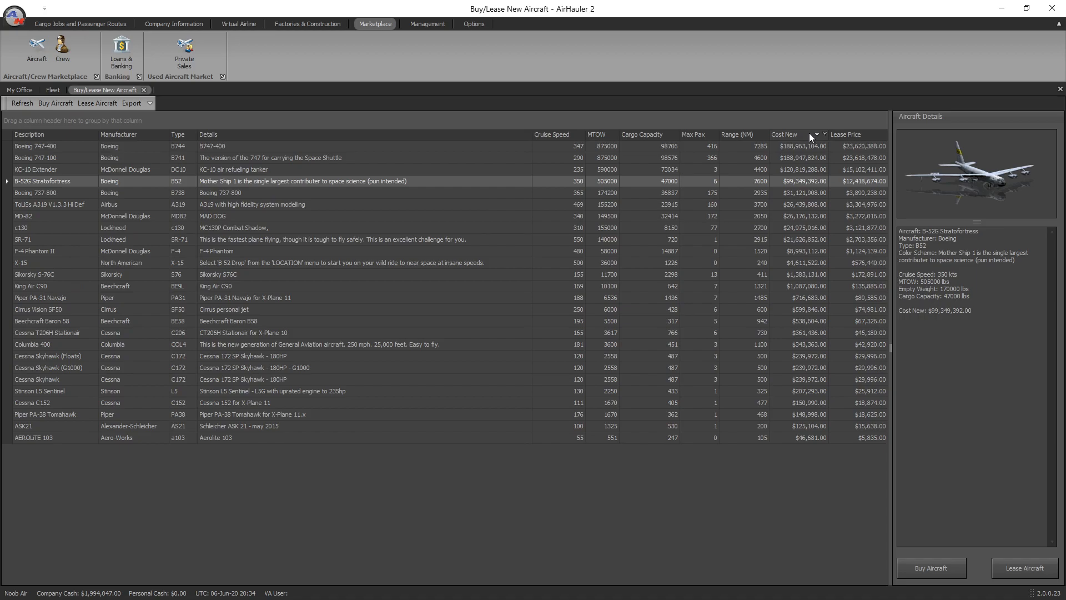
mouse_move(805, 141)
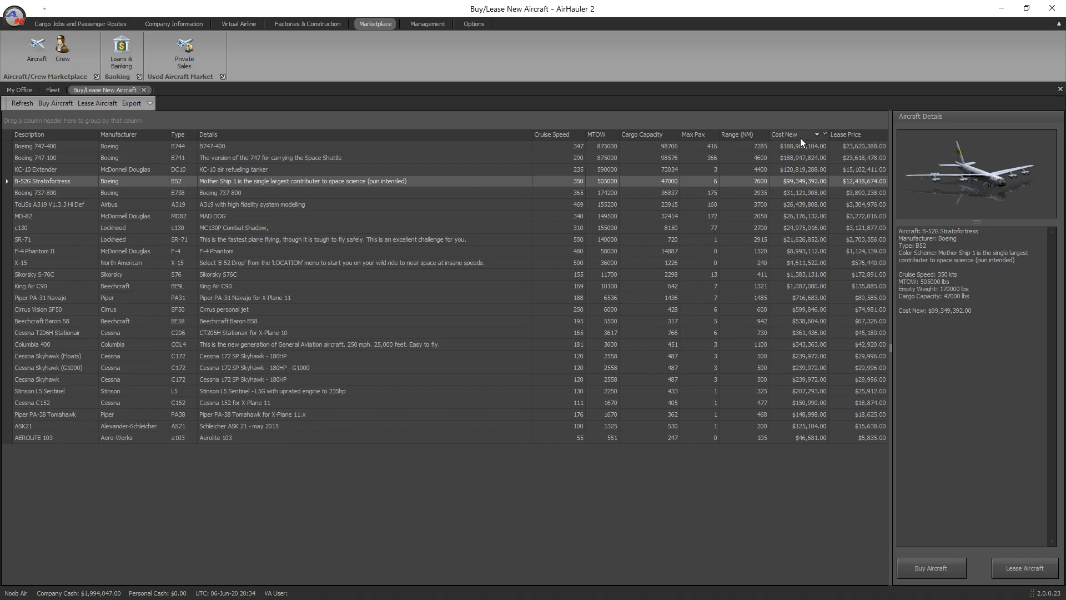
left_click(785, 134)
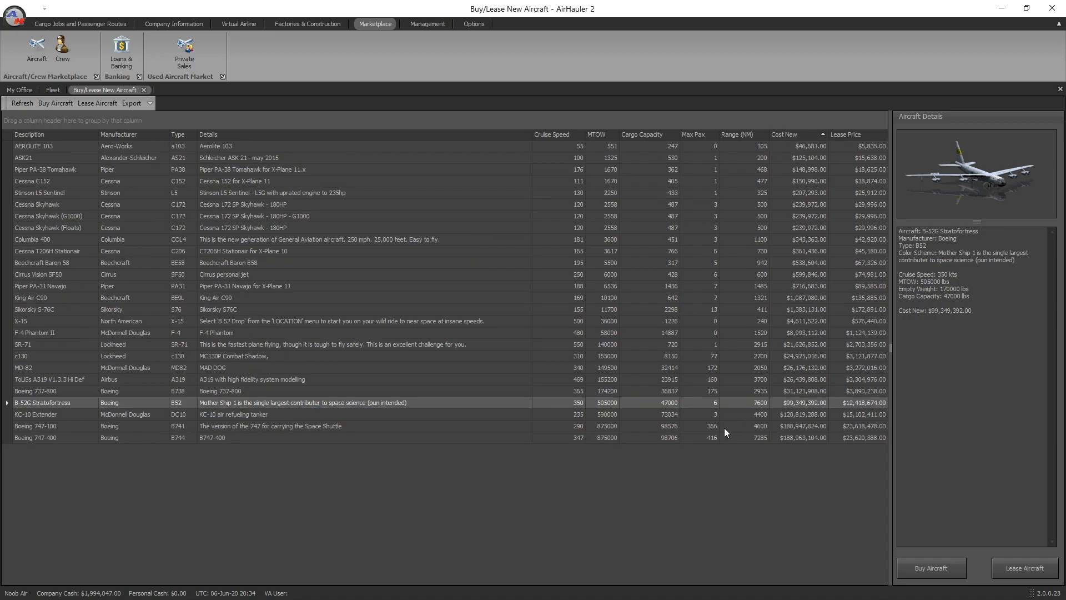
mouse_move(595, 516)
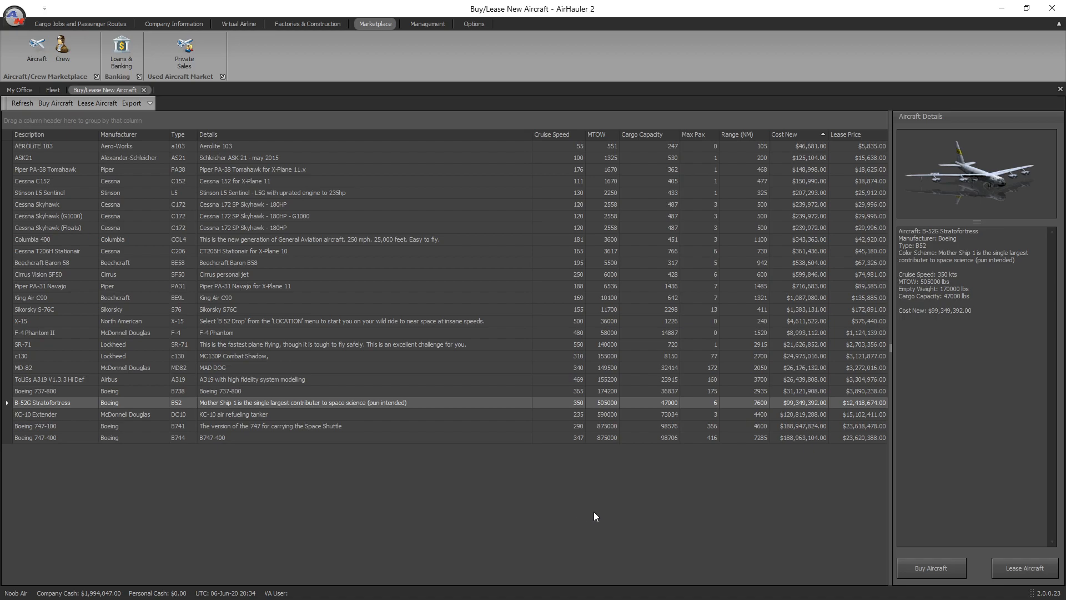
mouse_move(586, 498)
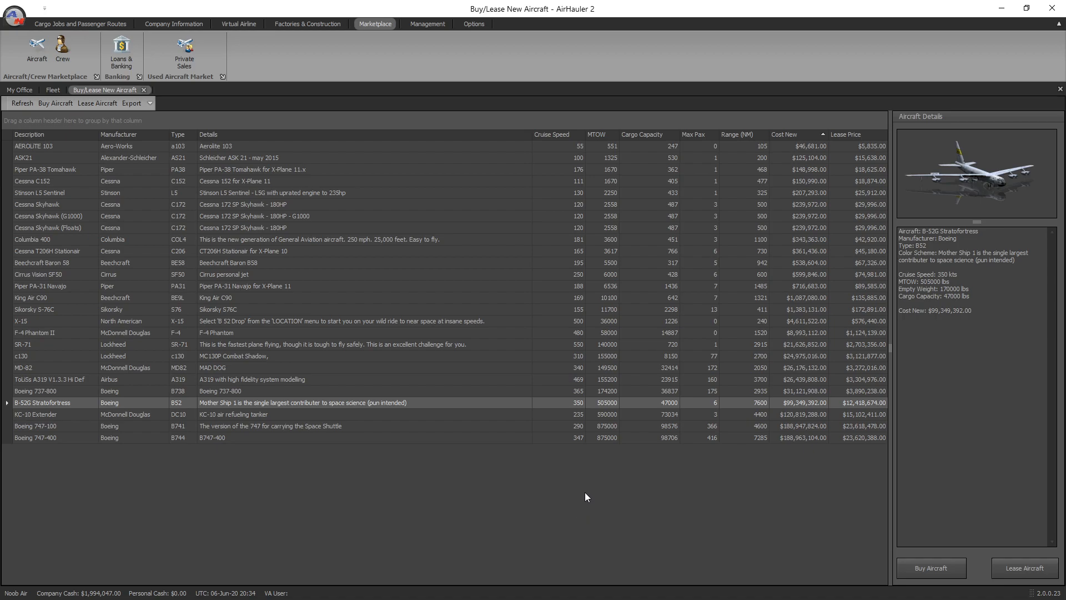
mouse_move(56, 181)
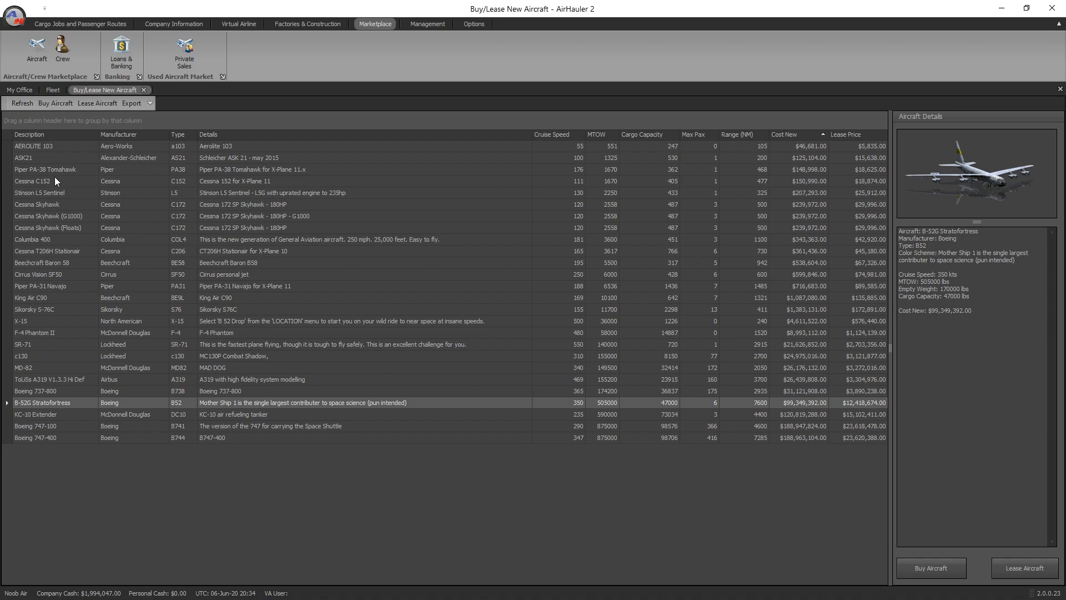
- Select the Cessna C152 and confirm buying it for $150,990.00
left_click(32, 181)
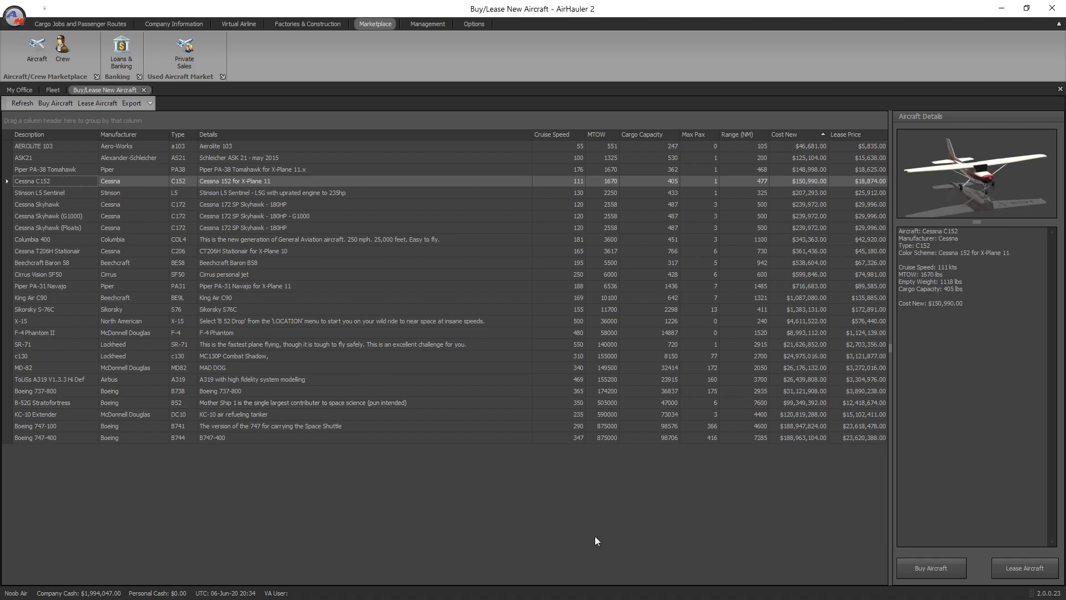
mouse_move(168, 198)
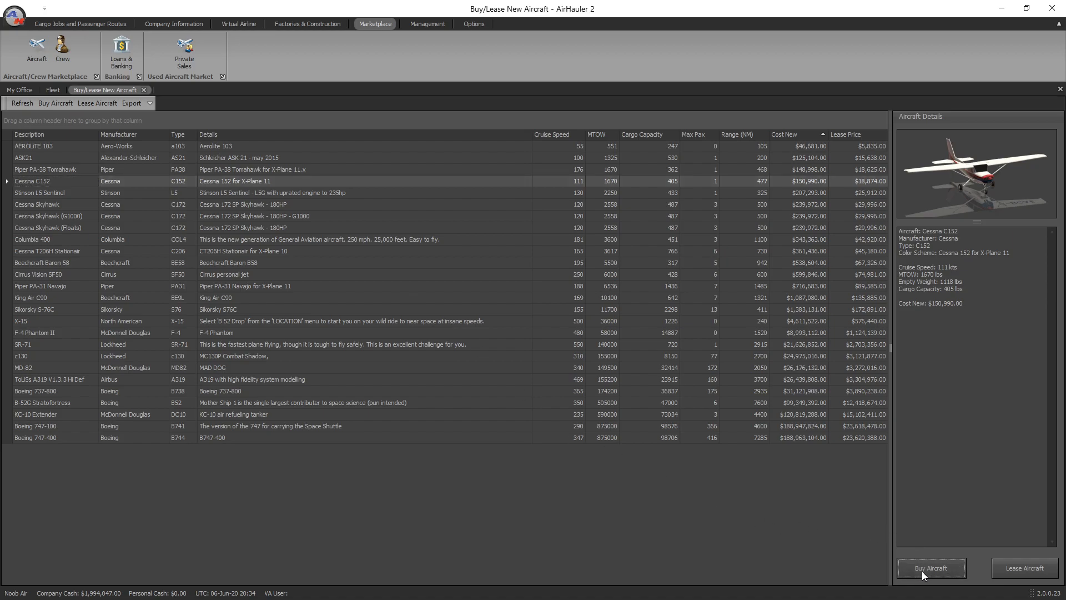
left_click(930, 567)
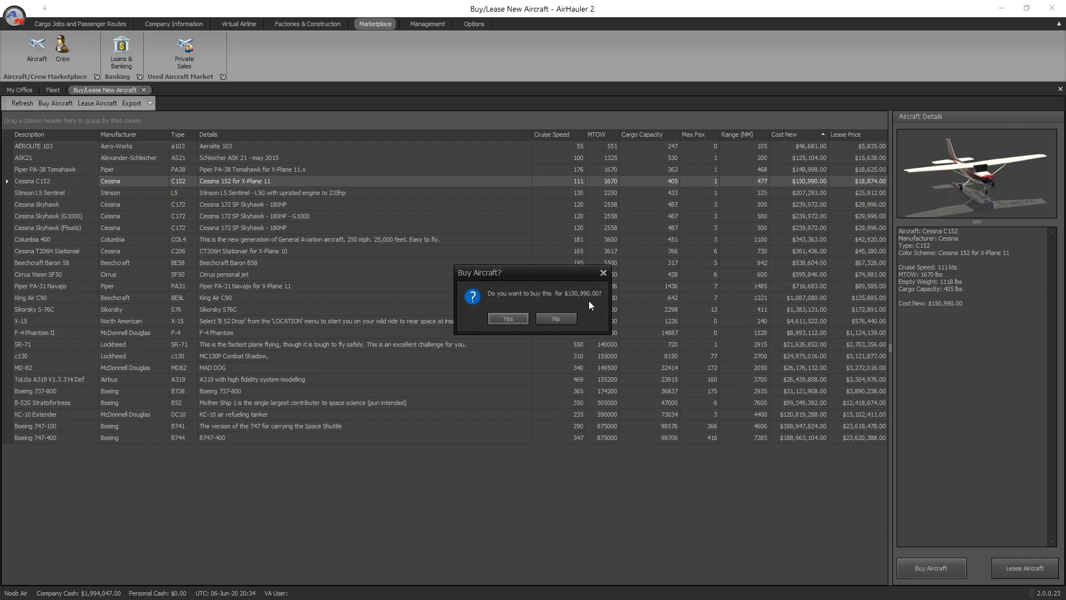
mouse_move(496, 334)
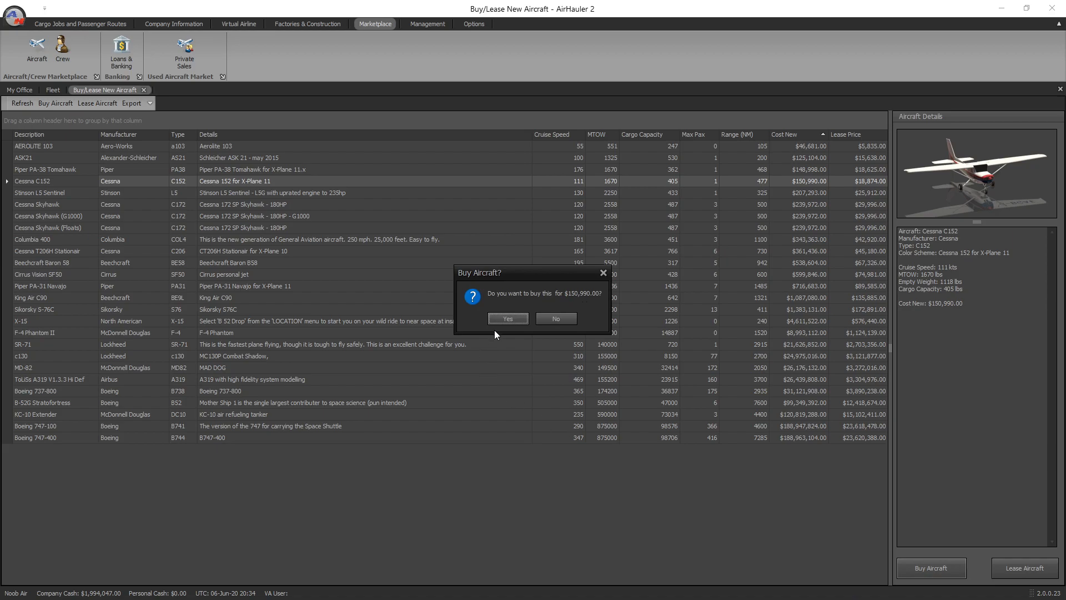
left_click(507, 319)
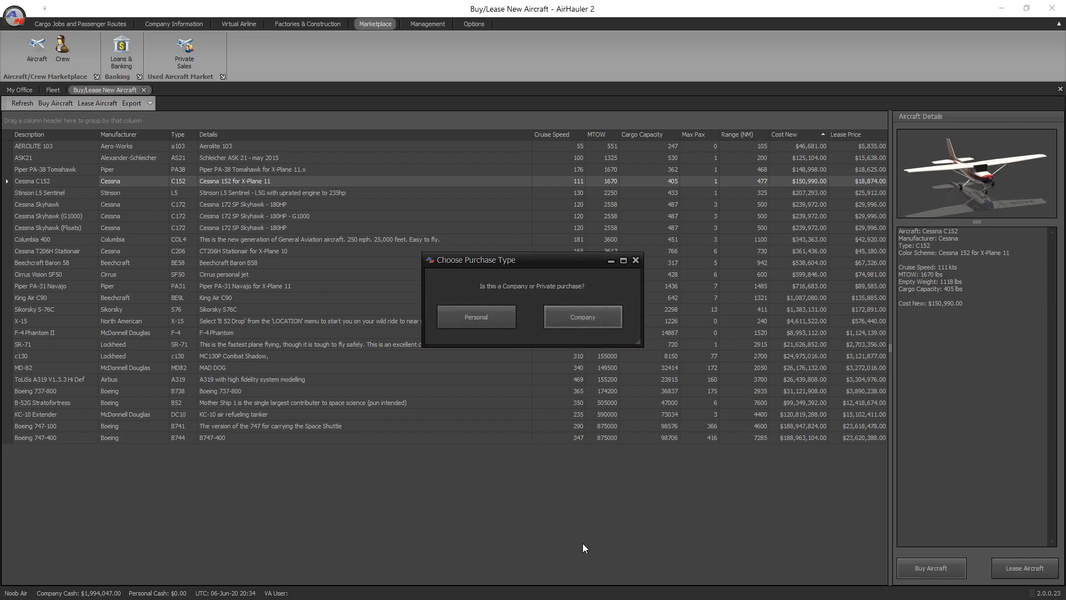
mouse_move(623, 365)
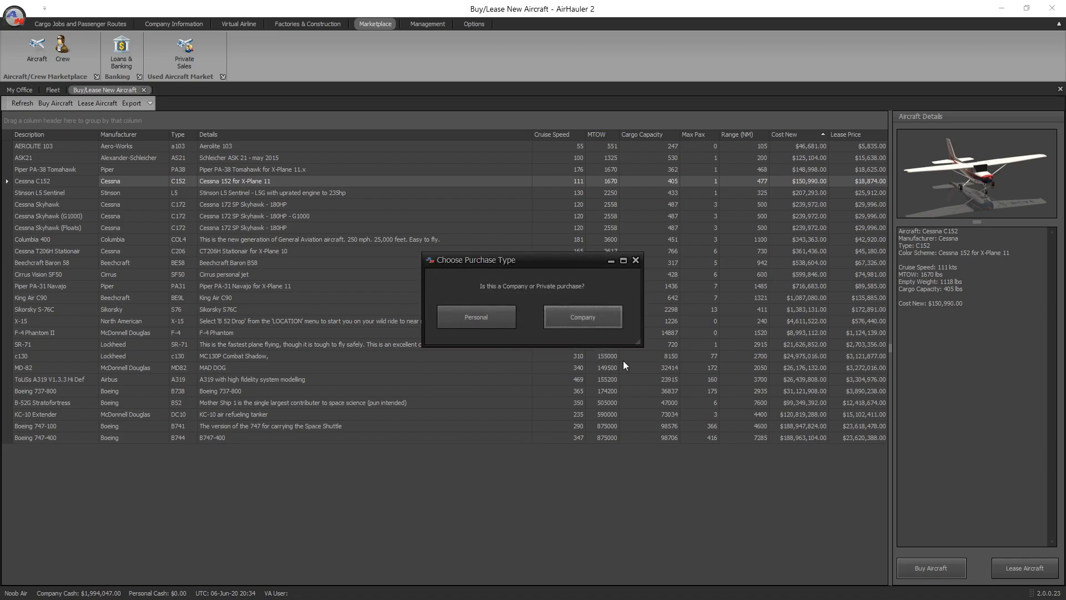
mouse_move(440, 365)
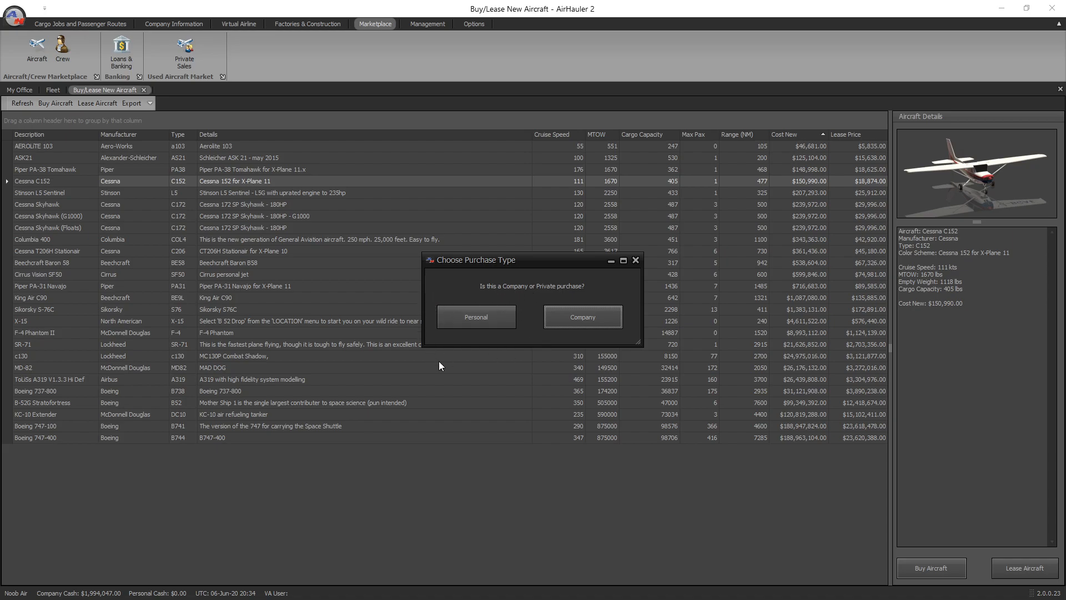
mouse_move(582, 317)
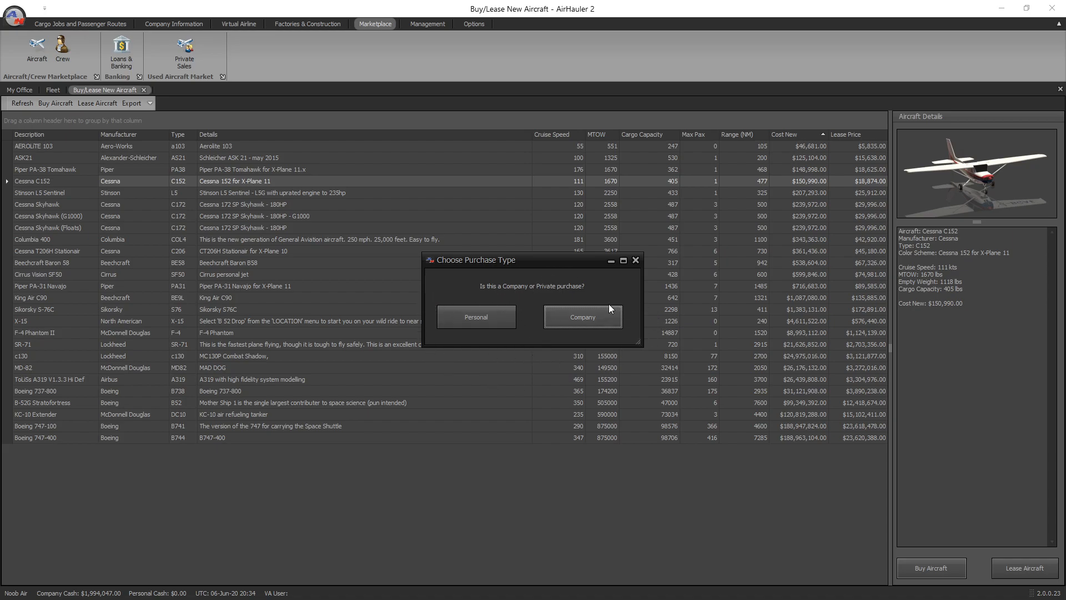
- Make it a company passenger aircraft based at Wellington Intl (NZWN)
left_click(581, 317)
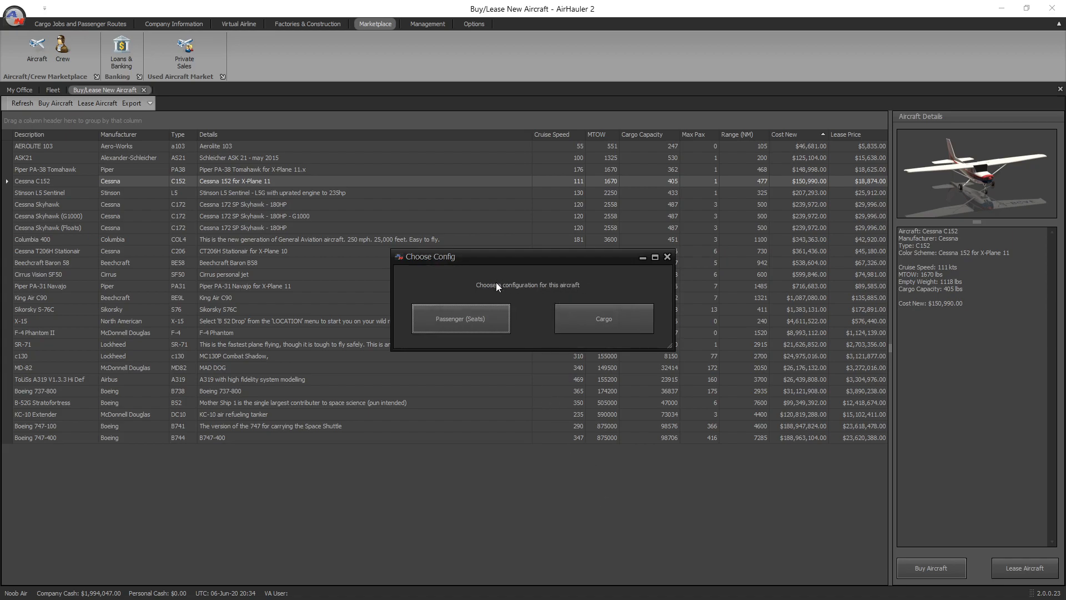
mouse_move(627, 347)
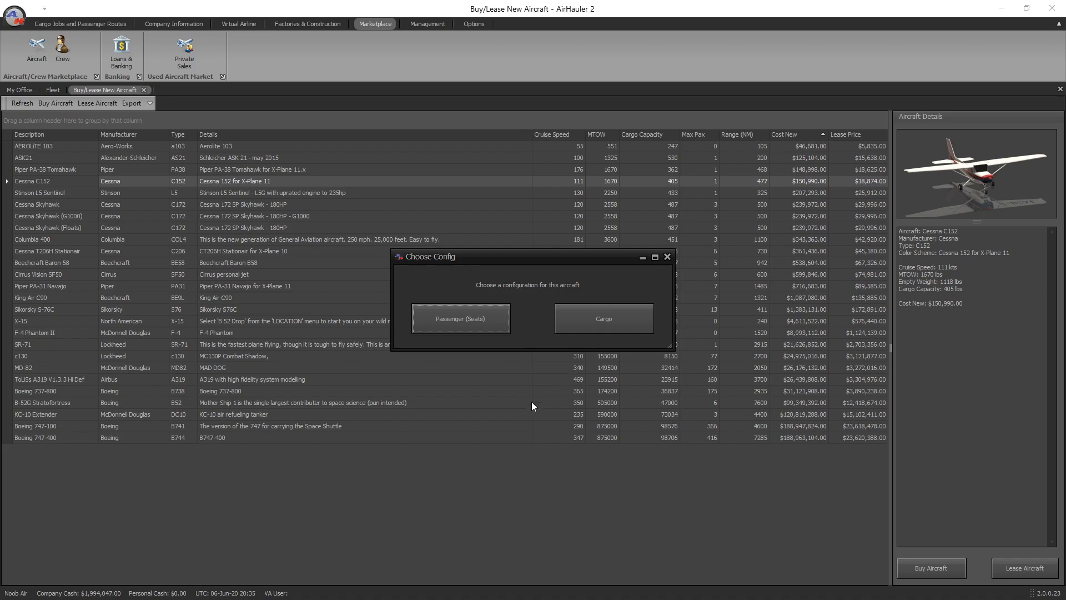
left_click(460, 317)
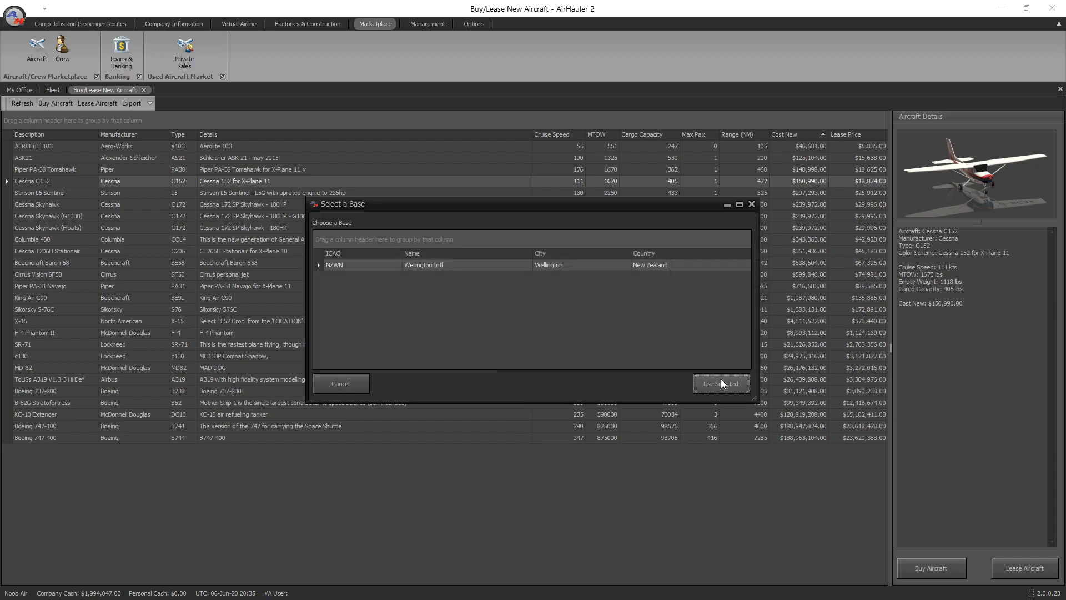
left_click(720, 383)
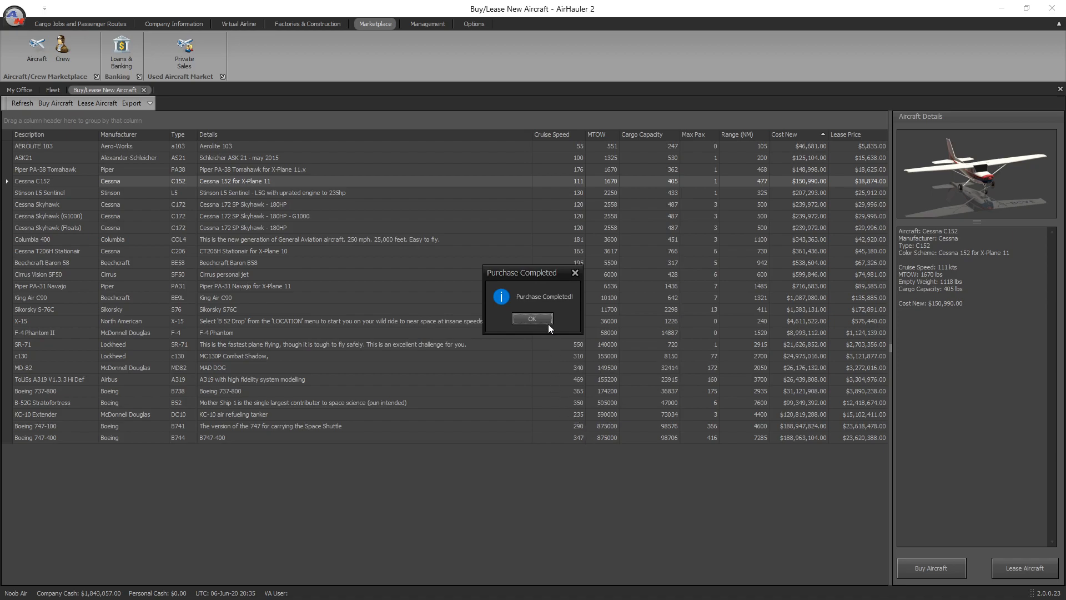
- Give the C152 a 1 Class (Economy Only) seating layout and decline the type-rating test
left_click(531, 319)
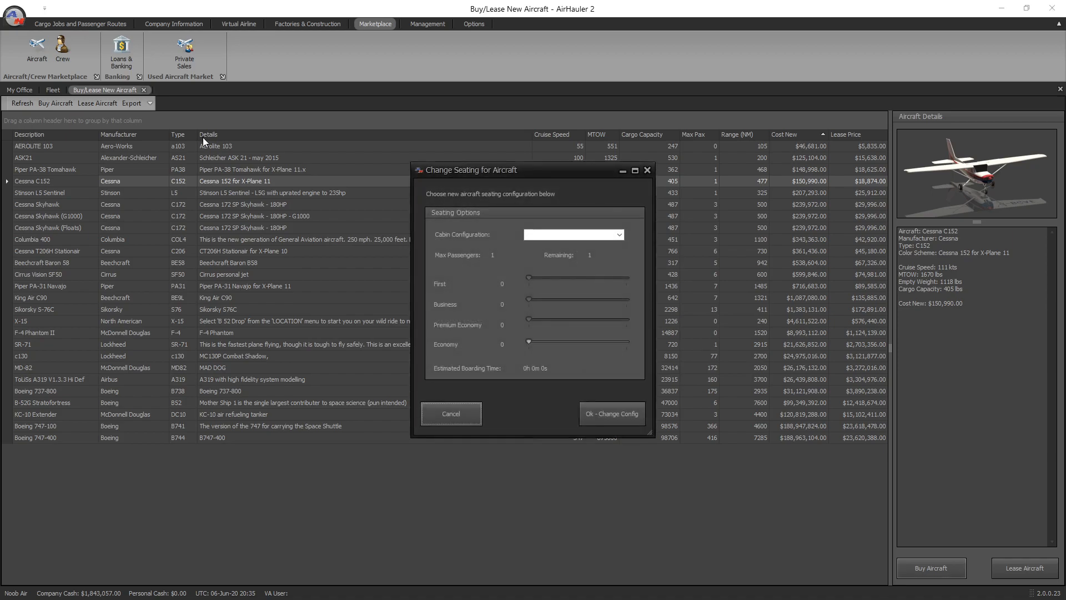
mouse_move(501, 341)
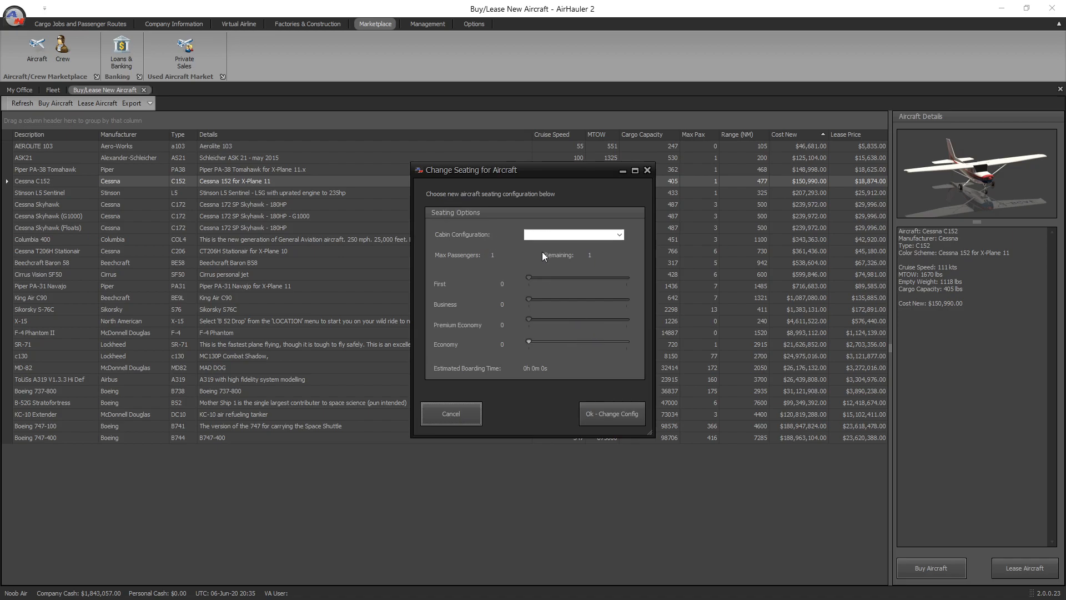
left_click(618, 234)
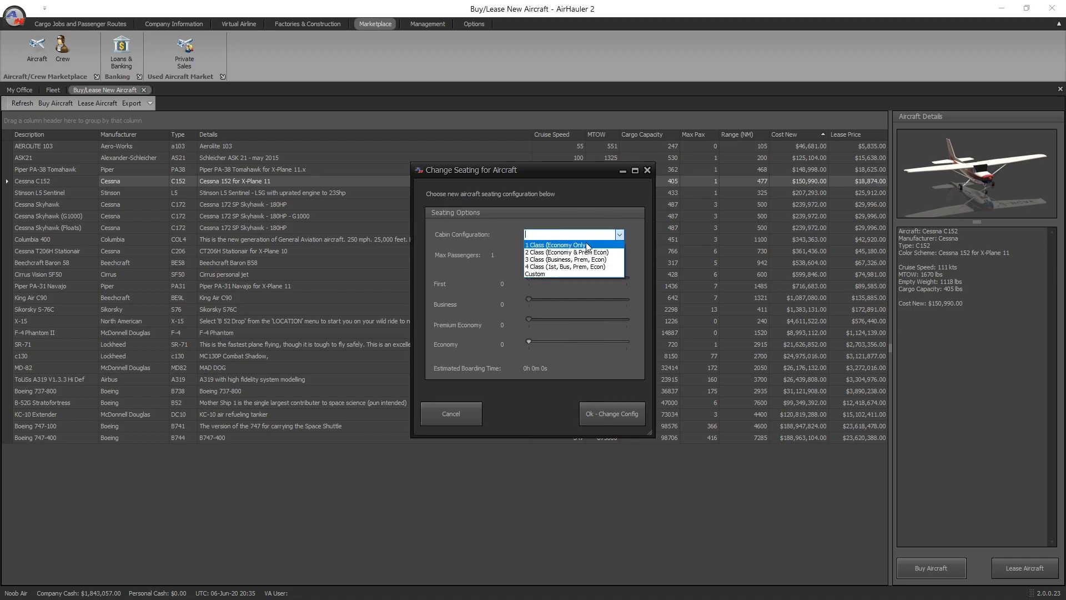
left_click(553, 245)
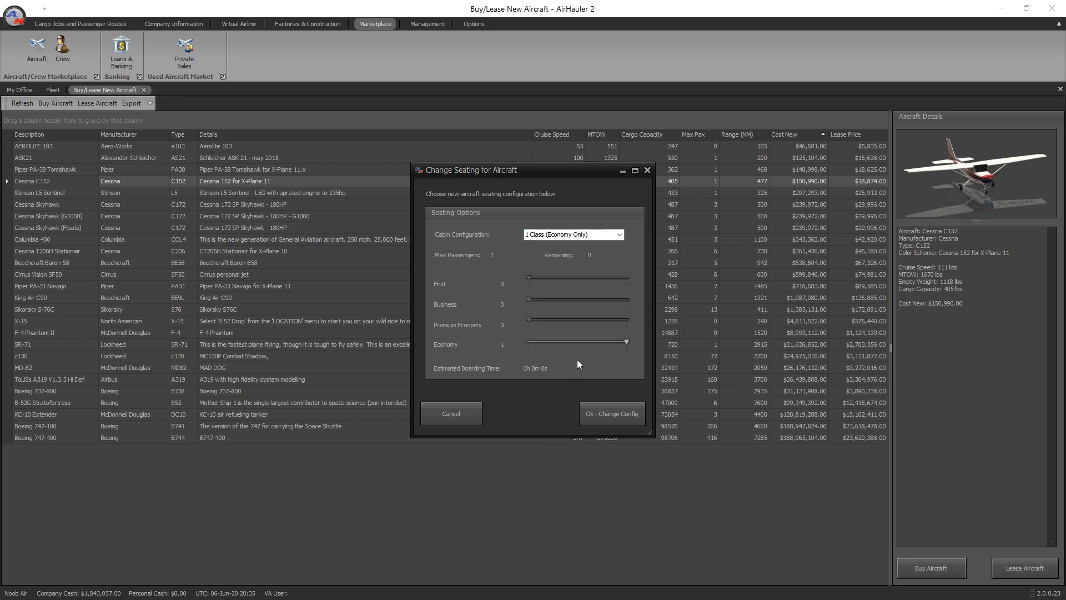
mouse_move(612, 413)
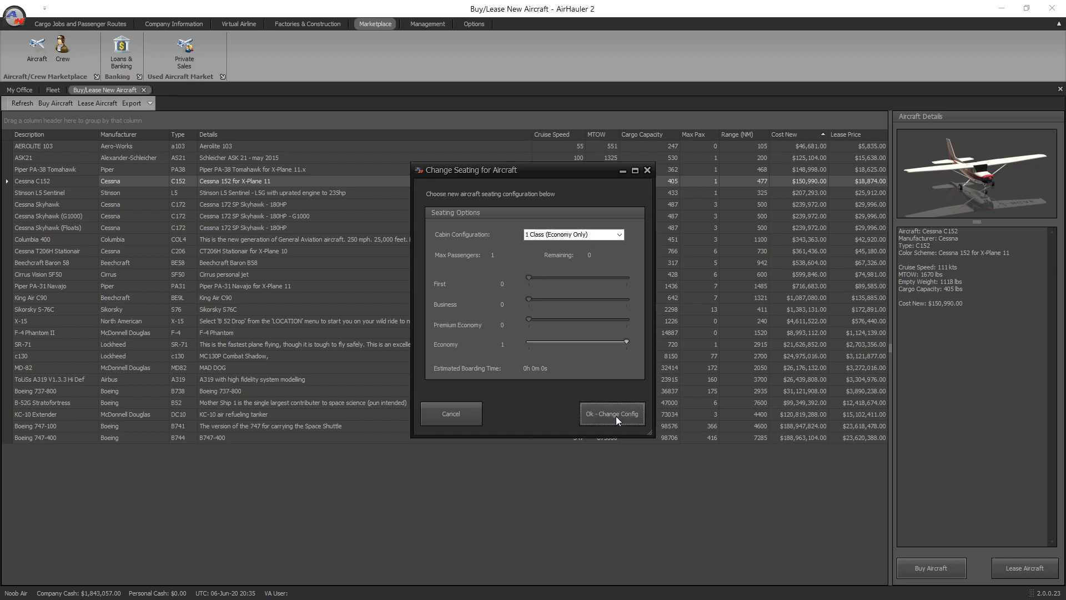
left_click(610, 413)
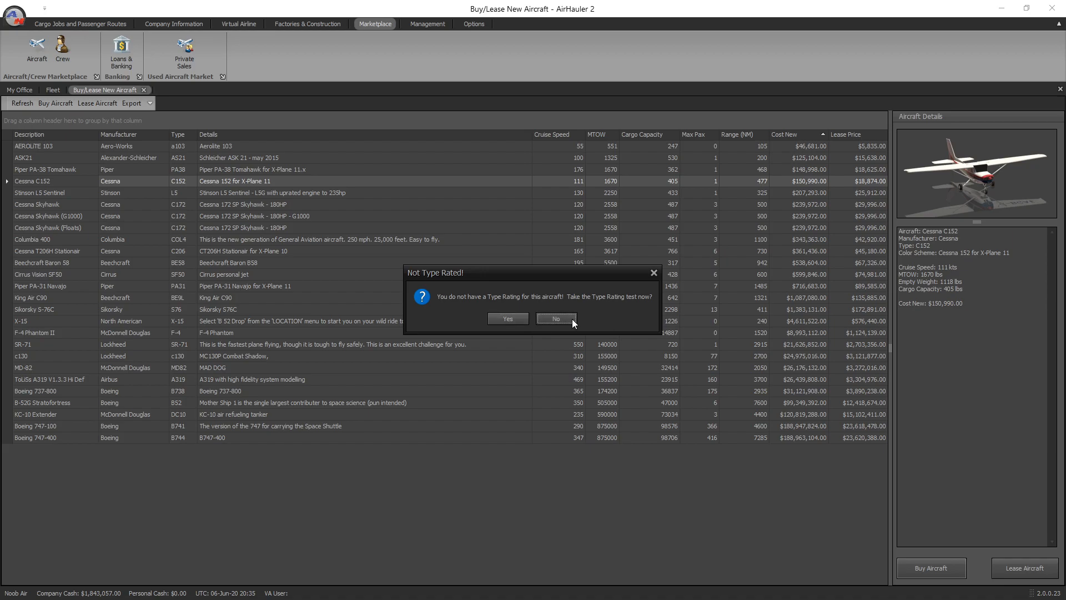
left_click(555, 319)
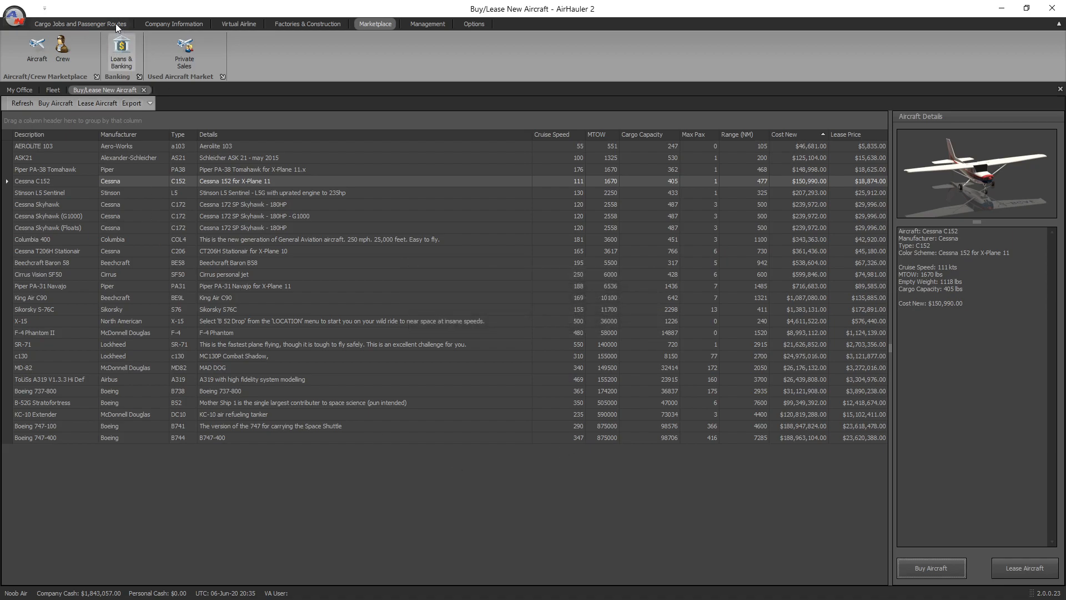
mouse_move(207, 23)
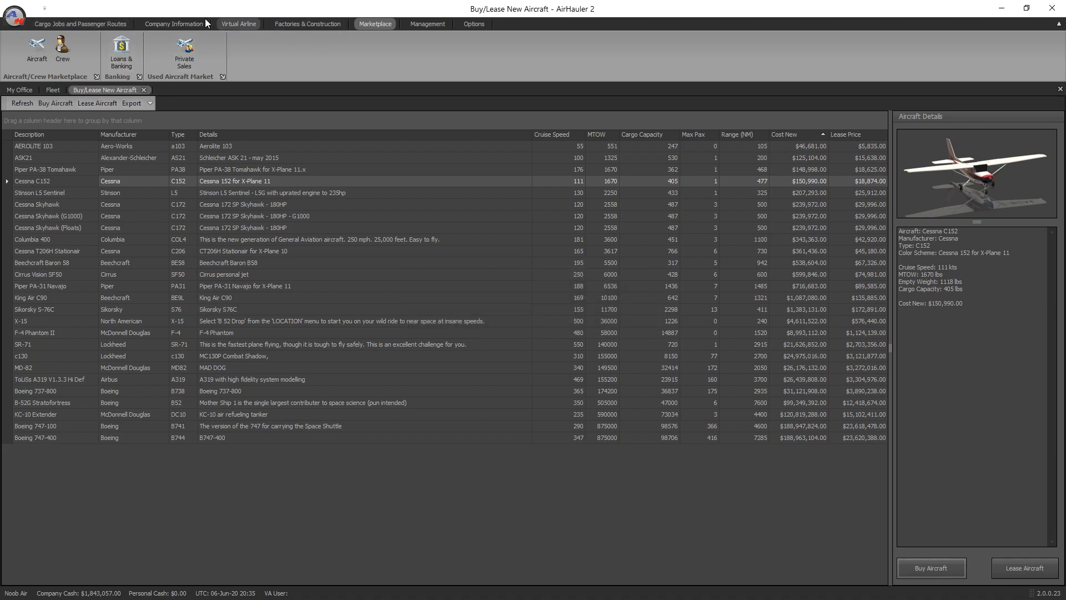
- Show the company fleet listing the King Air C90 and Cessna C152
left_click(173, 23)
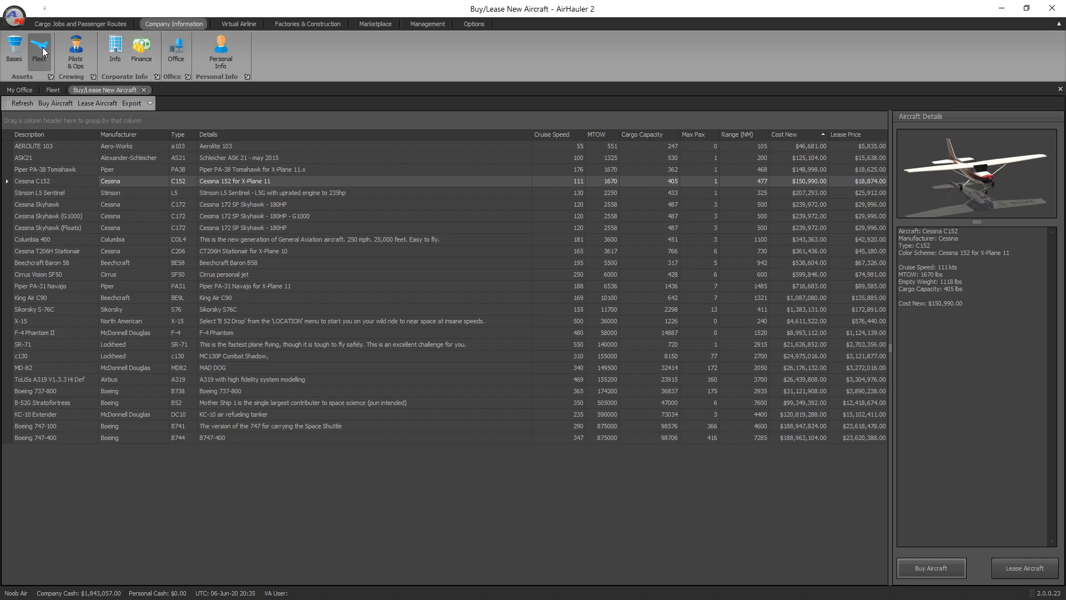
left_click(39, 52)
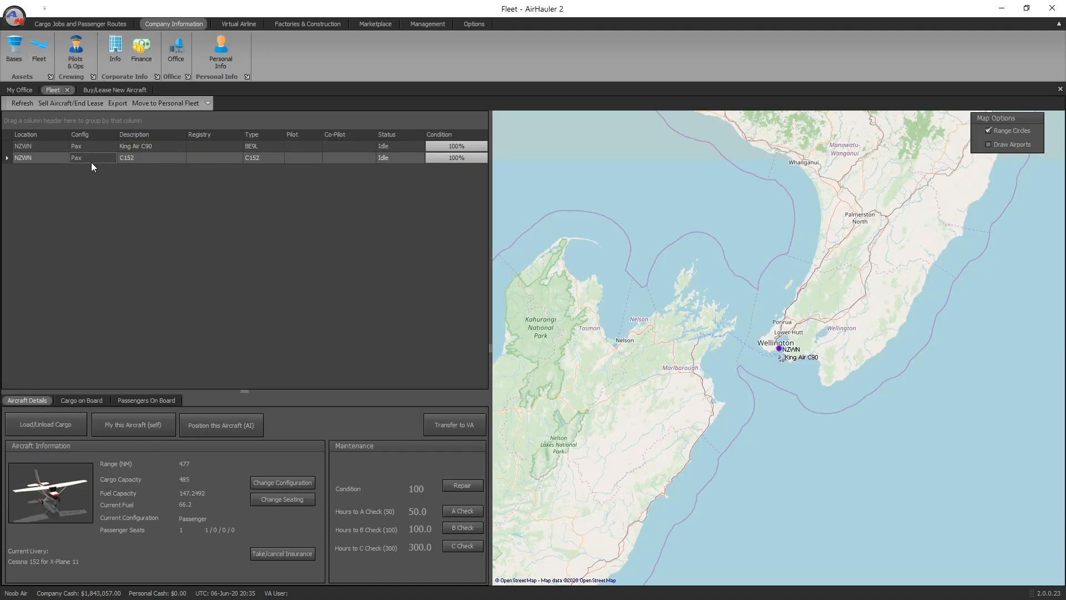
mouse_move(333, 163)
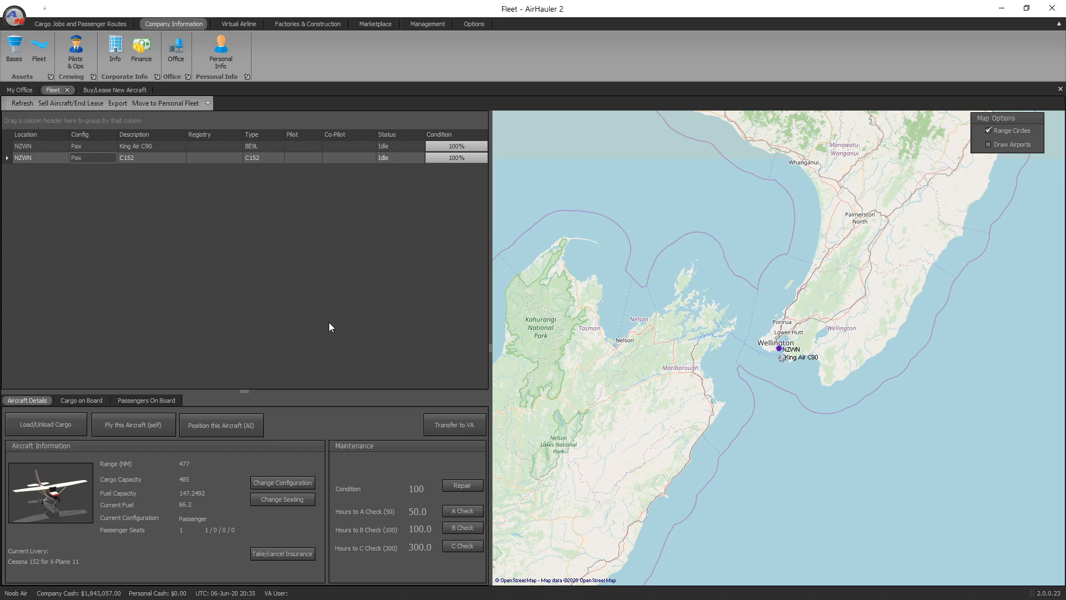
mouse_move(371, 270)
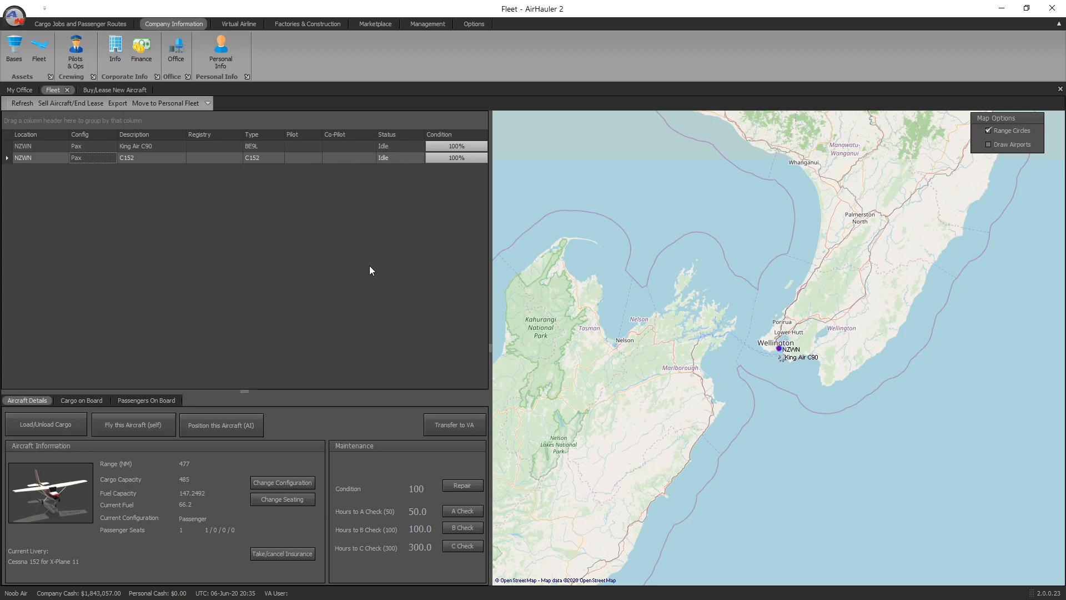
mouse_move(362, 273)
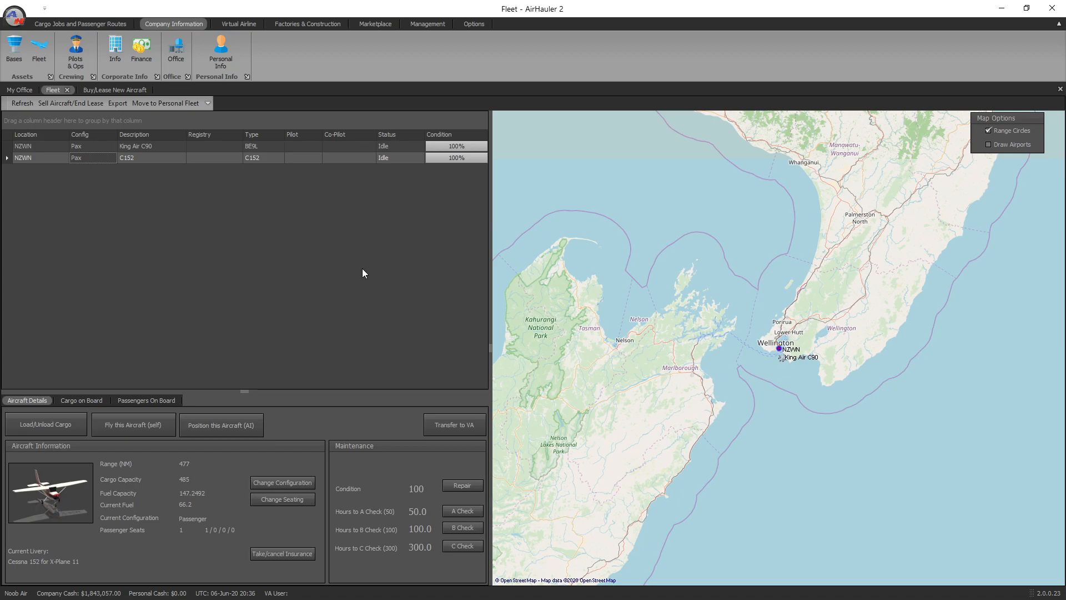
mouse_move(225, 514)
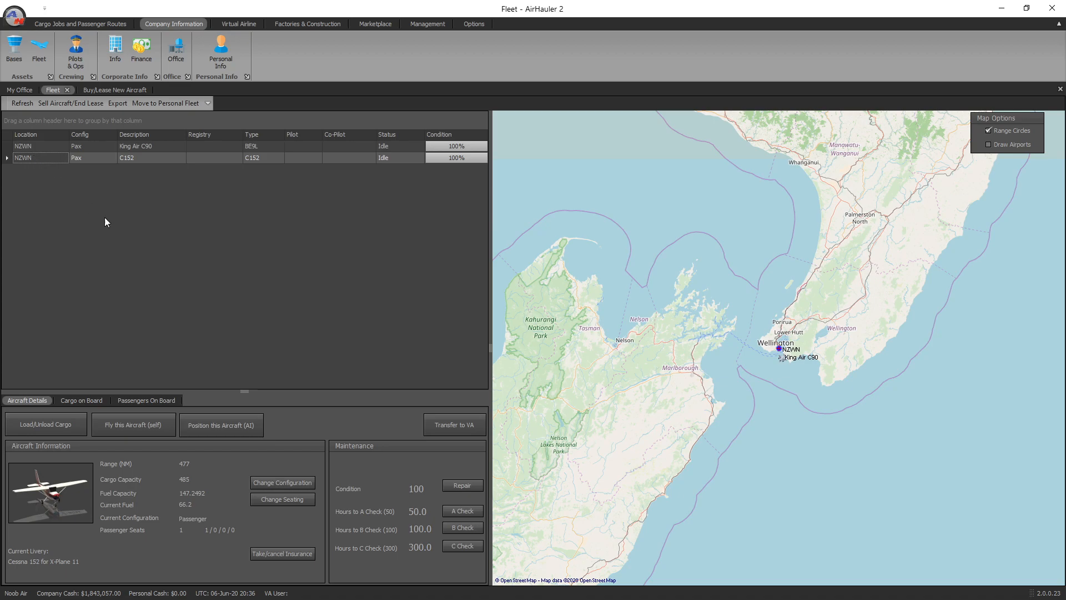
mouse_move(70, 102)
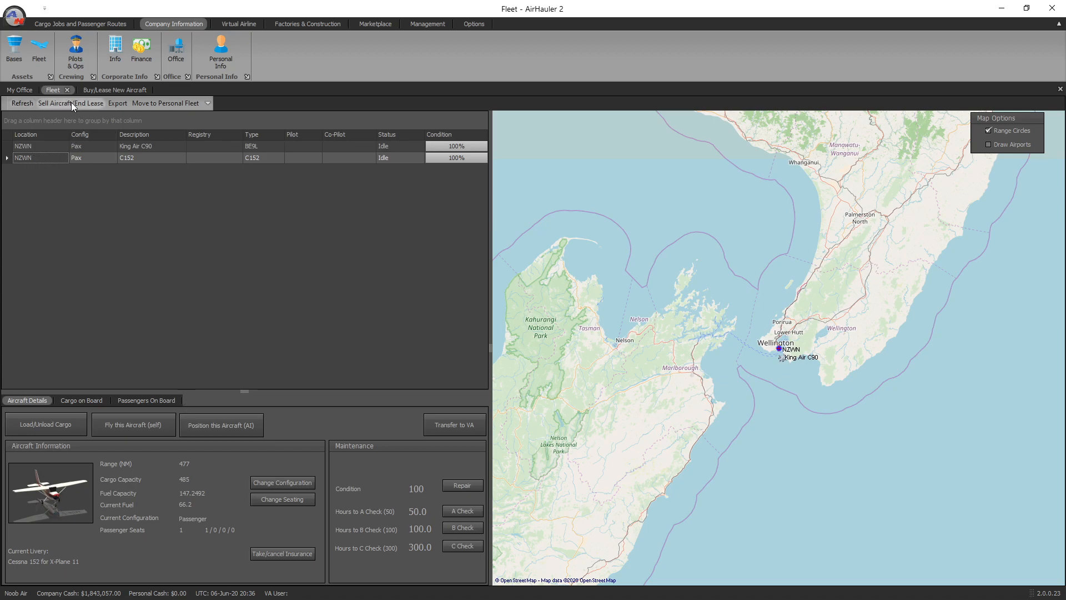
- Sell the Cessna C152 for $75,495.00, leaving only the King Air C90
left_click(70, 102)
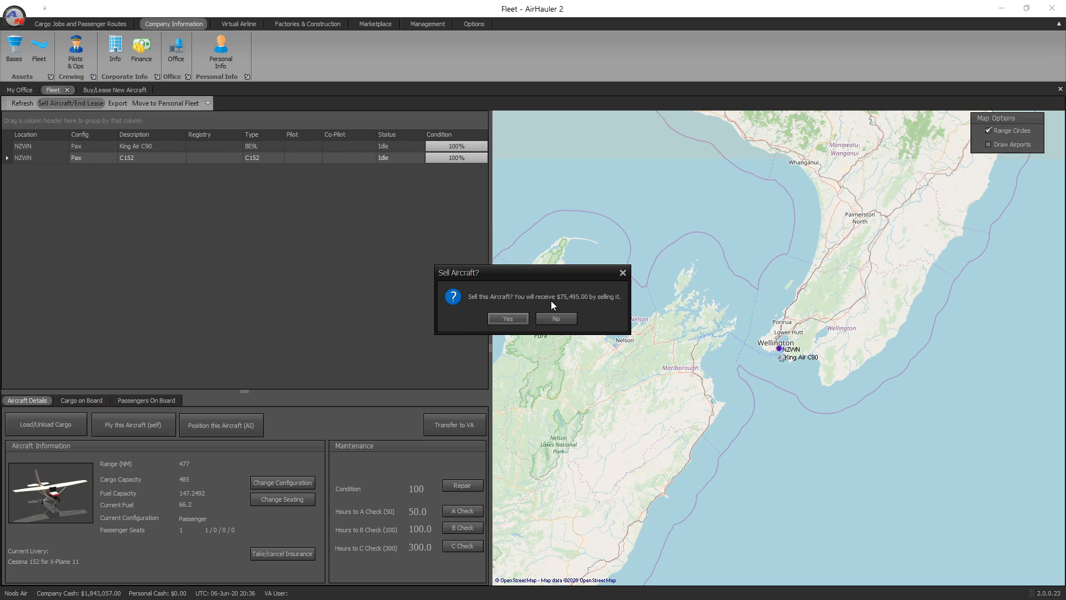
mouse_move(465, 249)
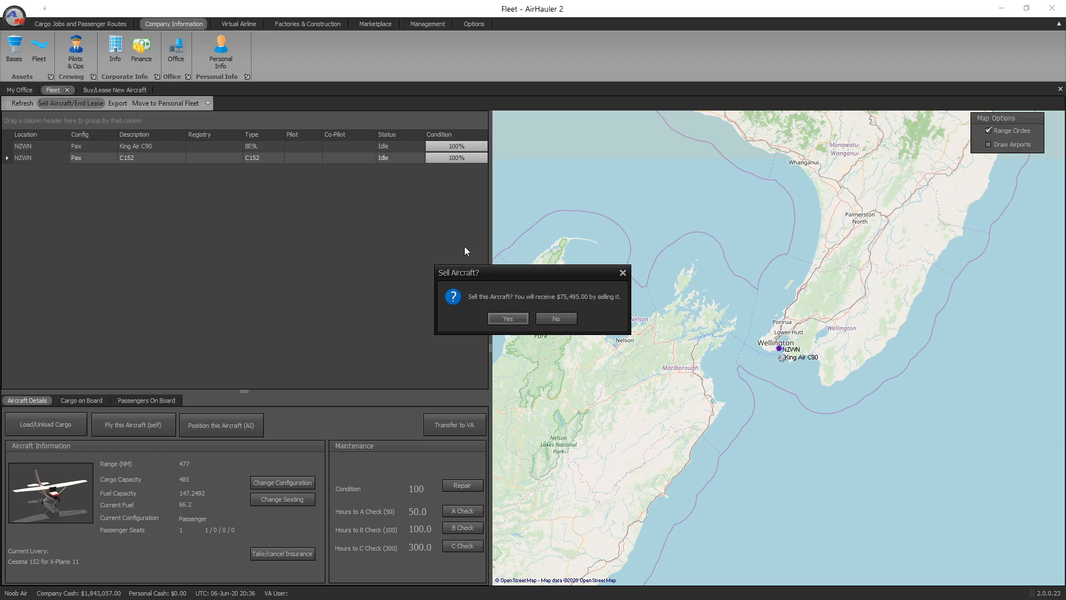
mouse_move(583, 307)
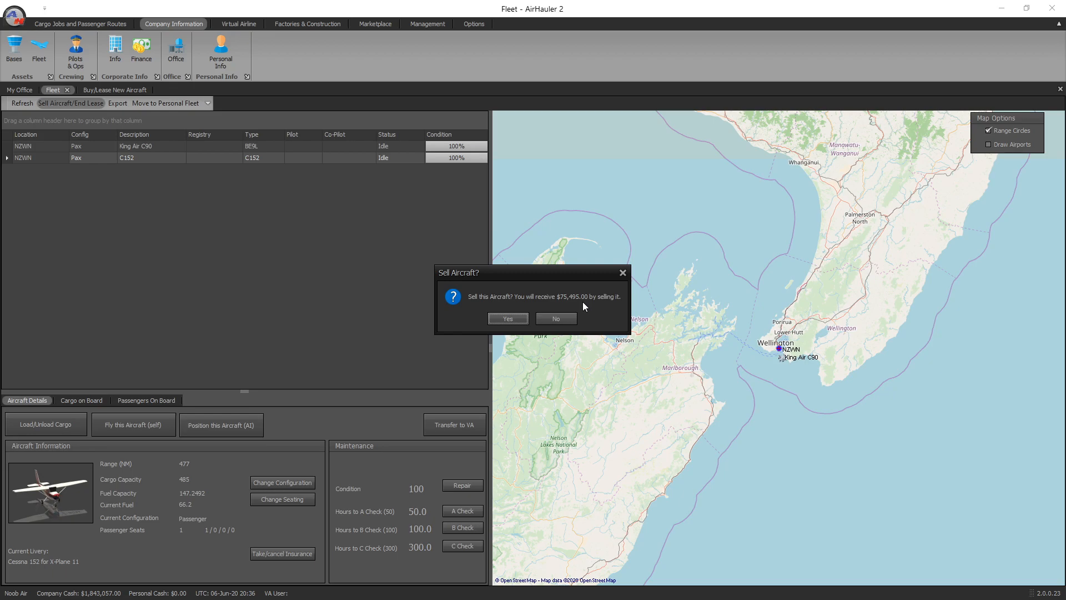
mouse_move(559, 304)
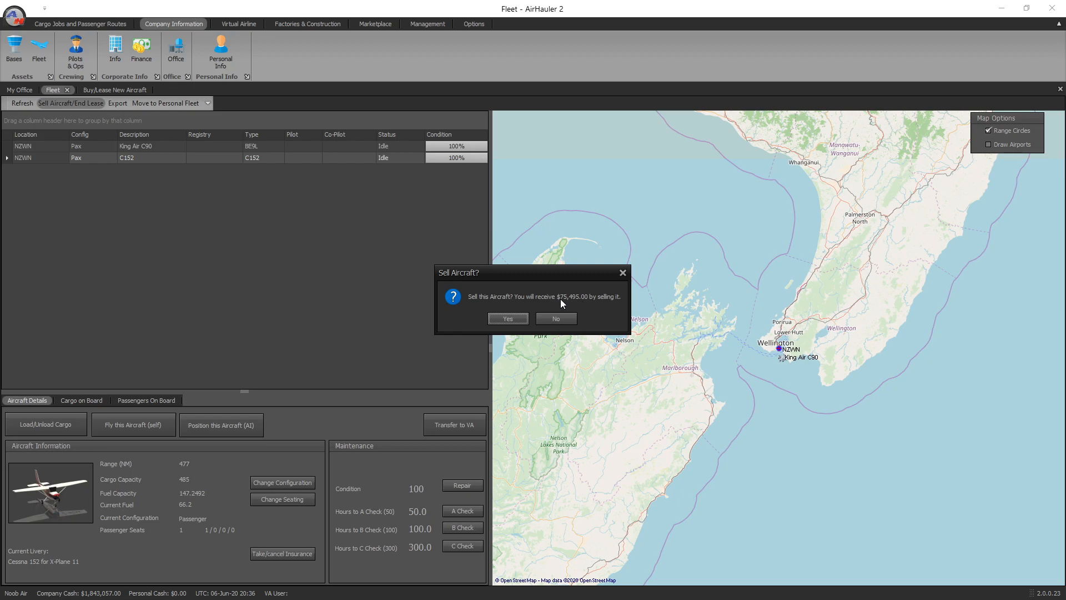
mouse_move(588, 303)
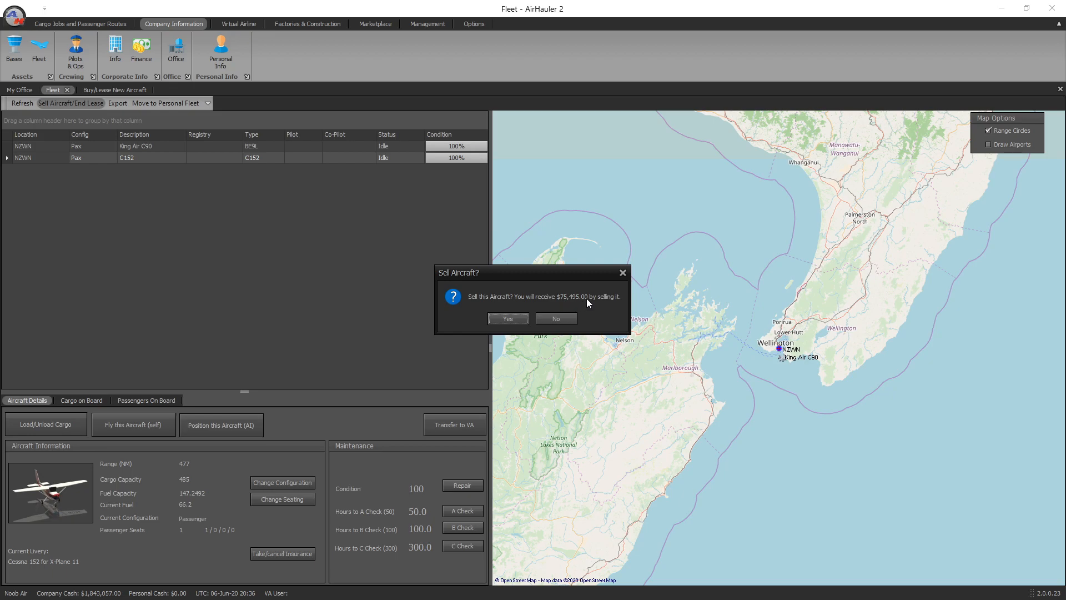
mouse_move(551, 292)
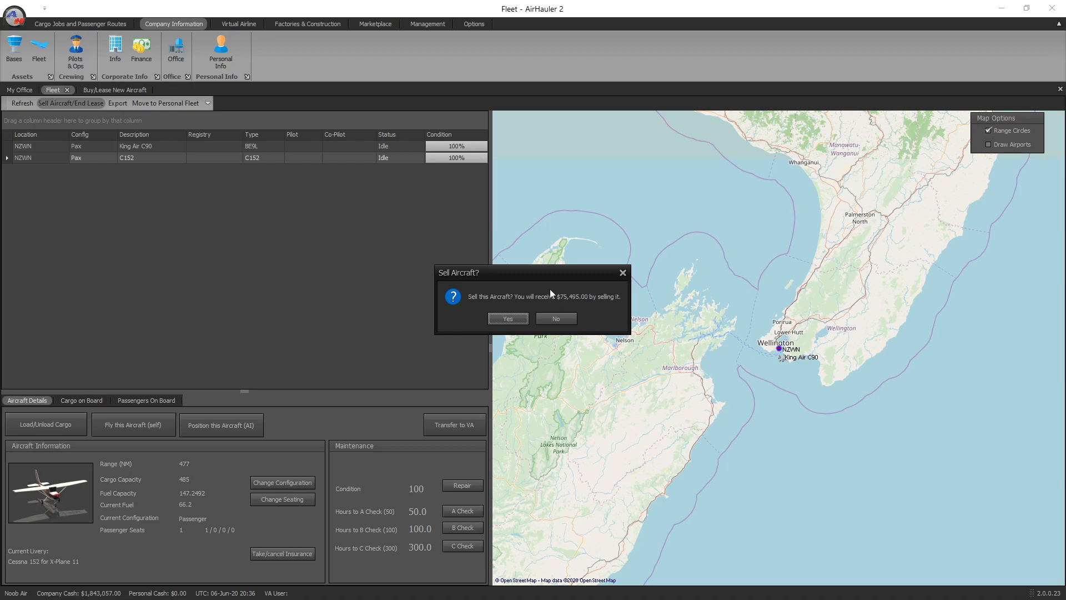
left_click(506, 318)
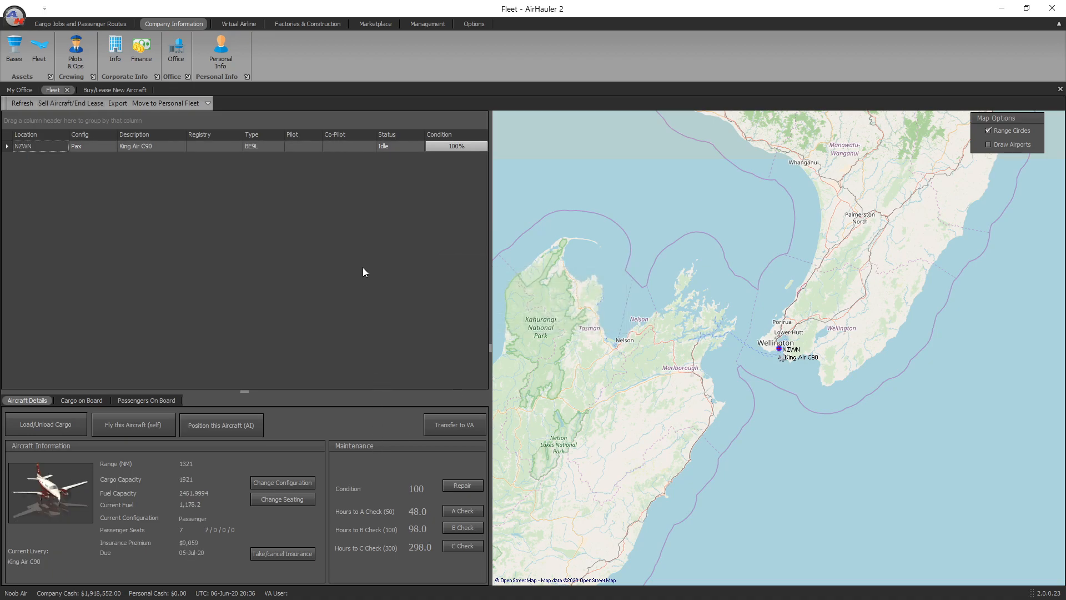
mouse_move(334, 275)
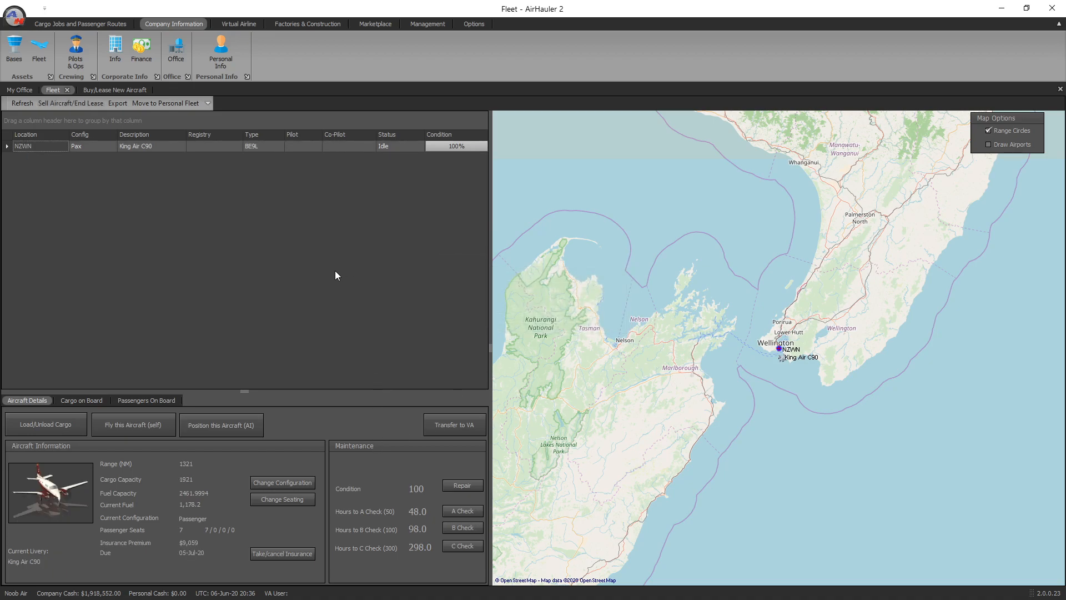
mouse_move(353, 54)
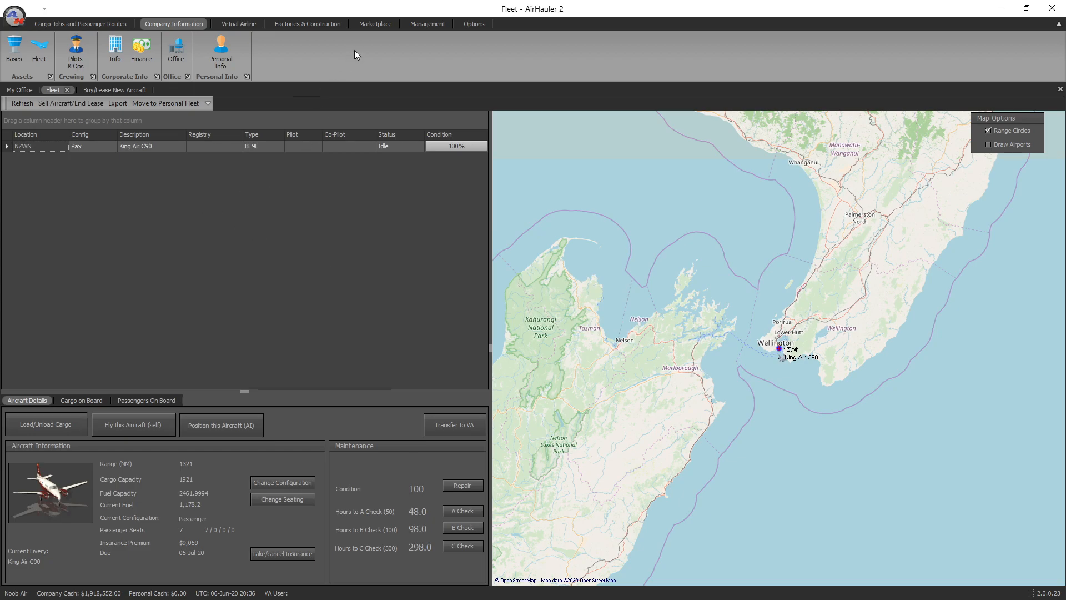
- Open the Used Aircraft Market from the Marketplace tab
left_click(374, 24)
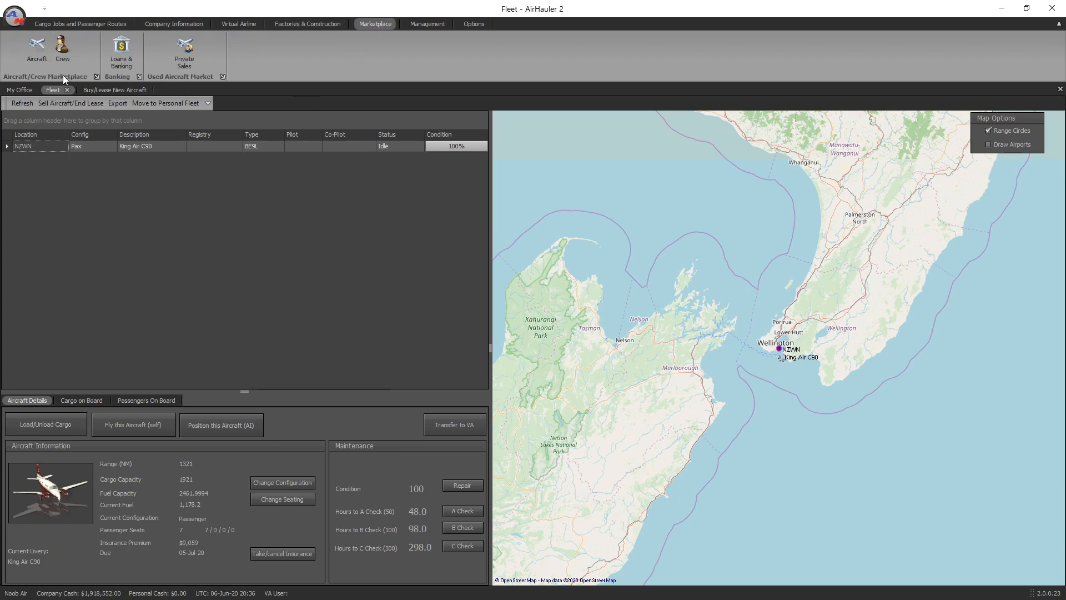
left_click(183, 53)
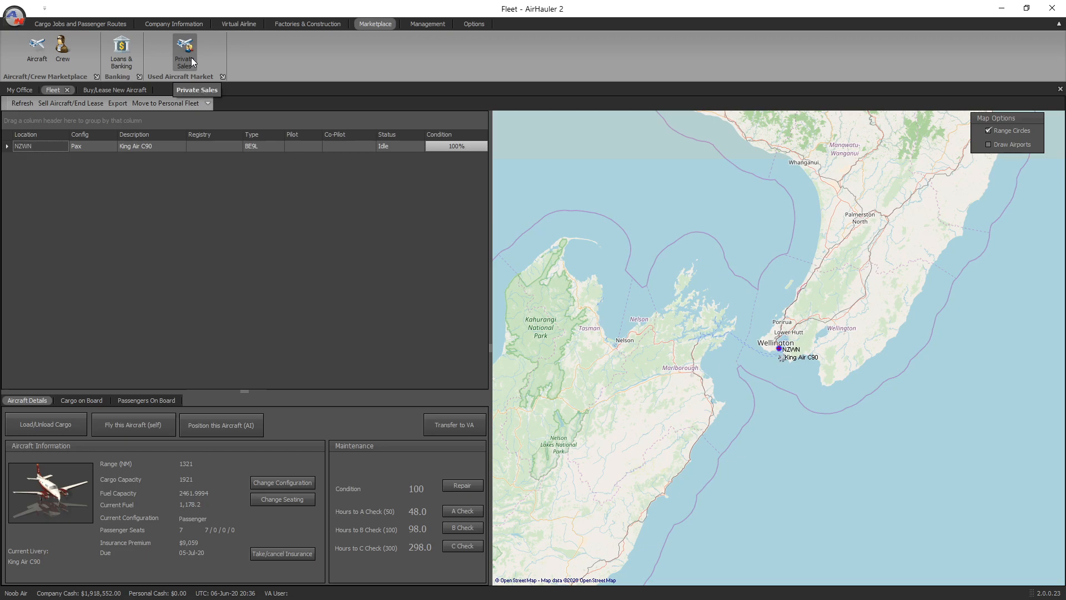
left_click(180, 77)
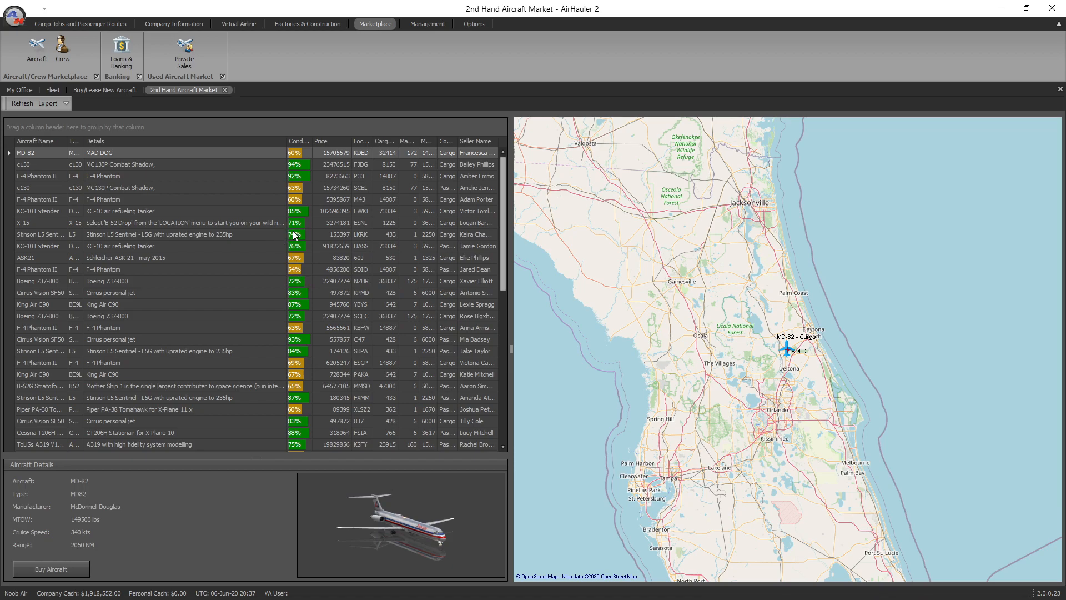
mouse_move(271, 243)
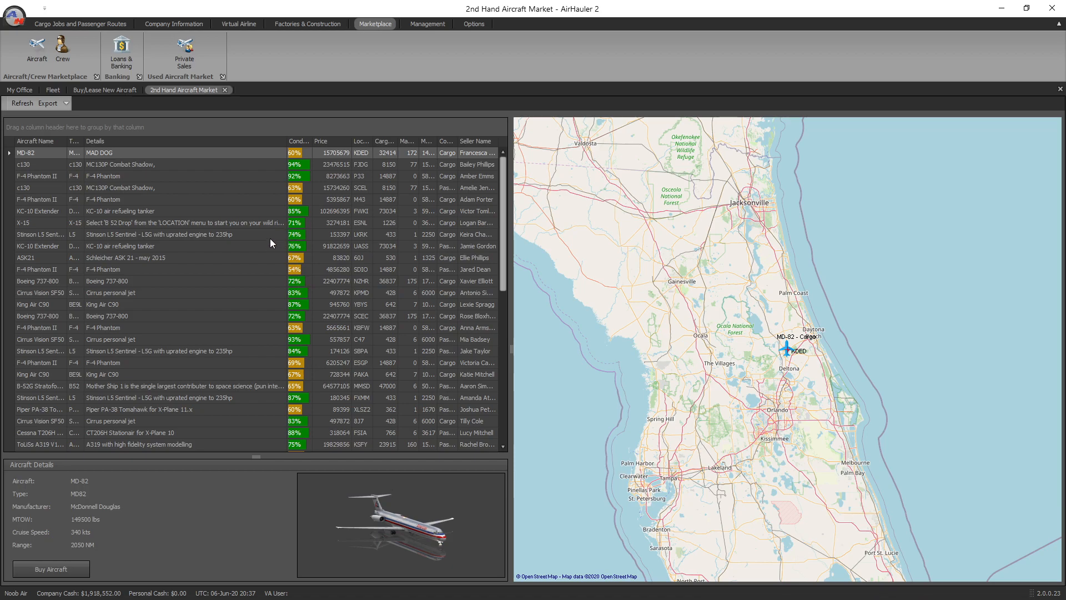
mouse_move(252, 253)
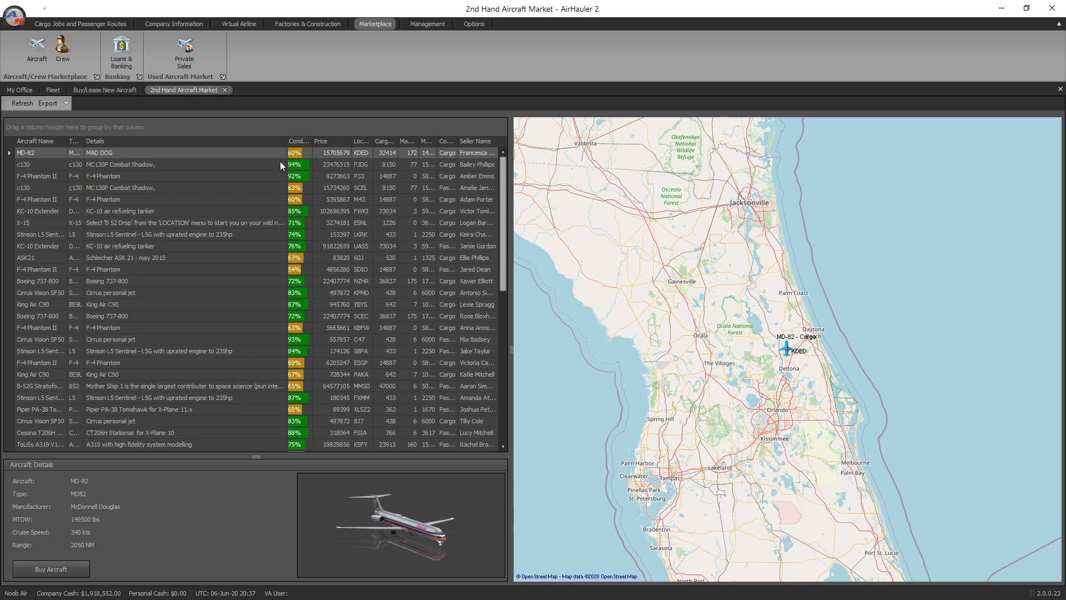
mouse_move(295, 196)
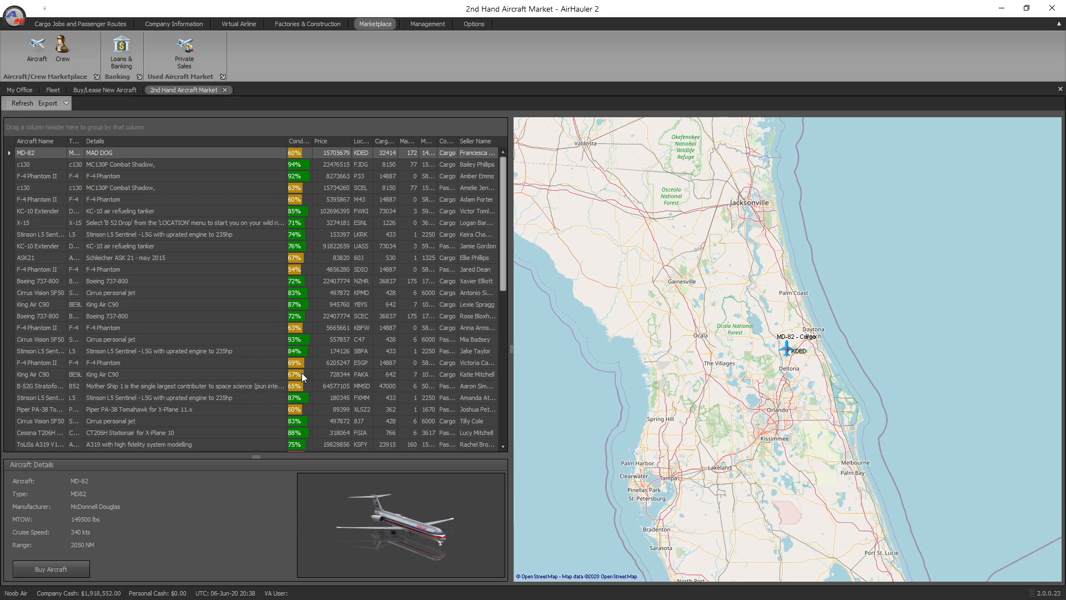
mouse_move(271, 277)
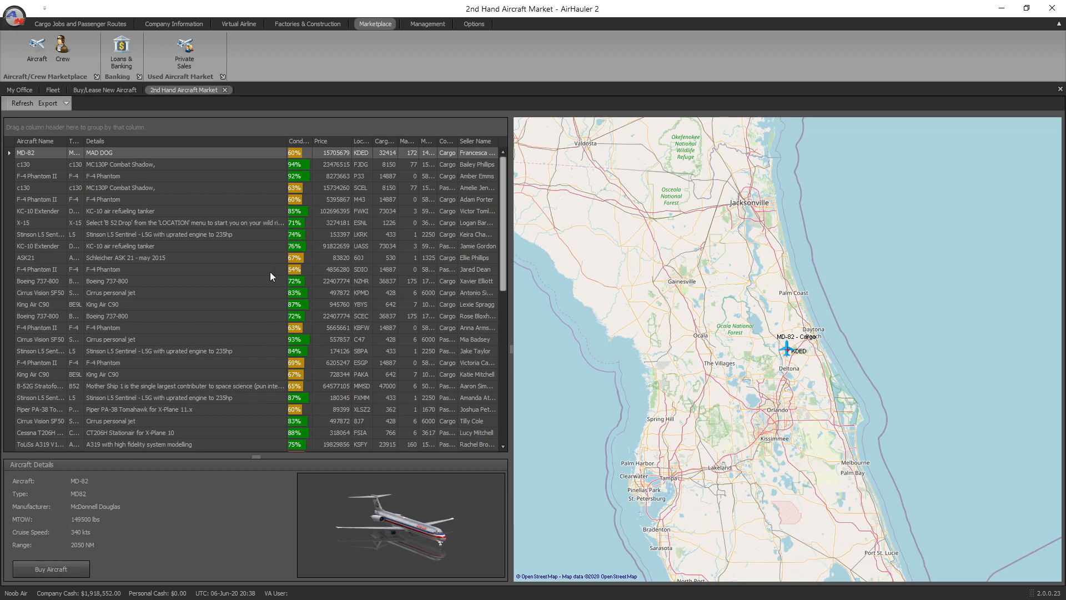
mouse_move(222, 274)
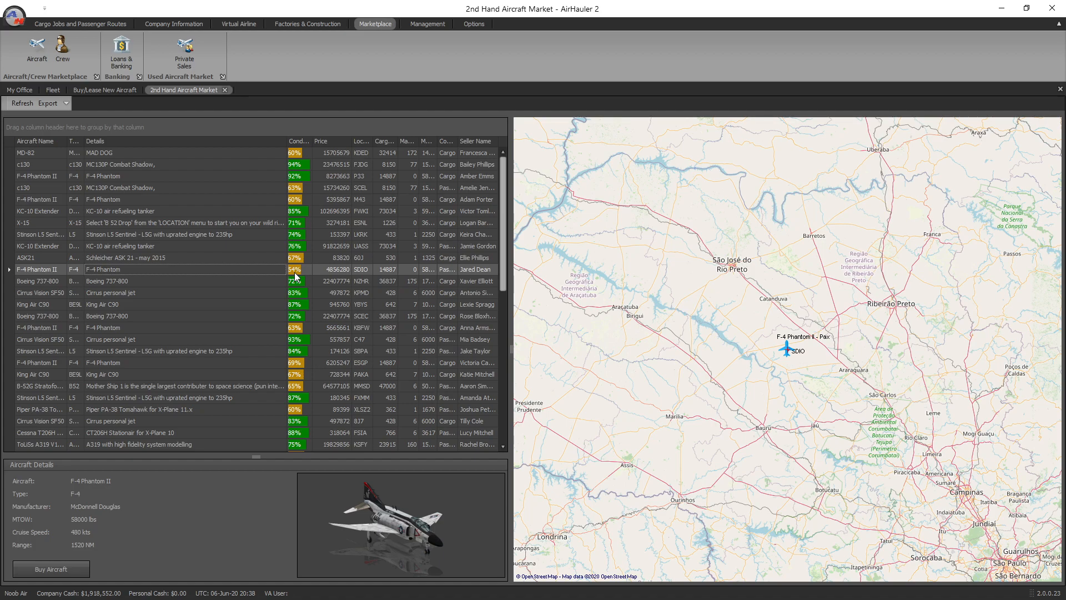
mouse_move(350, 159)
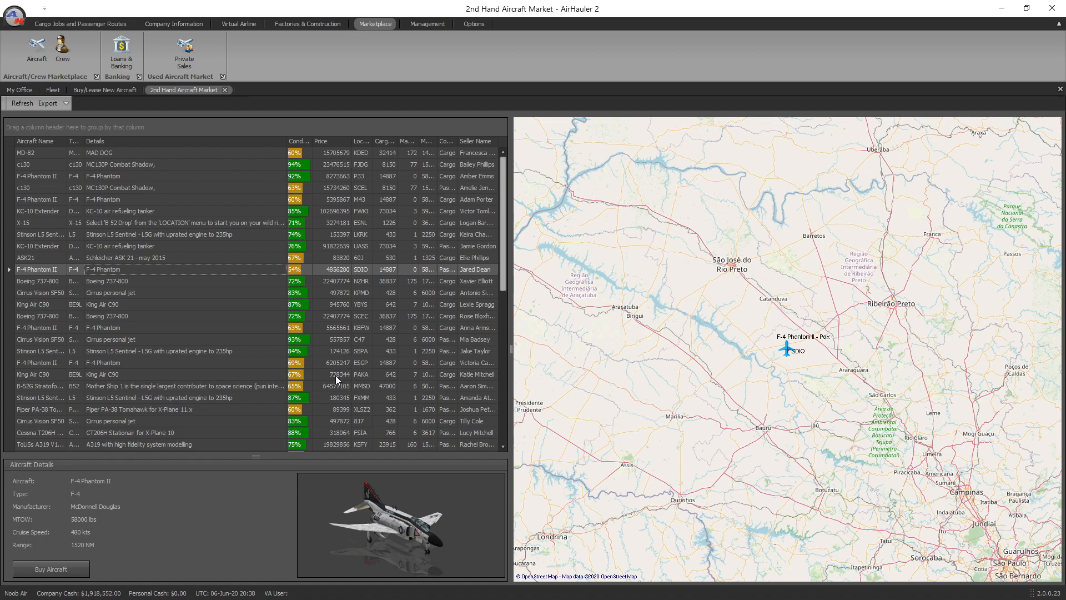
mouse_move(340, 381)
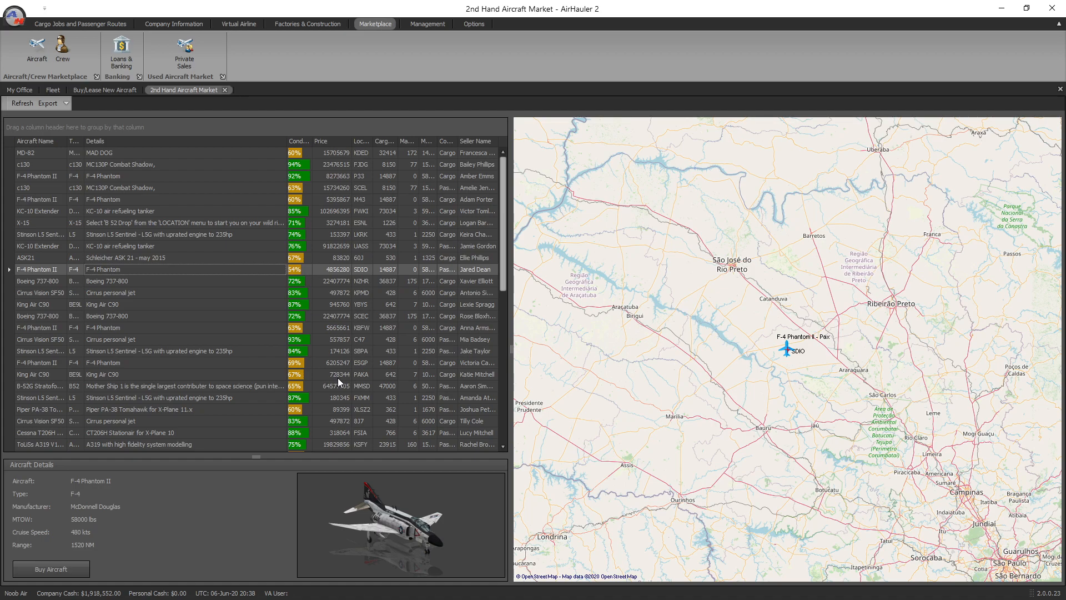
mouse_move(406, 345)
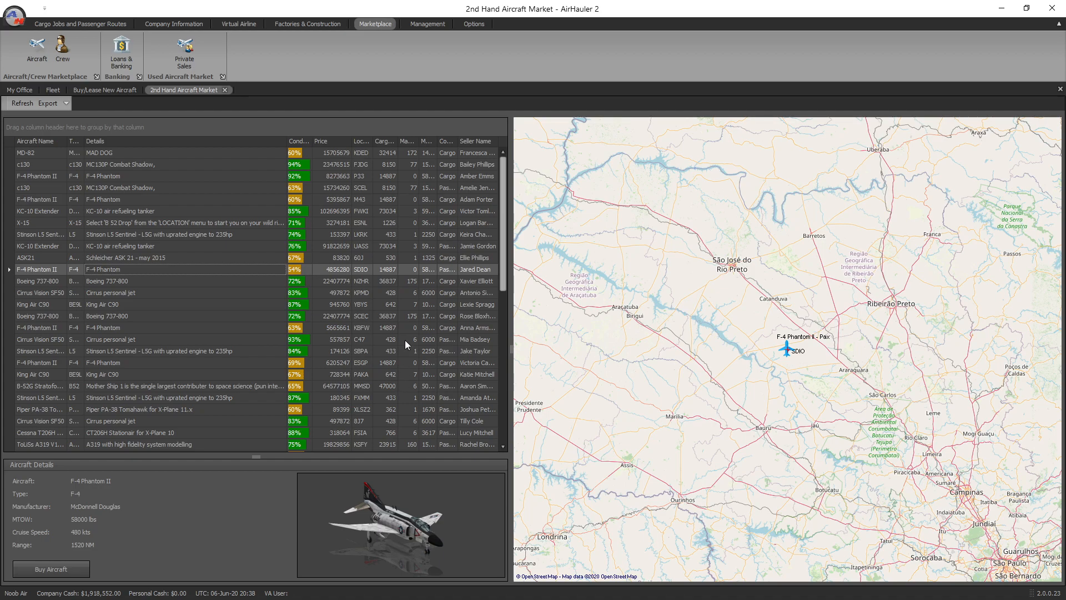
- Sort the second-hand listings by price and then by location to compare offers
left_click(320, 142)
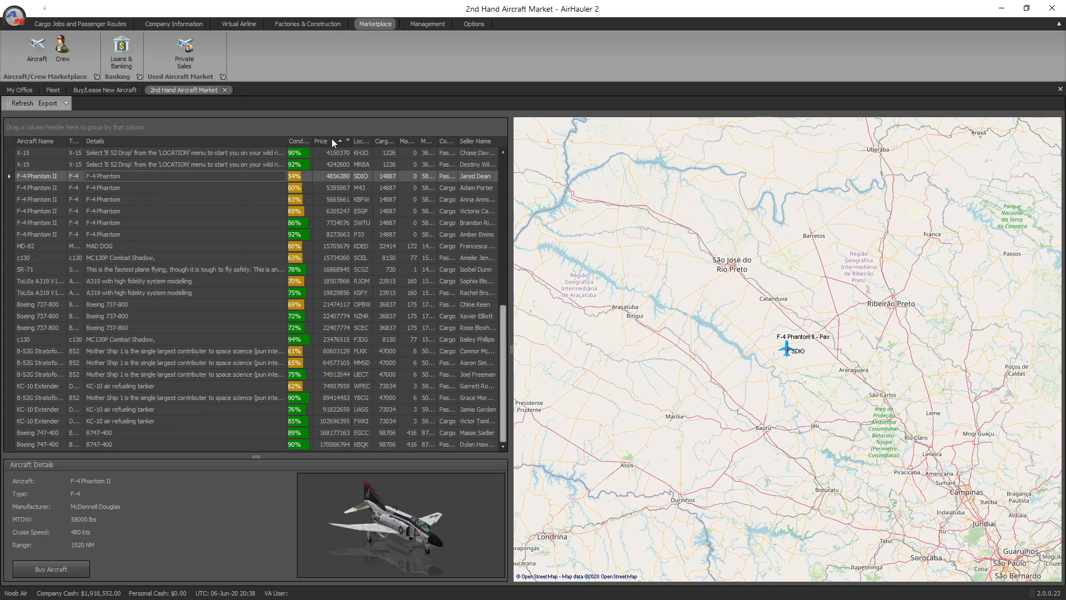
left_click(338, 141)
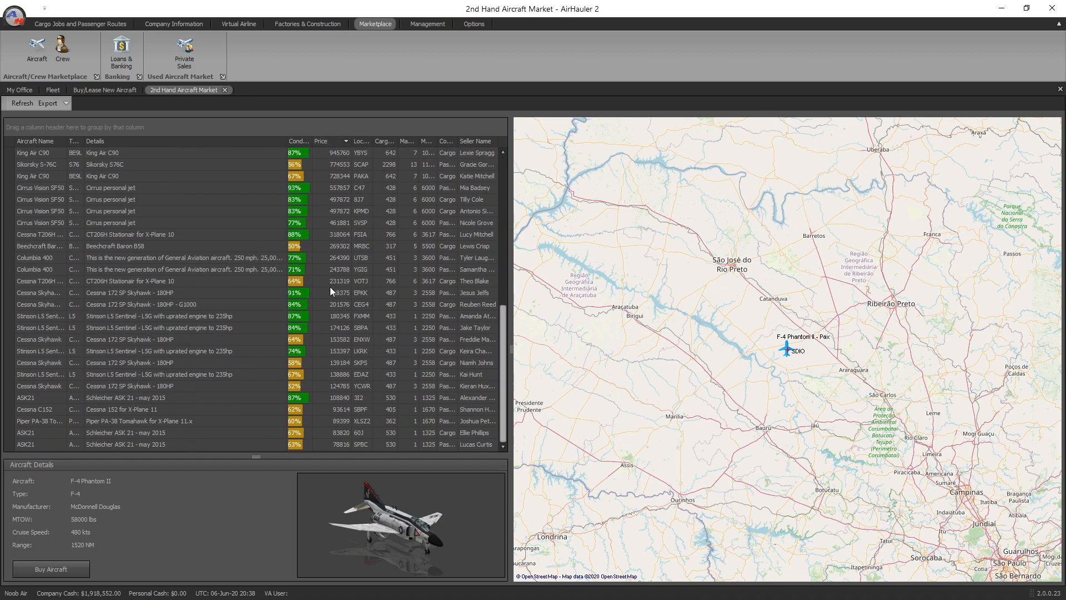
mouse_move(153, 365)
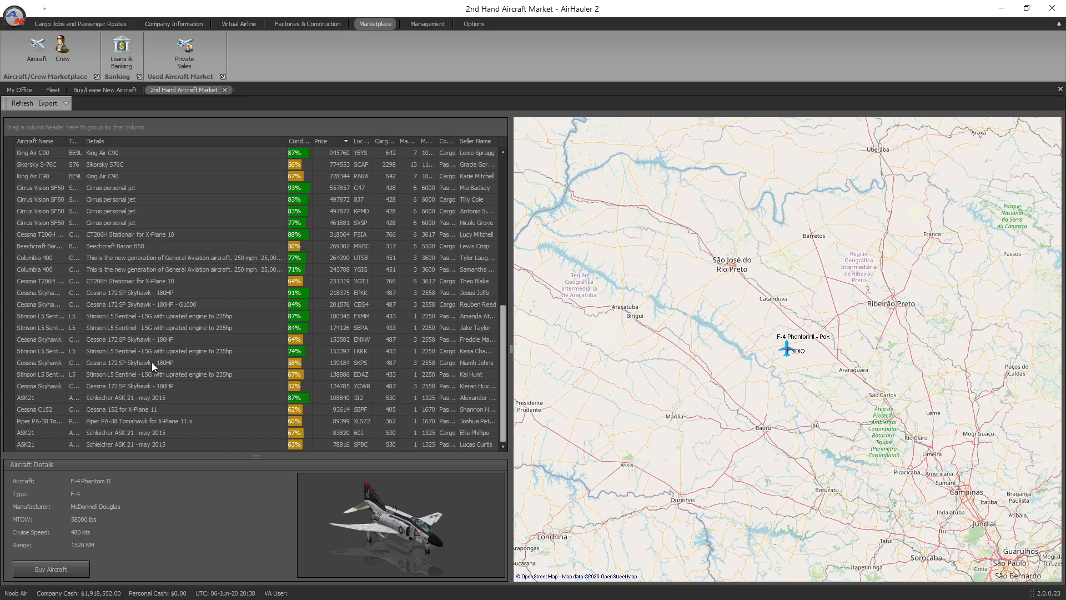
left_click(333, 141)
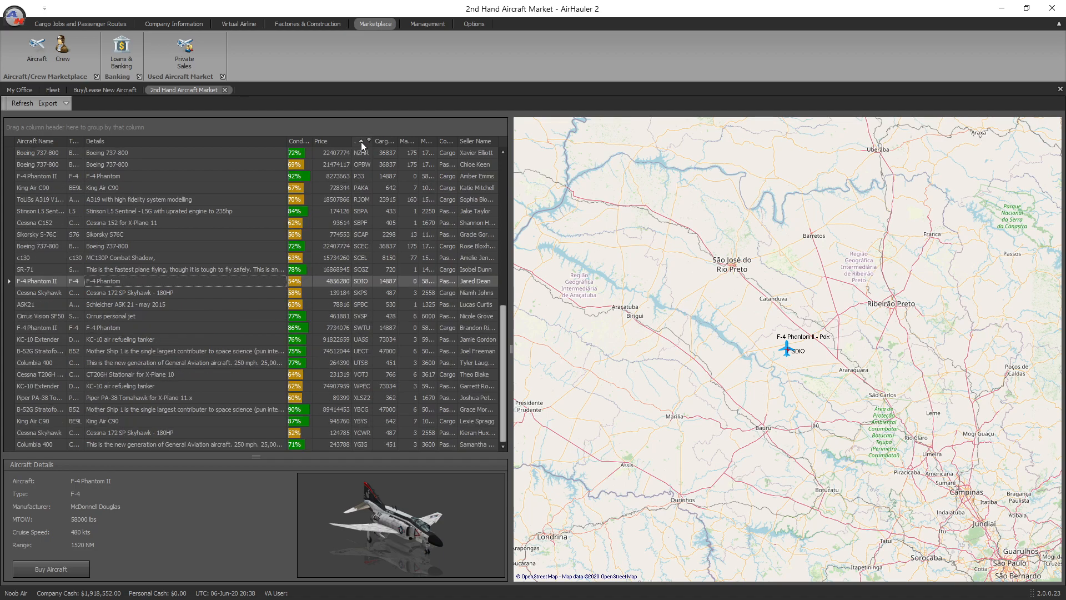
left_click(335, 141)
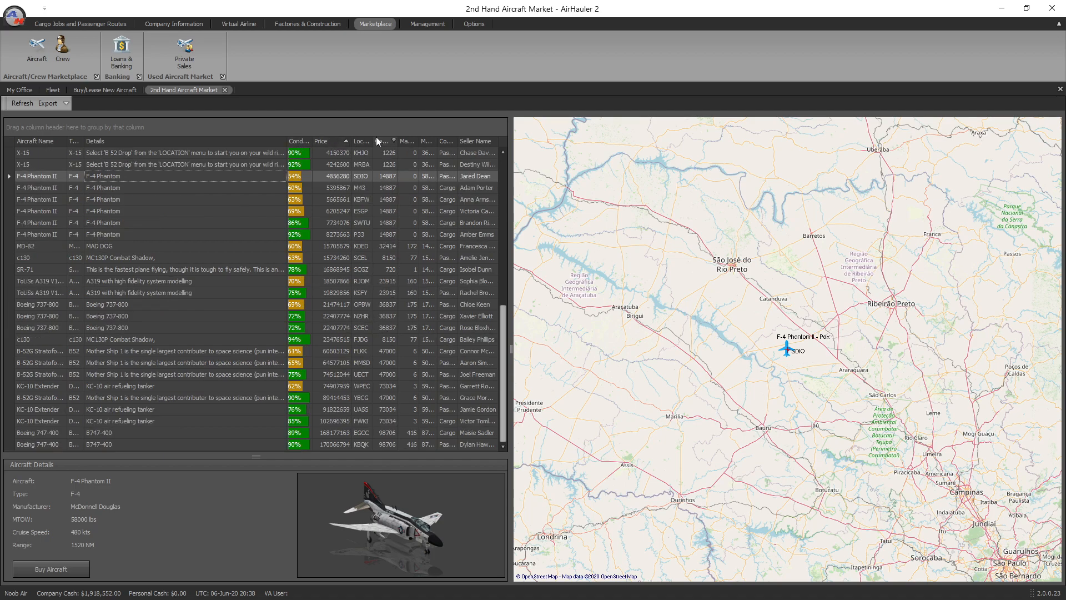
left_click(381, 141)
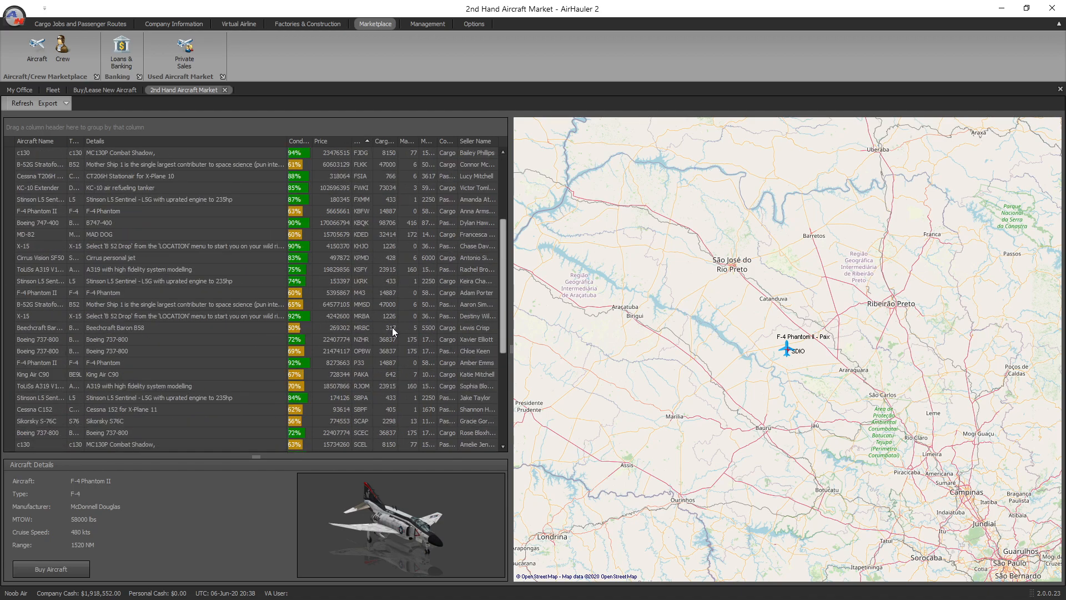
mouse_move(129, 346)
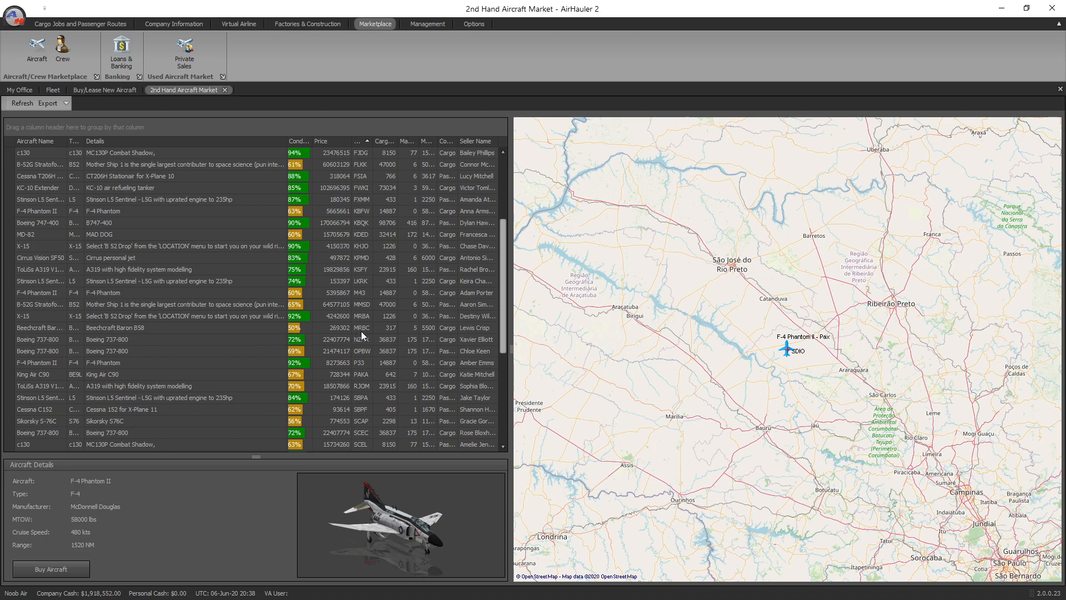
scroll("down", 3)
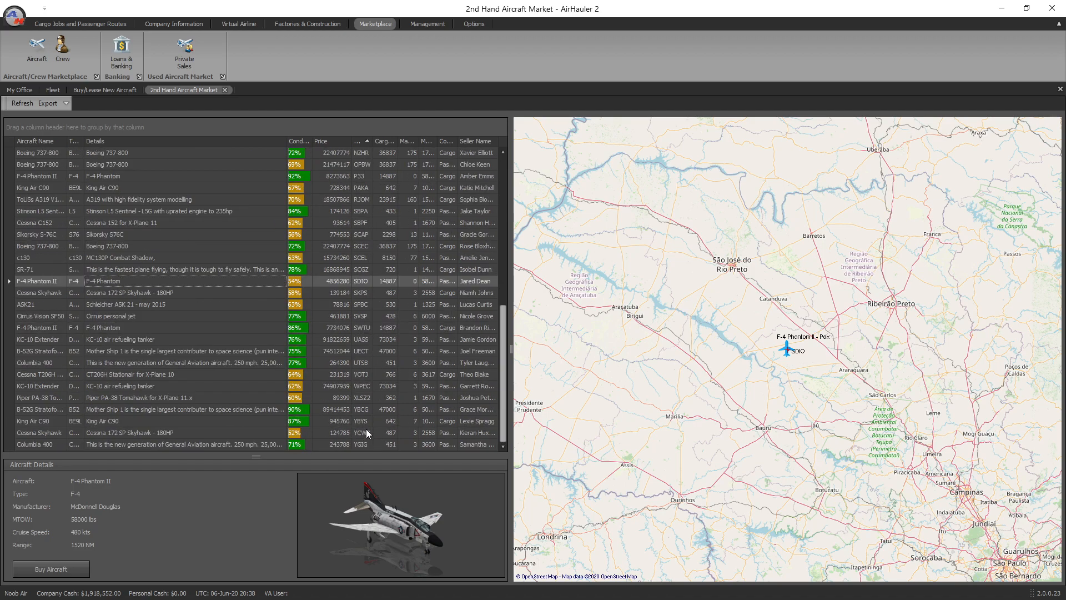
mouse_move(148, 426)
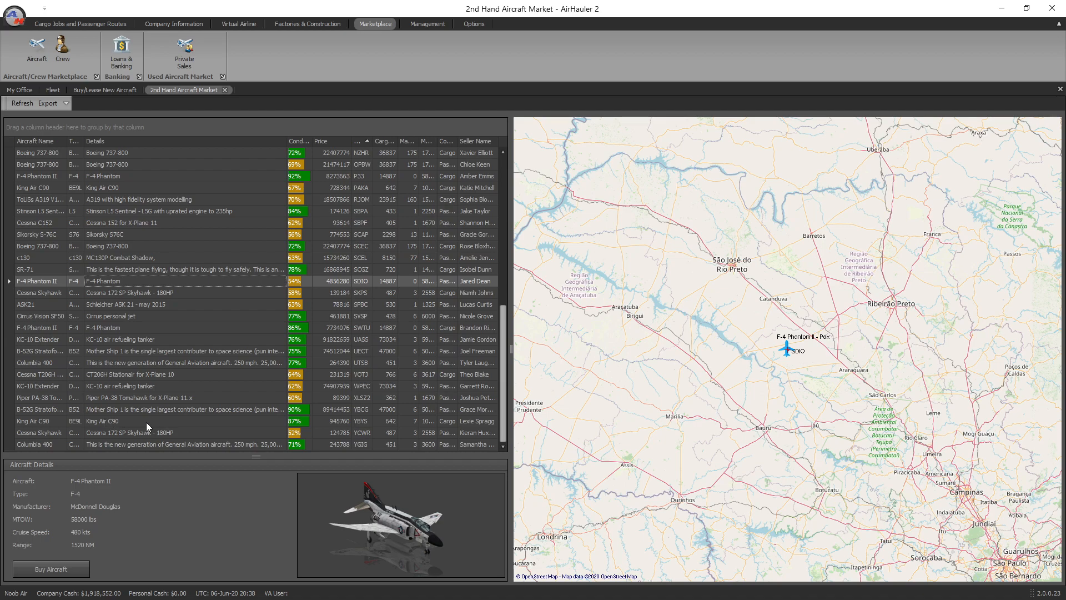
mouse_move(150, 432)
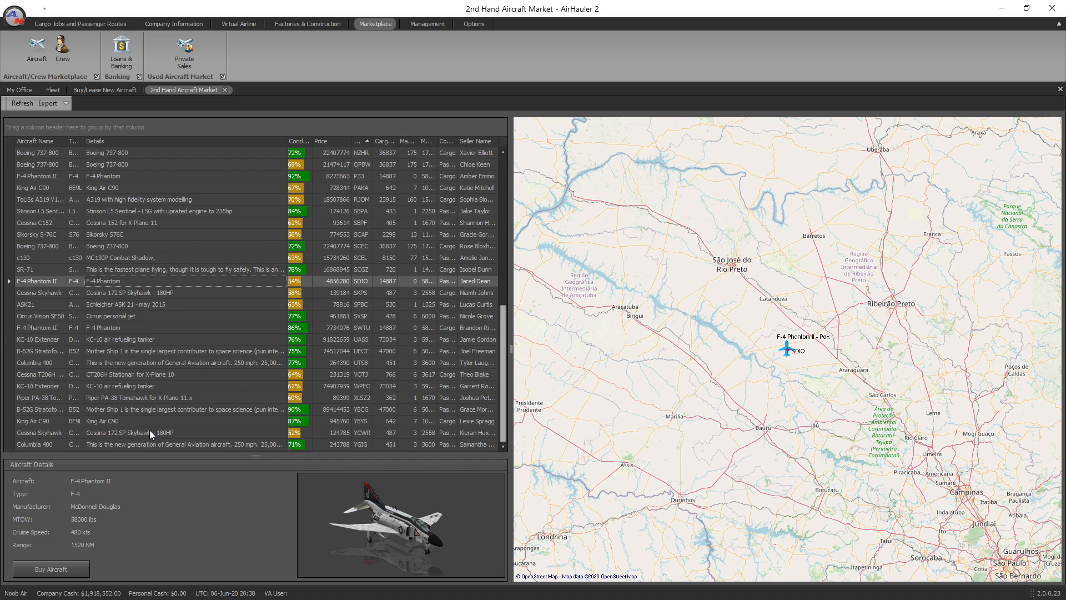
- Select the Cessna Skyhawk and confirm a company purchase for $124,785
left_click(102, 420)
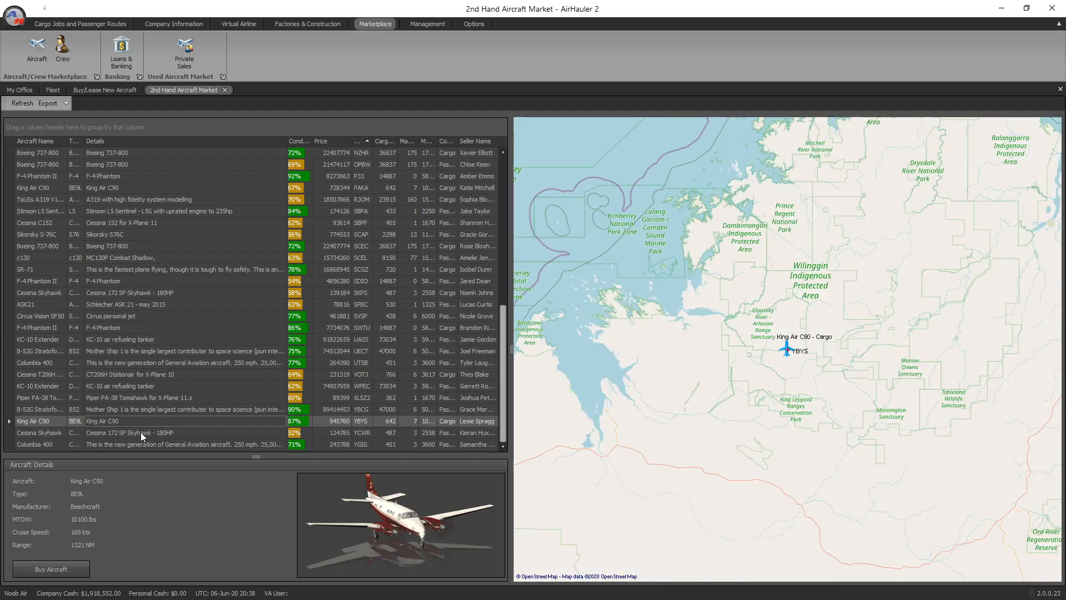
left_click(135, 432)
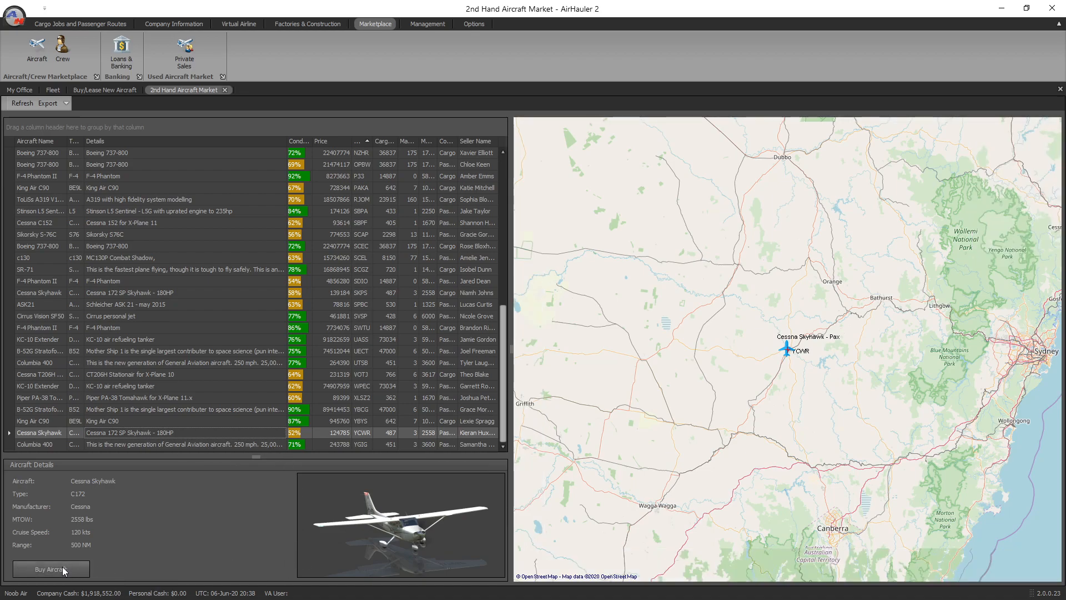
left_click(51, 569)
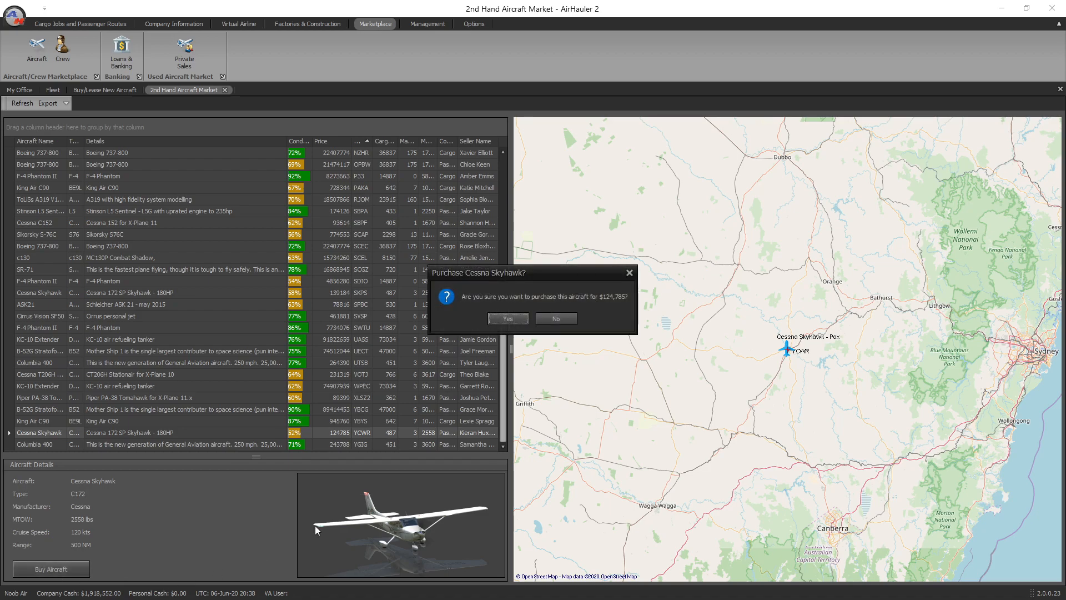
mouse_move(693, 369)
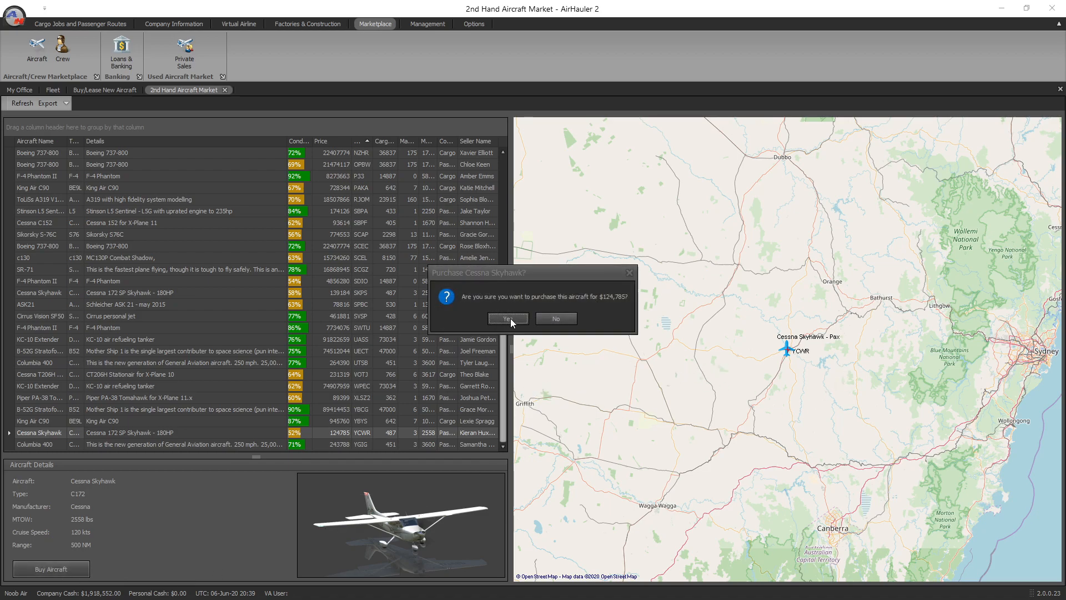
left_click(508, 319)
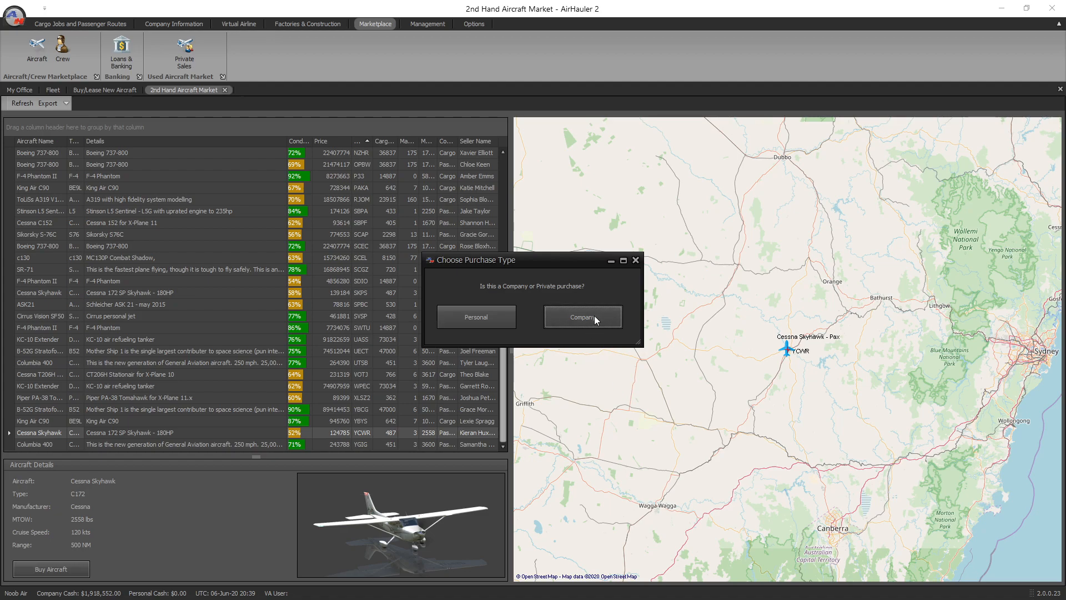
left_click(582, 316)
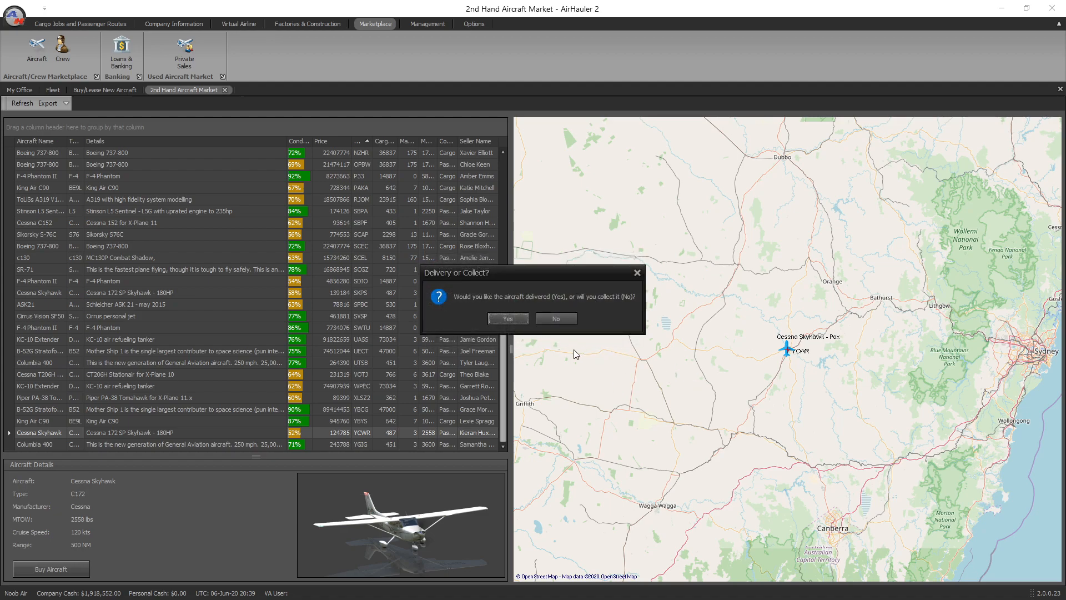
mouse_move(507, 319)
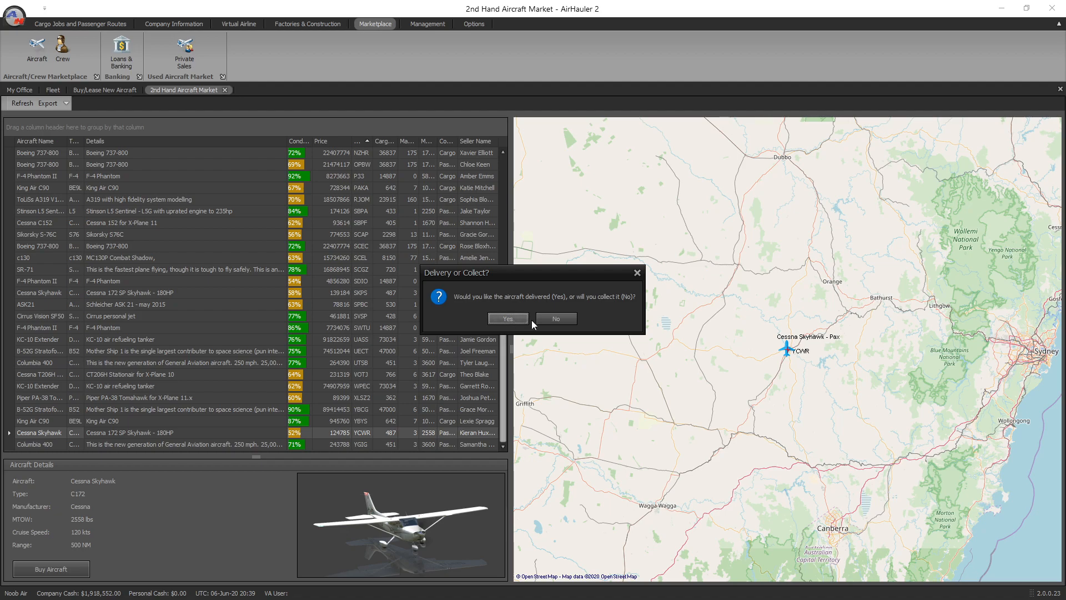
mouse_move(611, 306)
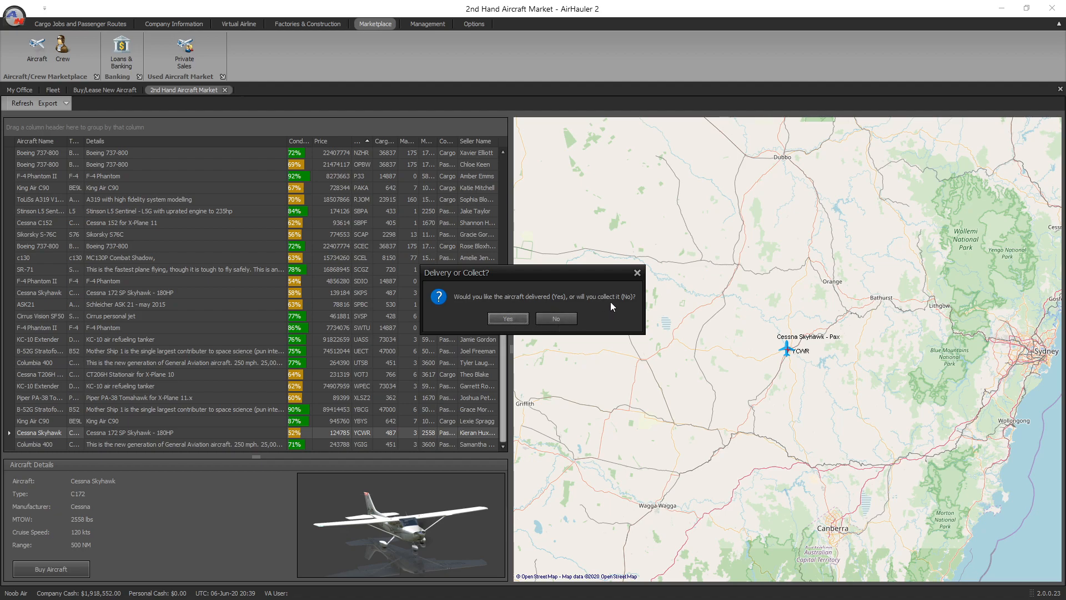
mouse_move(819, 409)
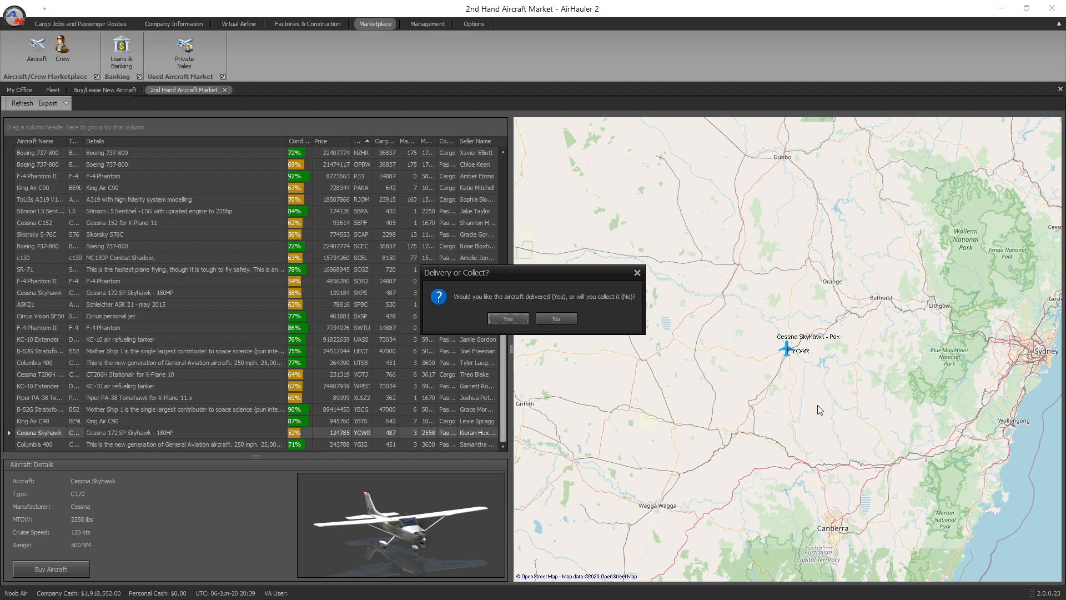
mouse_move(710, 400)
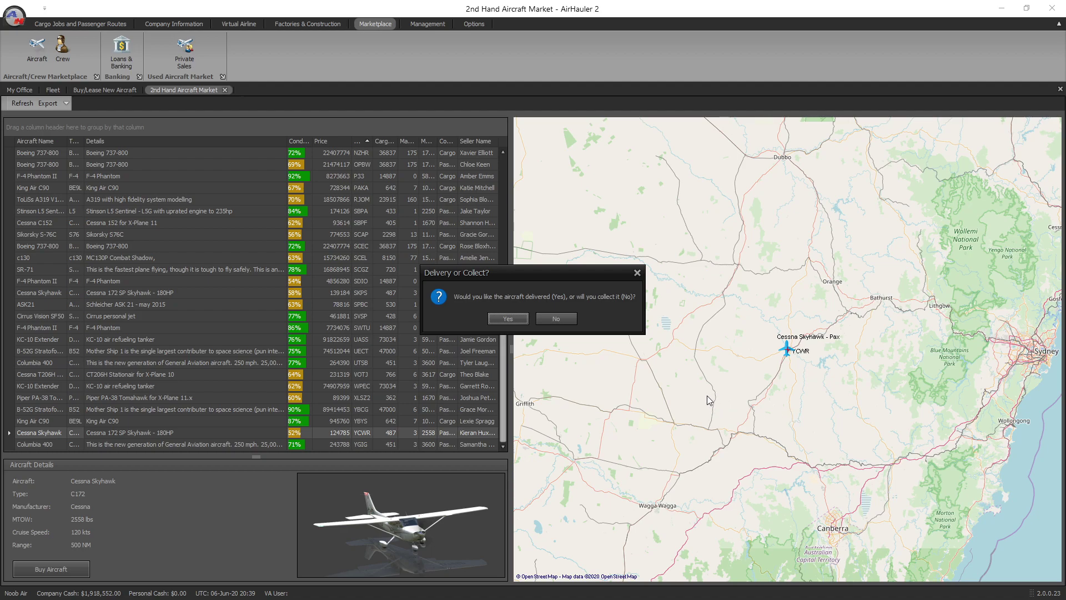
mouse_move(649, 396)
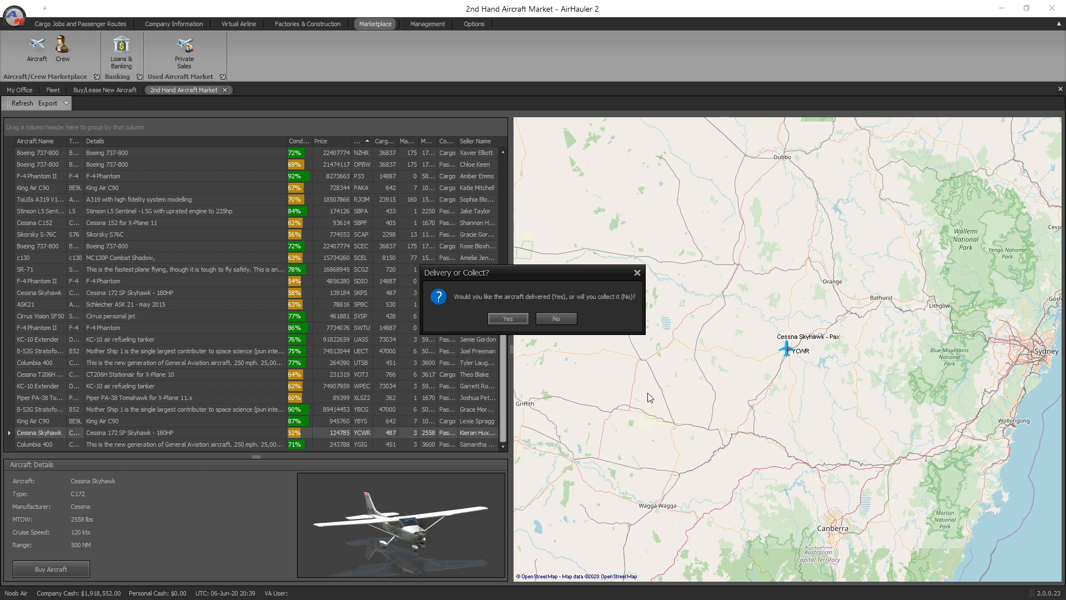
mouse_move(507, 319)
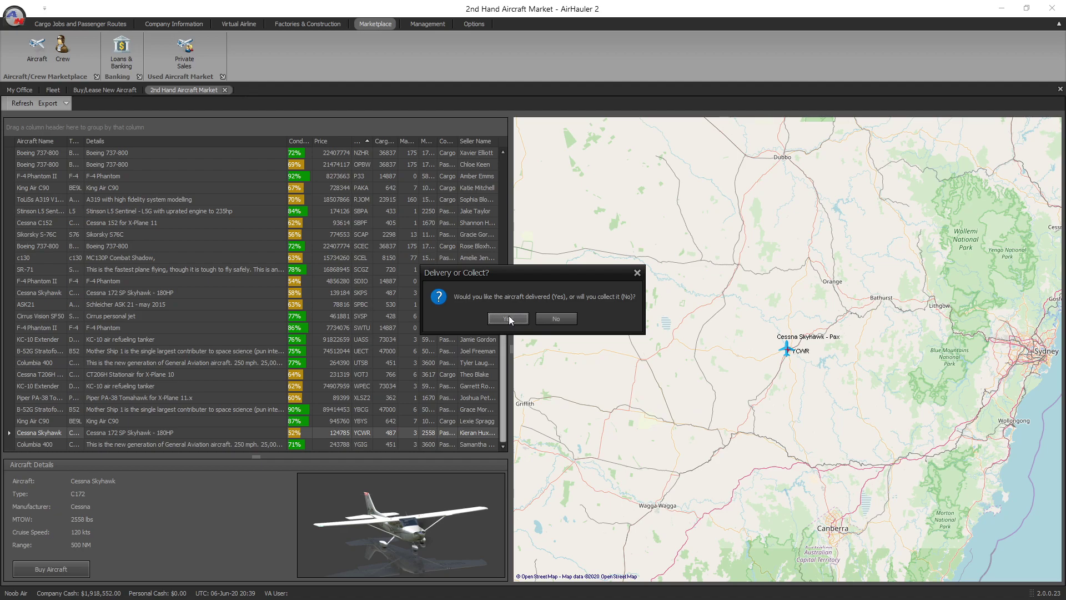
- Have the Skyhawk delivered to Wellington Intl, accepting the 30-hour delivery to NZWN
left_click(507, 319)
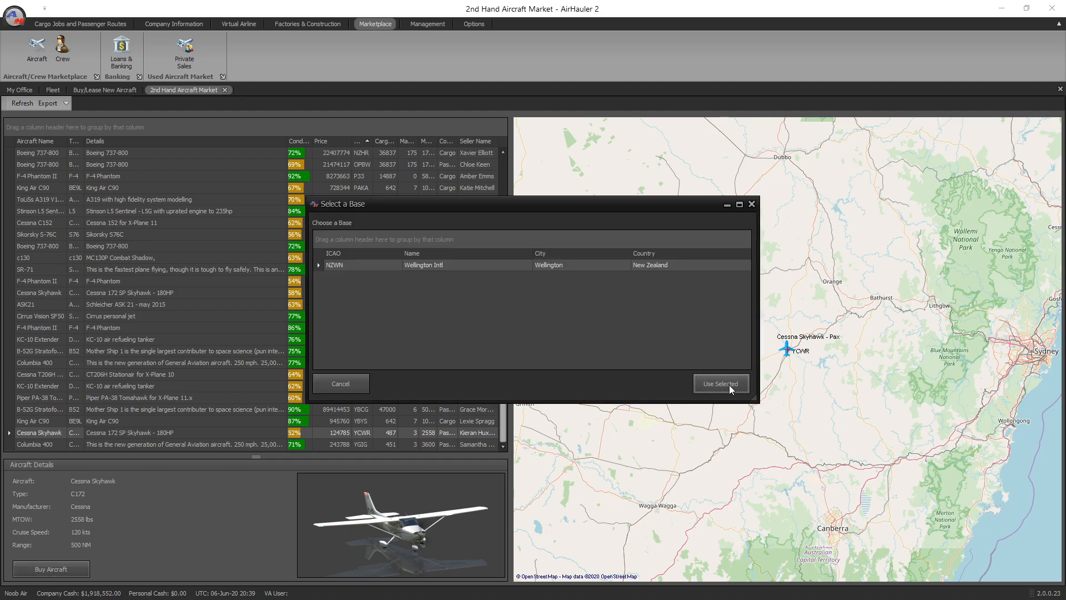
left_click(721, 383)
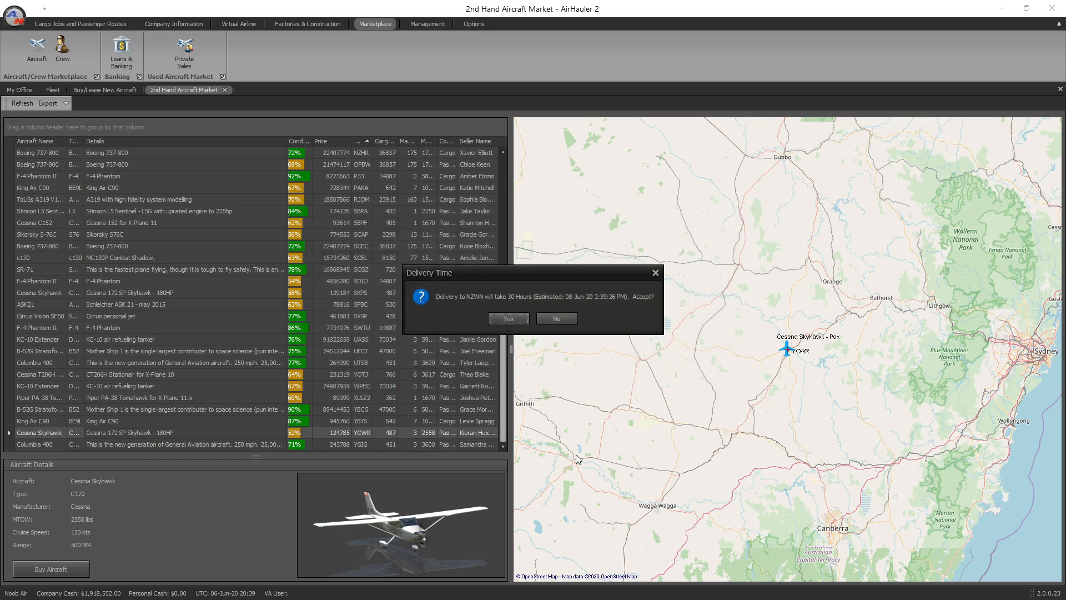
mouse_move(516, 307)
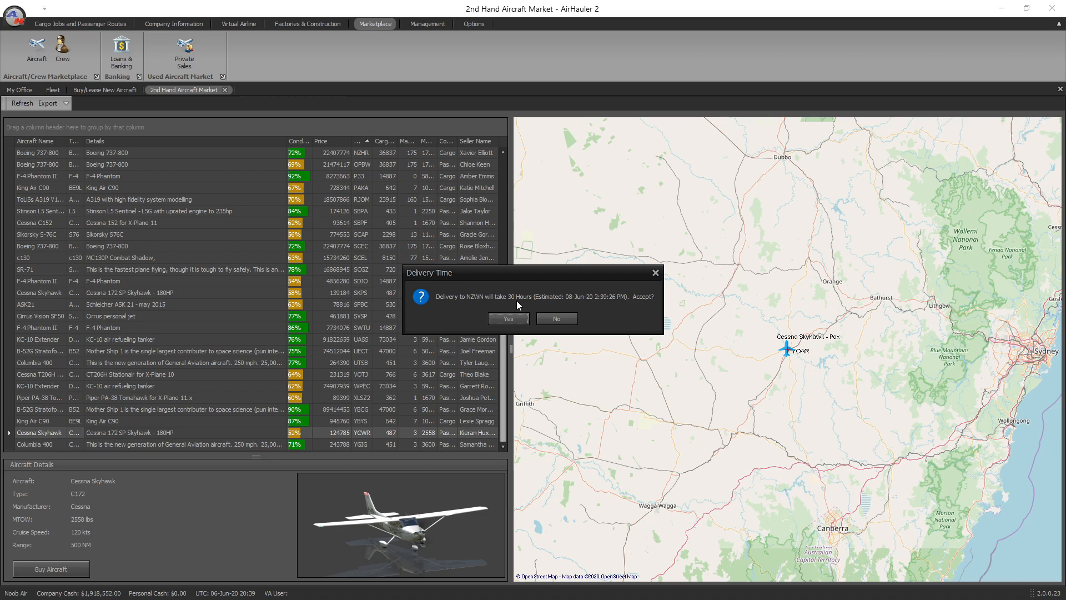
mouse_move(577, 307)
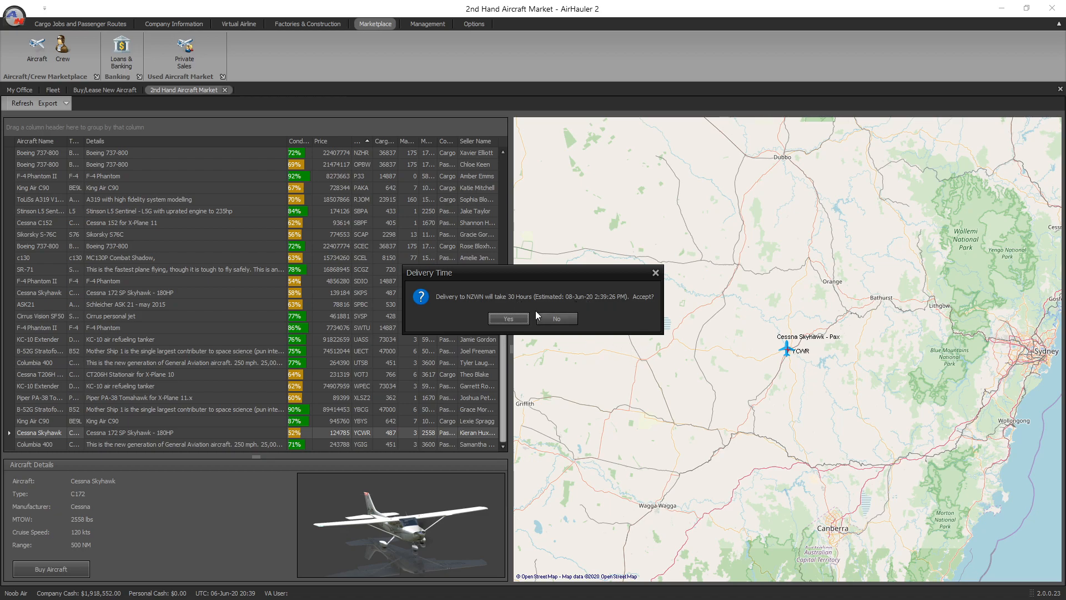
mouse_move(590, 301)
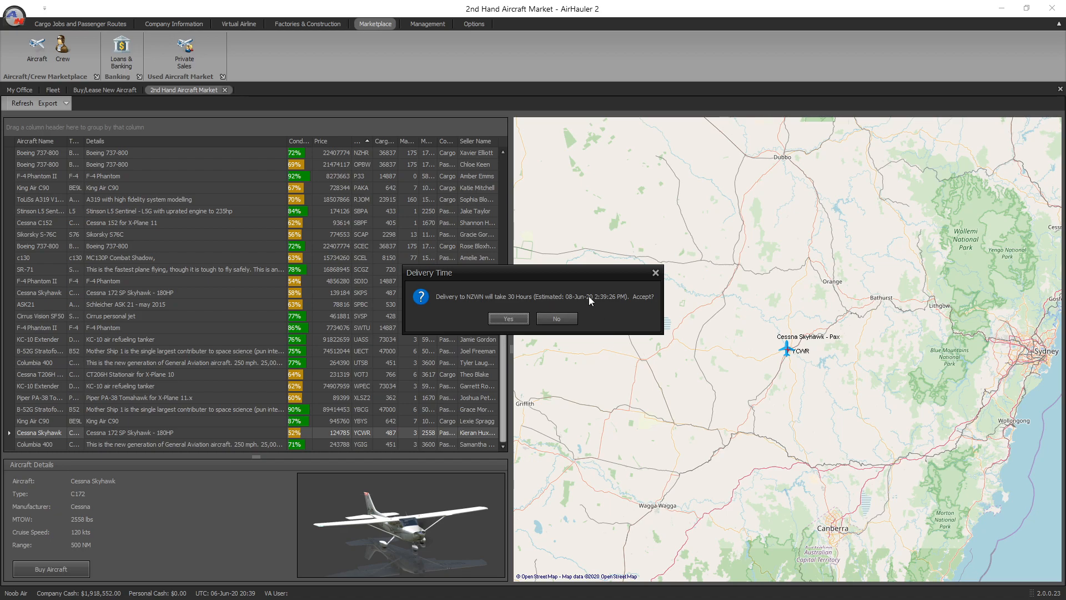
left_click(556, 318)
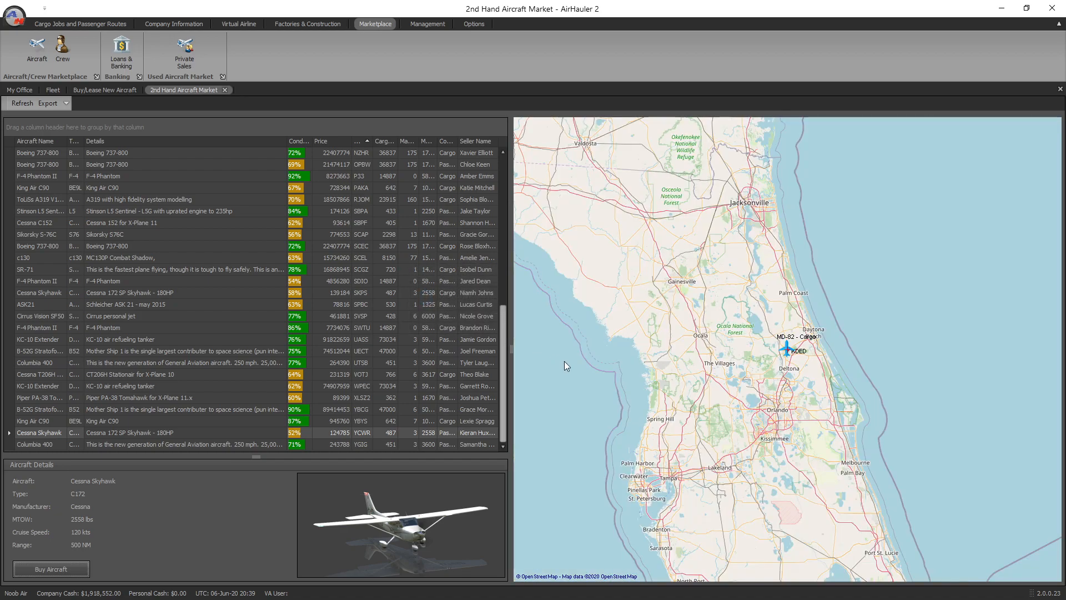
left_click(51, 568)
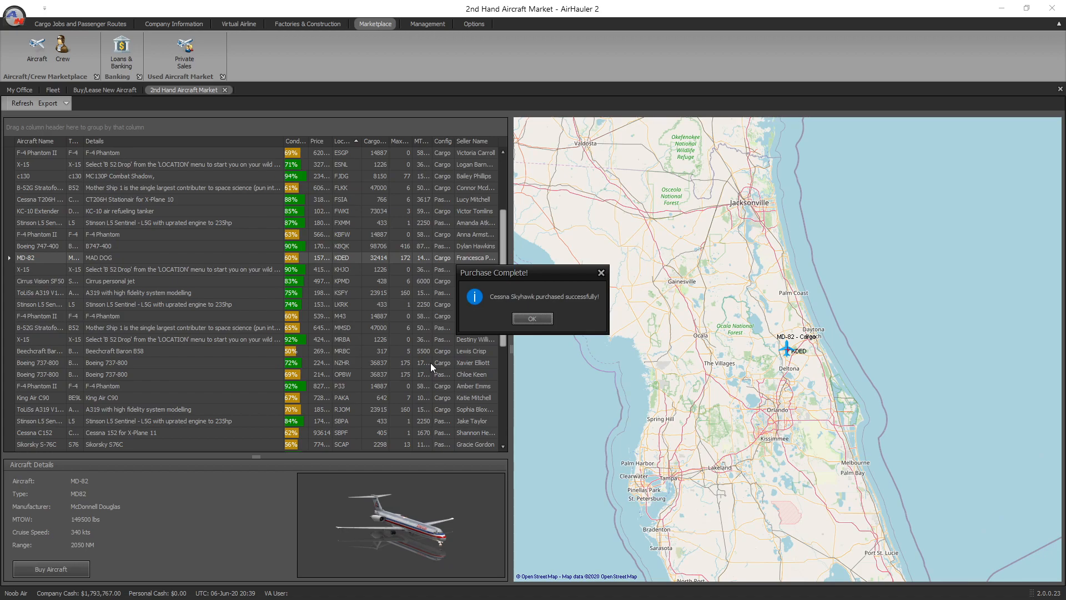
mouse_move(531, 319)
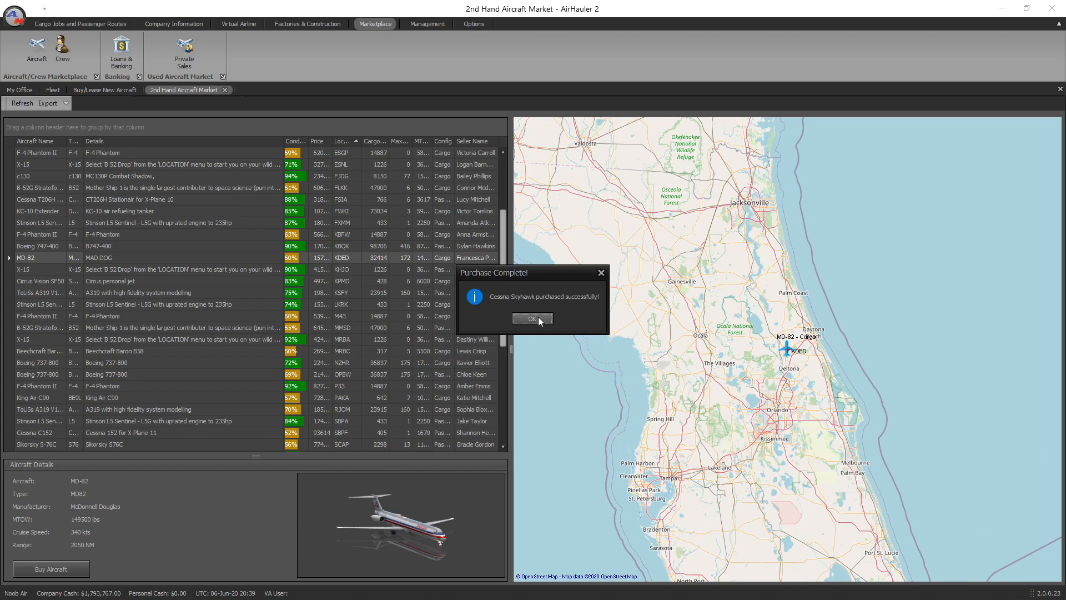
left_click(532, 319)
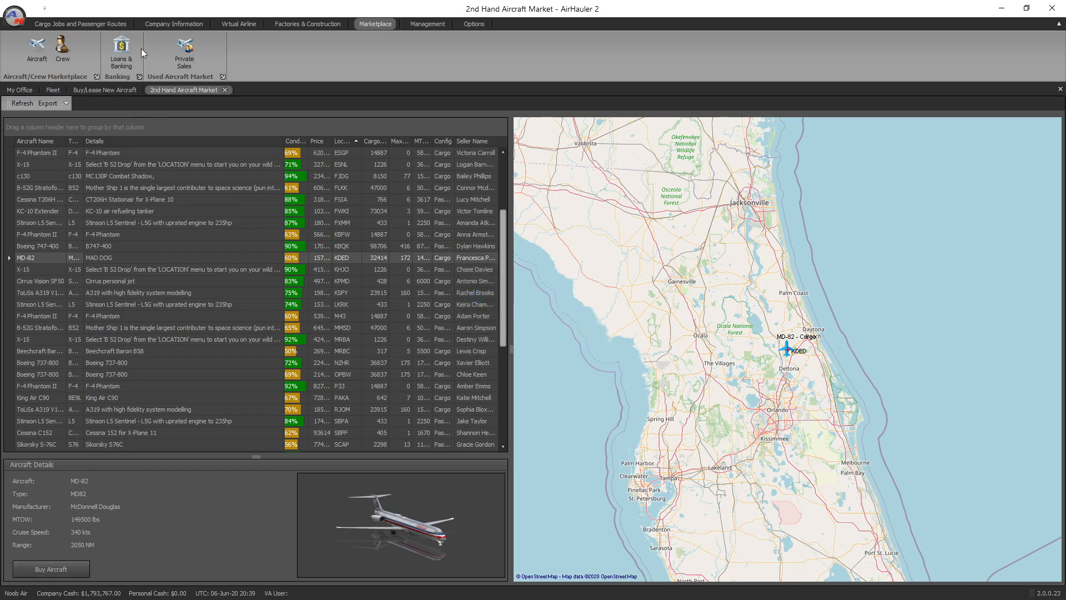
- Show the company fleet with the King Air C90 and the C172 in transit
left_click(173, 24)
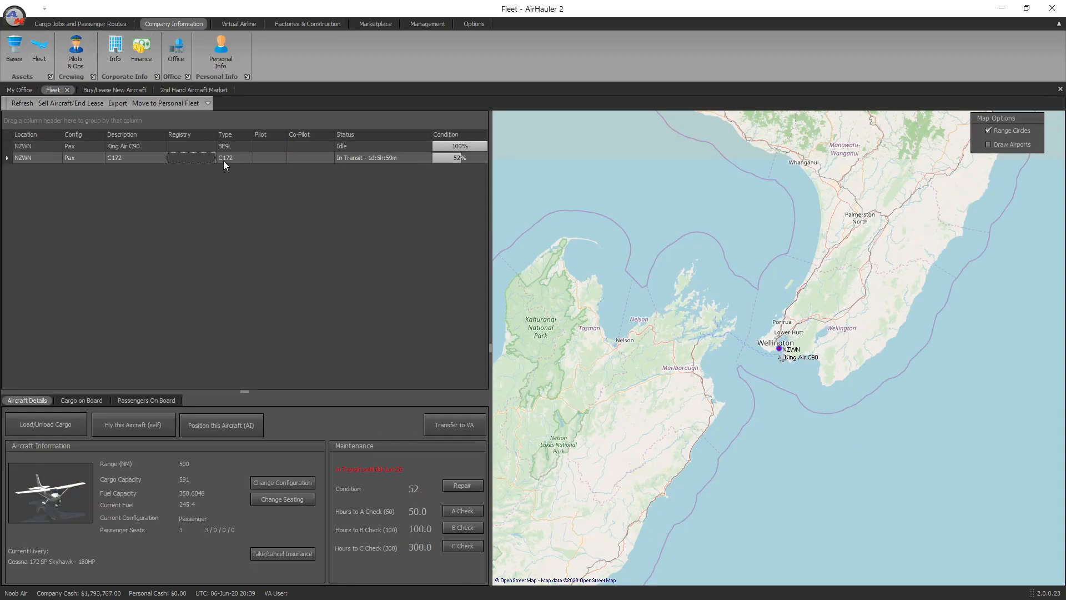
mouse_move(401, 171)
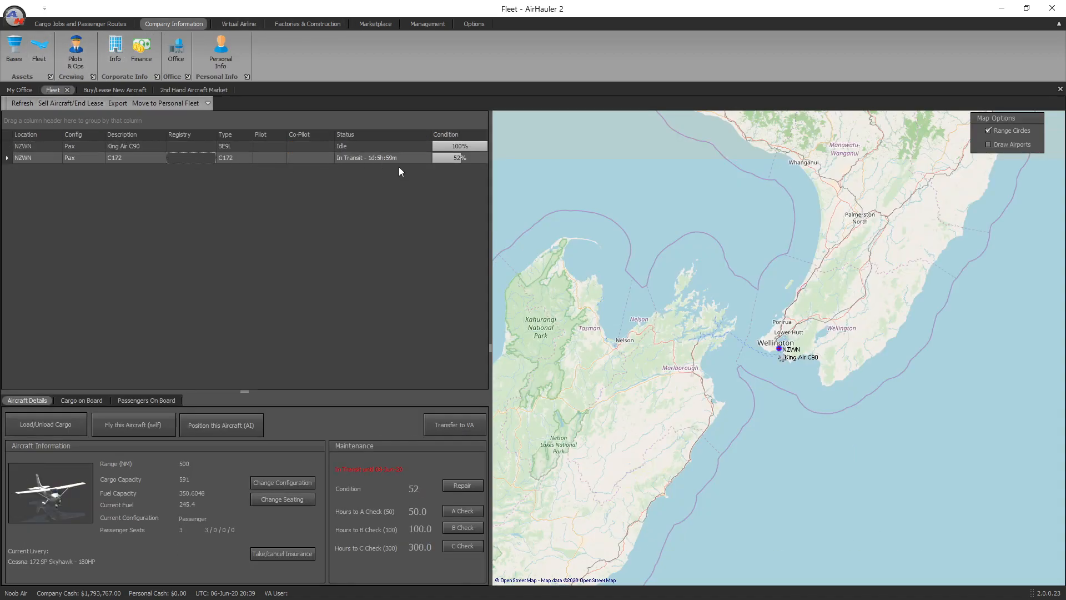
mouse_move(397, 162)
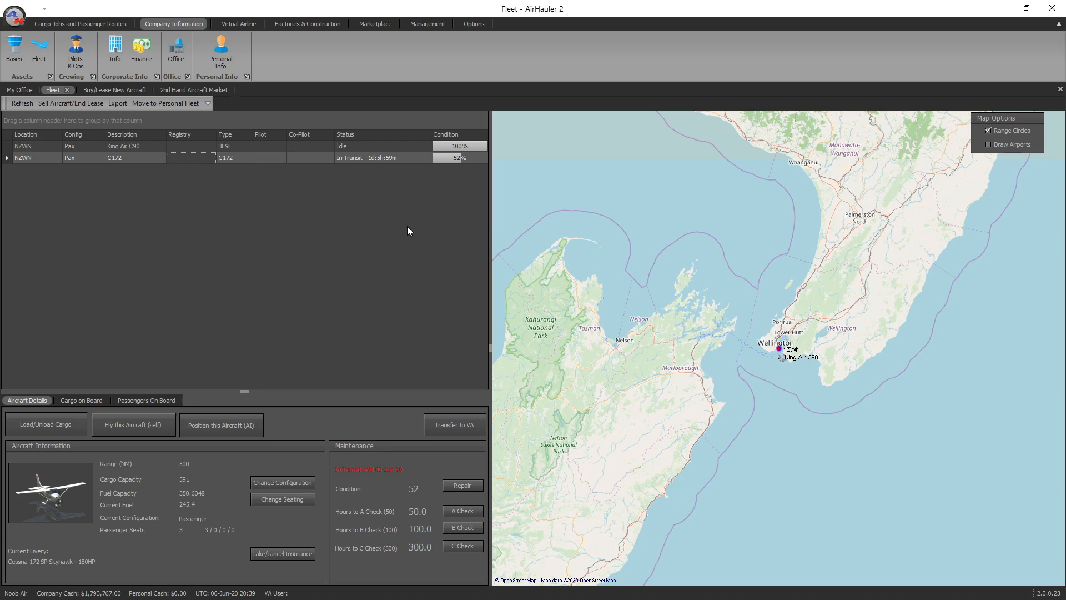
mouse_move(336, 160)
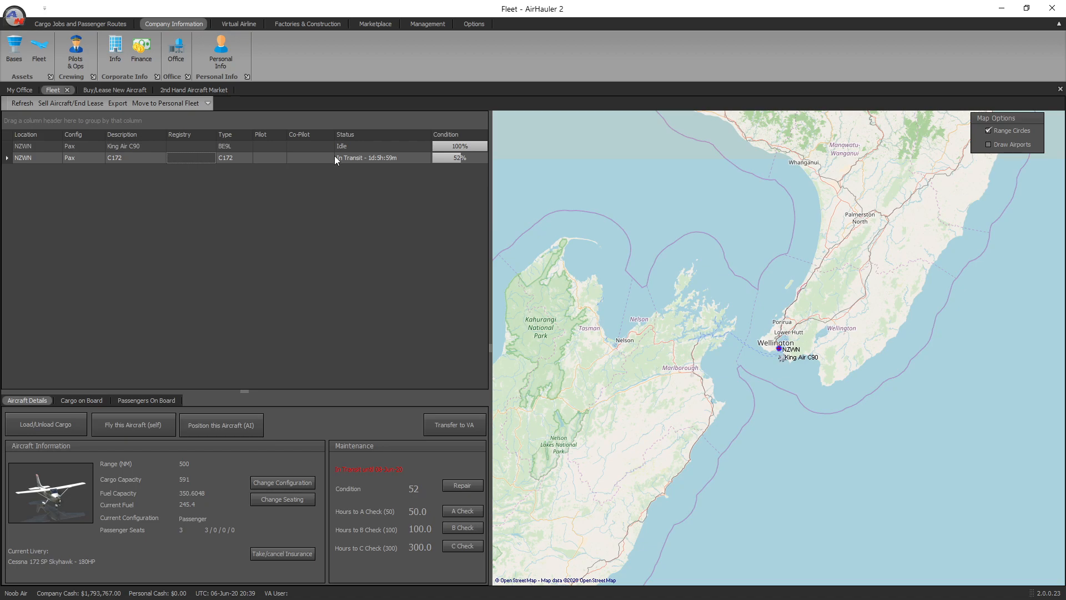
left_click(306, 24)
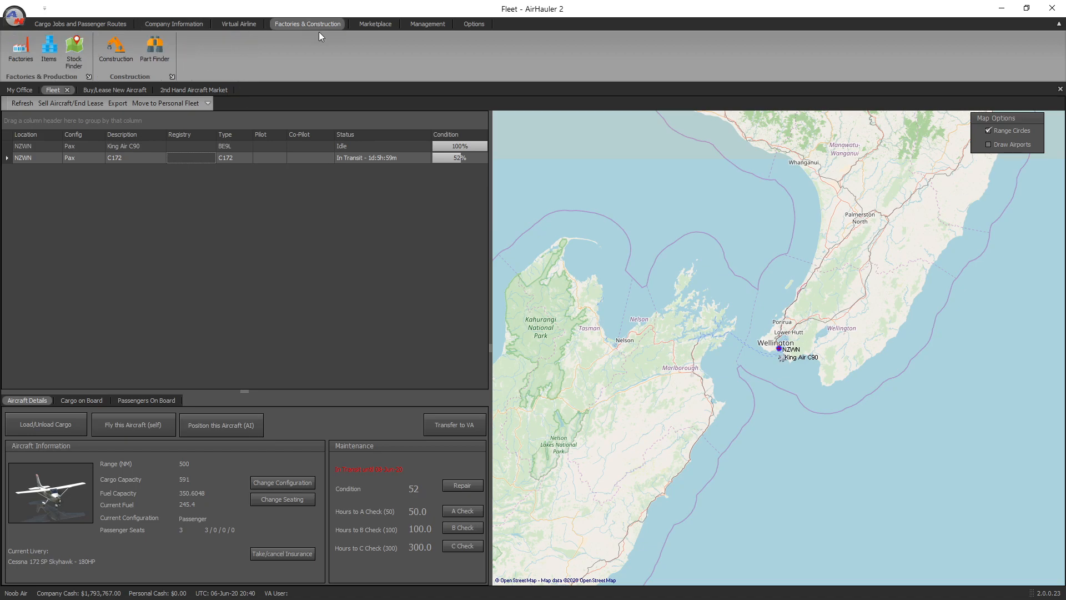
- Return to the Marketplace and bring up the Buy/Lease New Aircraft catalogue
left_click(375, 23)
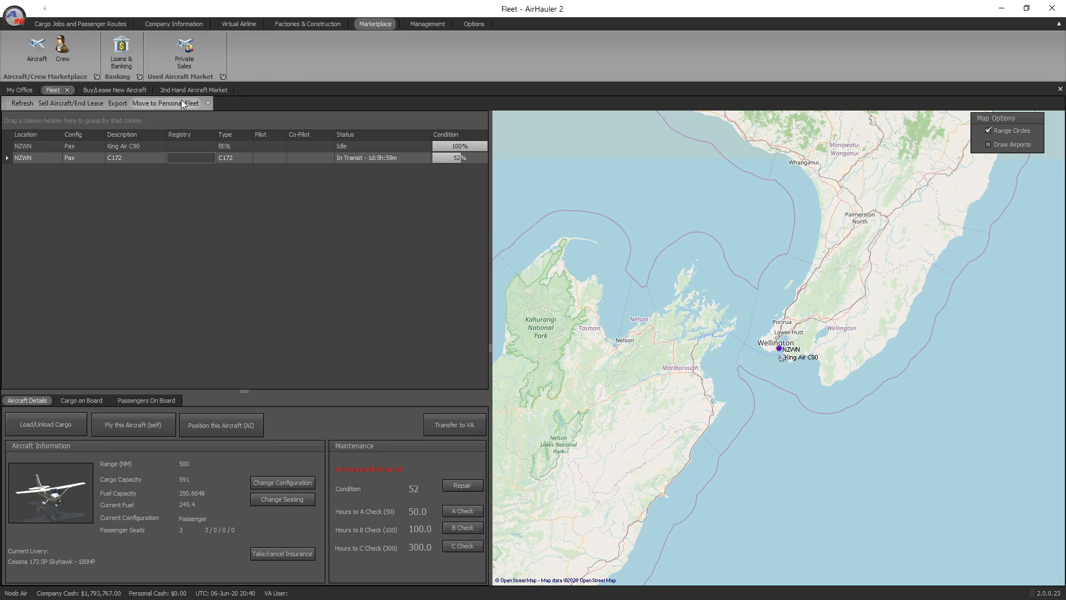
left_click(114, 88)
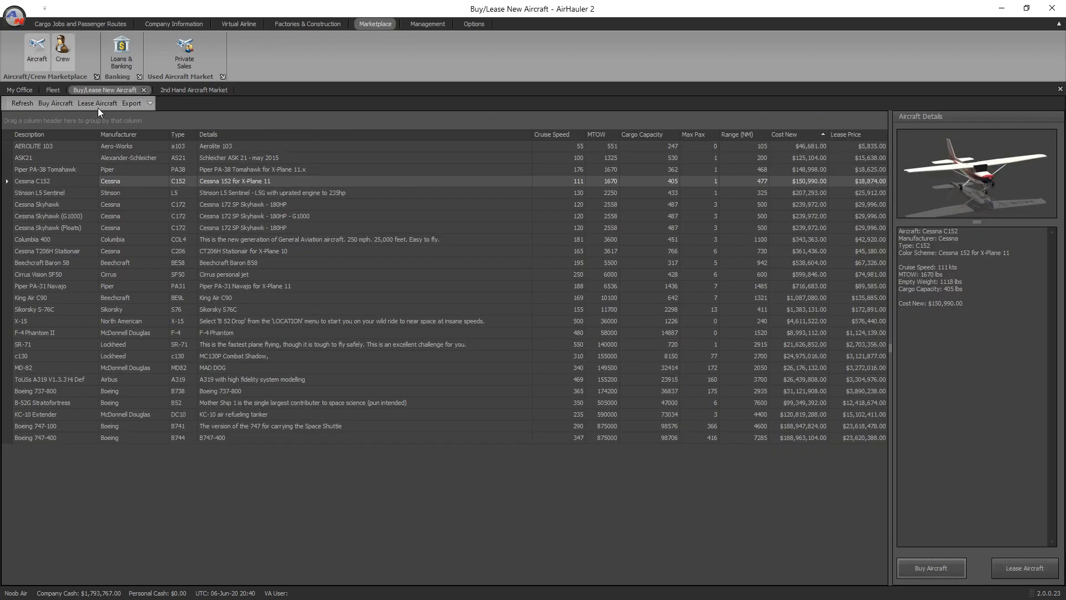
mouse_move(1023, 567)
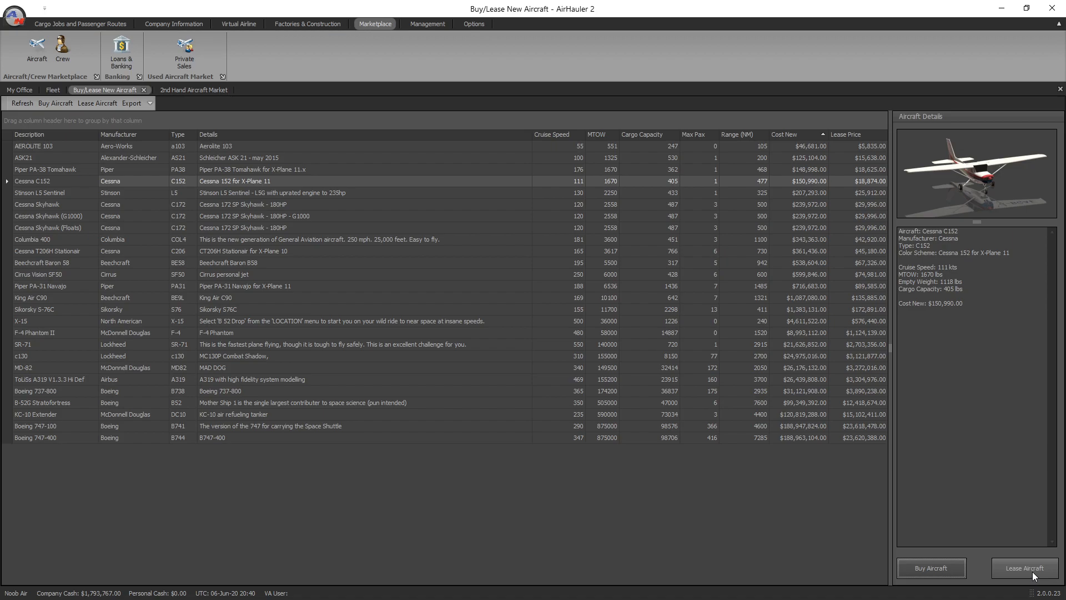
- Start leasing the Cessna C152, showing its $18,874.00 deposit and $8,388.00 monthly rental
left_click(1022, 567)
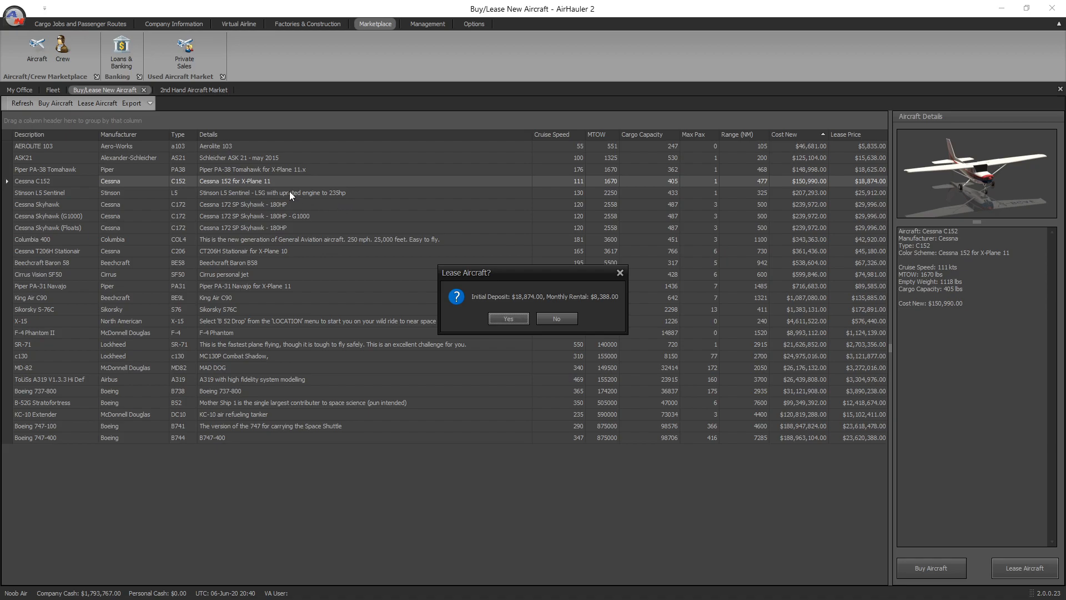
mouse_move(541, 452)
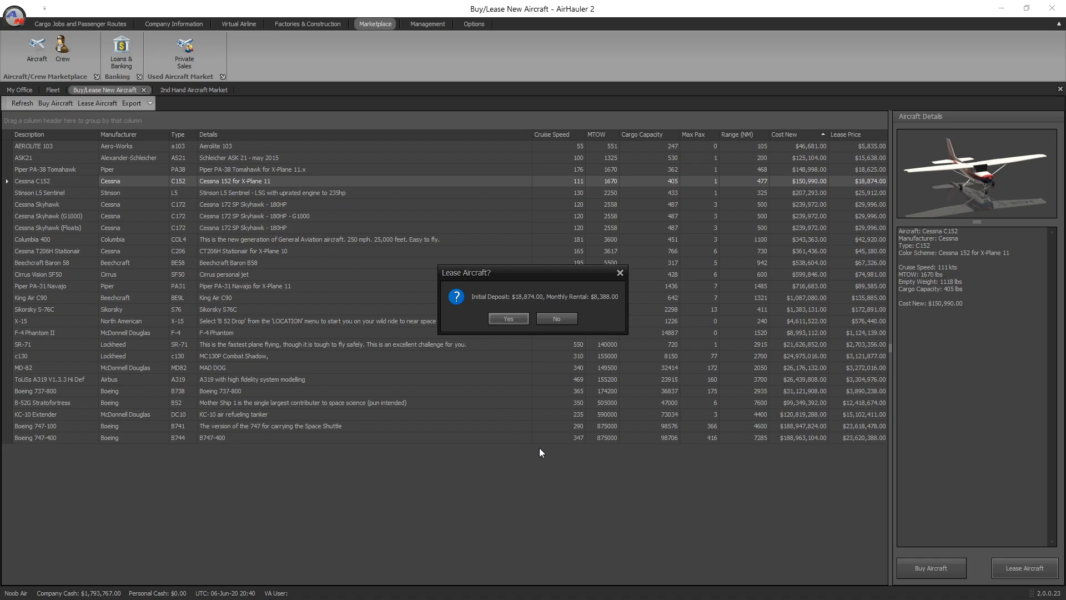
mouse_move(535, 309)
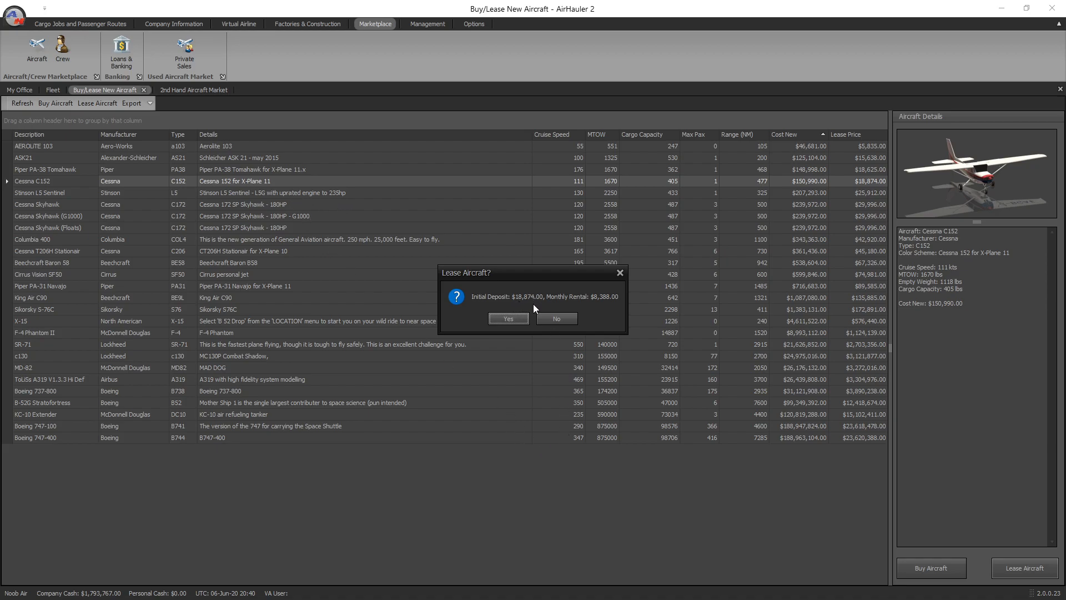
mouse_move(599, 308)
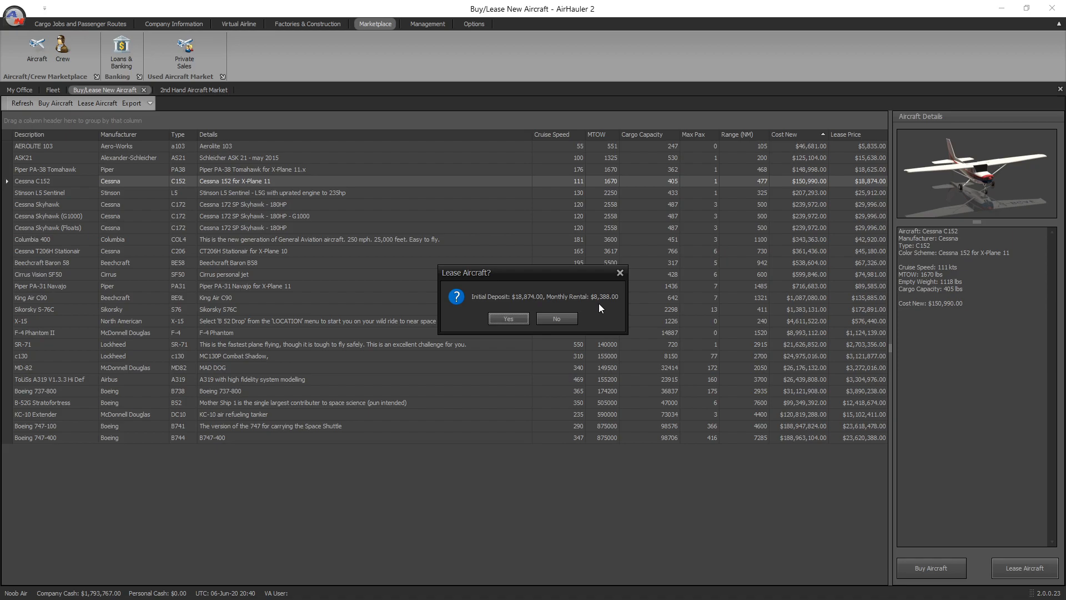
mouse_move(613, 321)
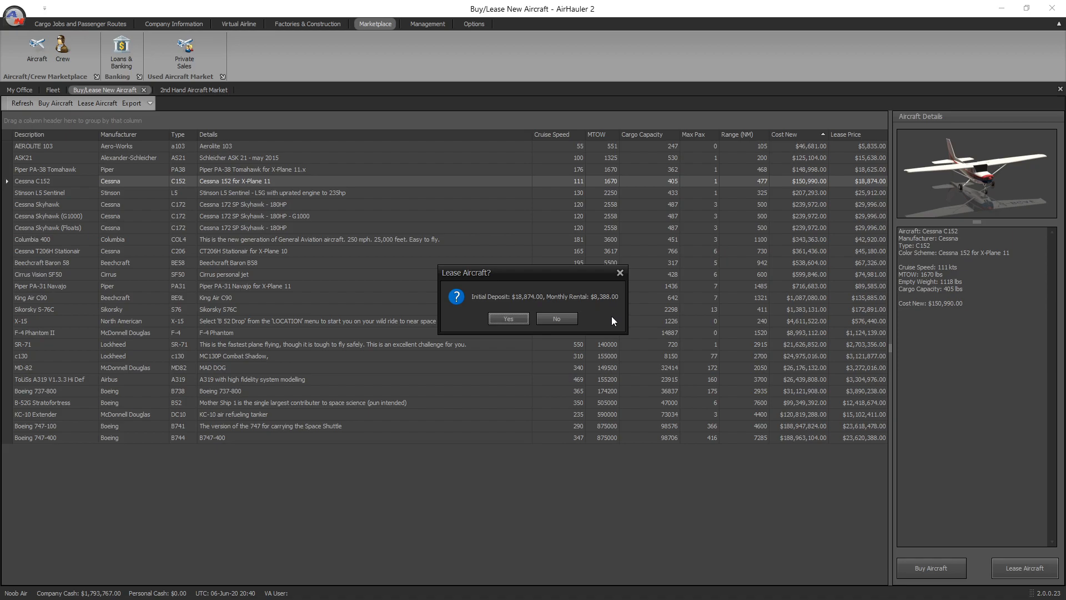
mouse_move(607, 327)
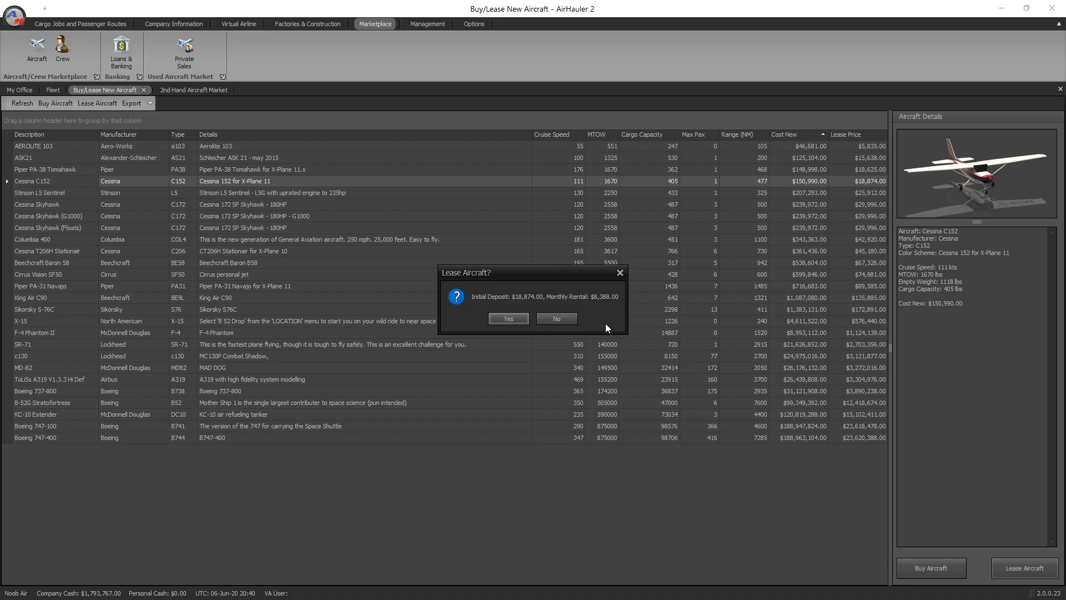
mouse_move(650, 332)
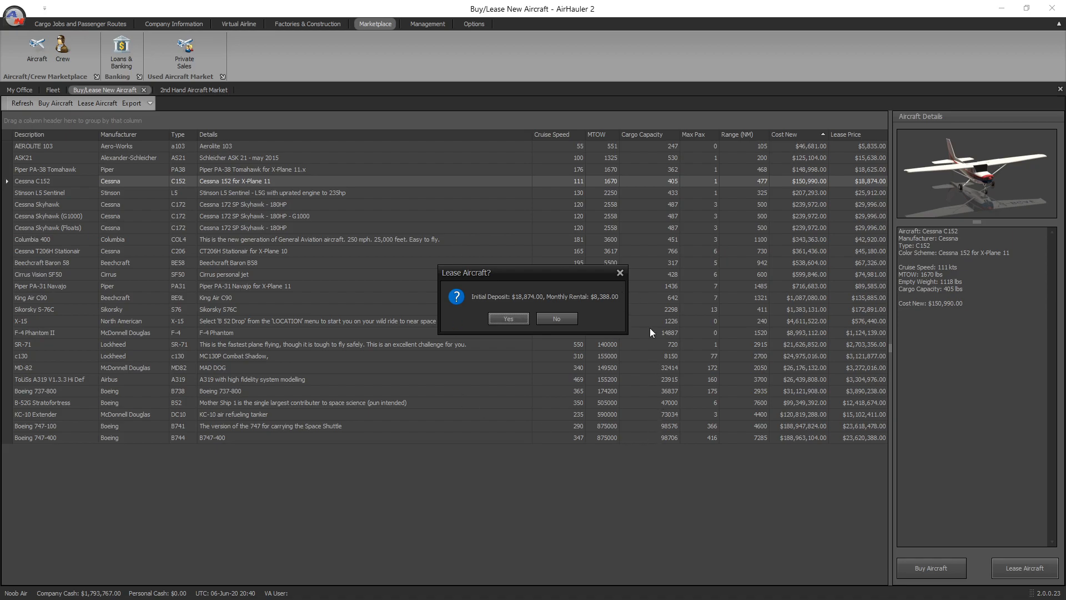
mouse_move(1031, 118)
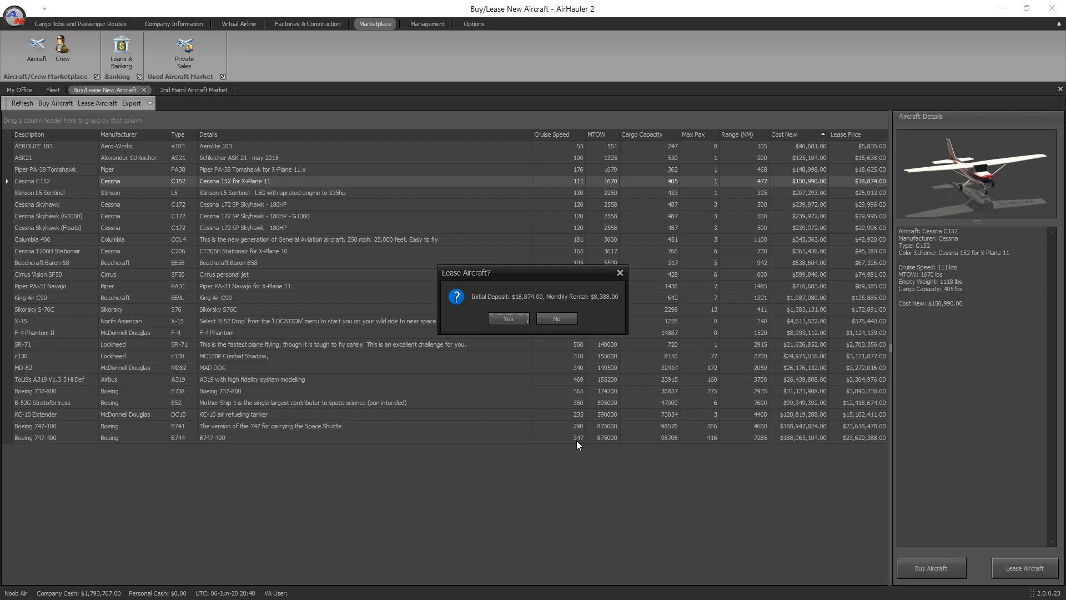
mouse_move(548, 455)
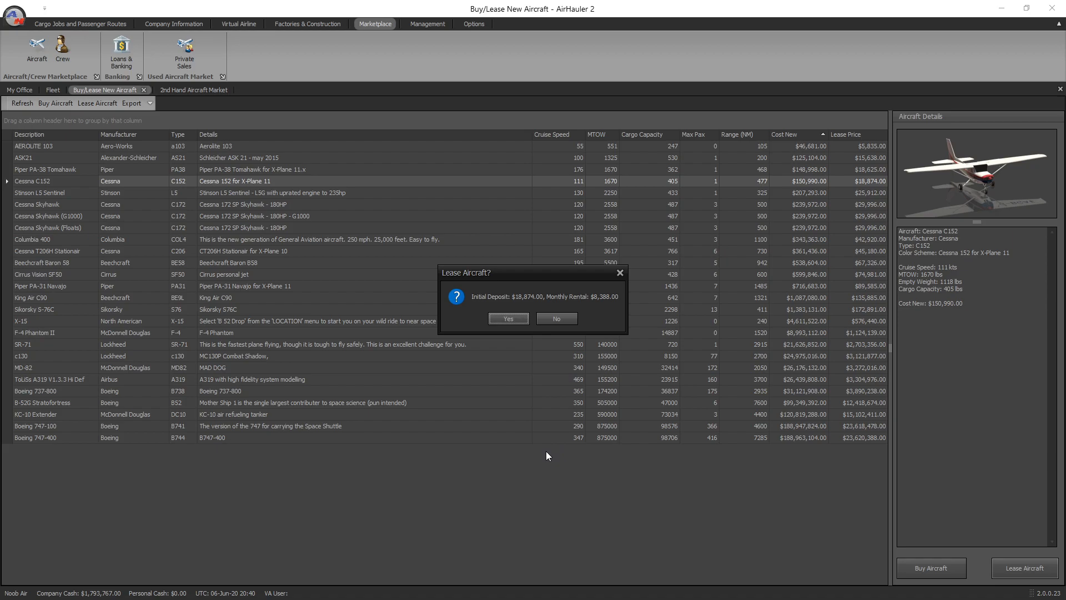
mouse_move(544, 457)
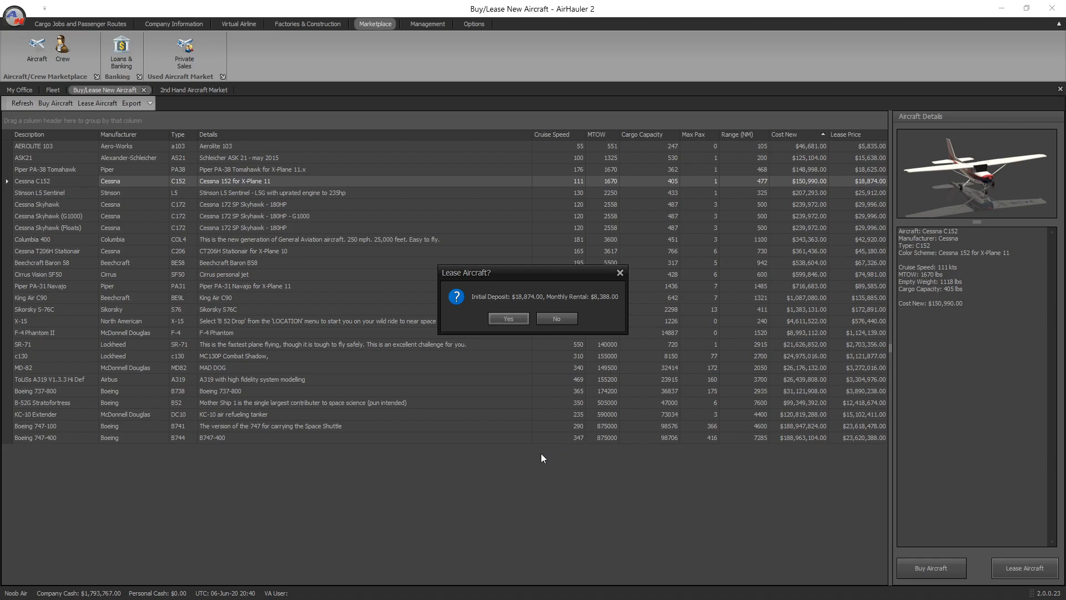
mouse_move(562, 299)
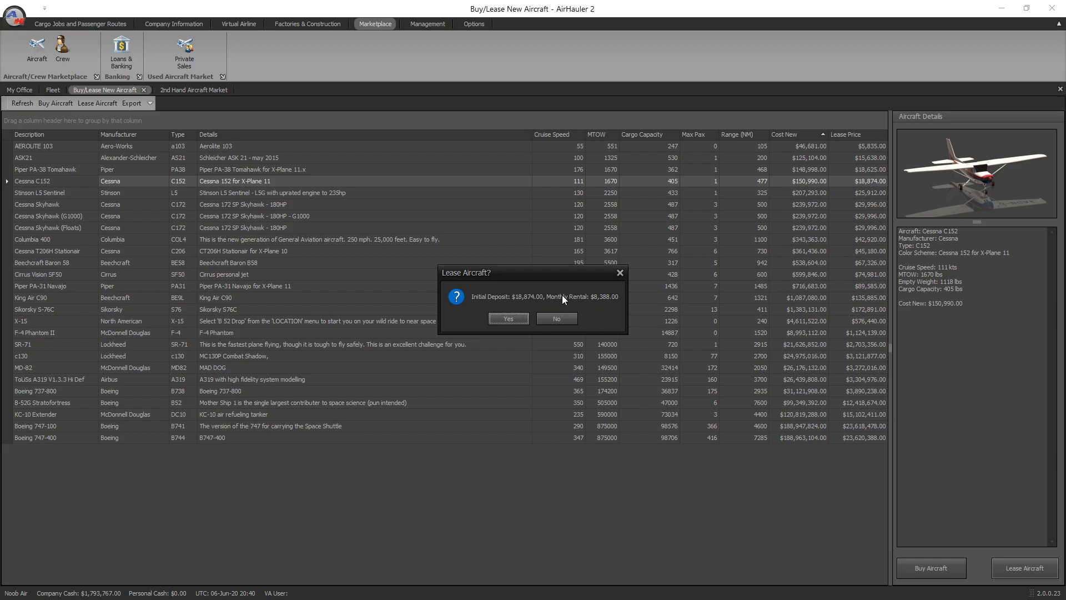
mouse_move(562, 379)
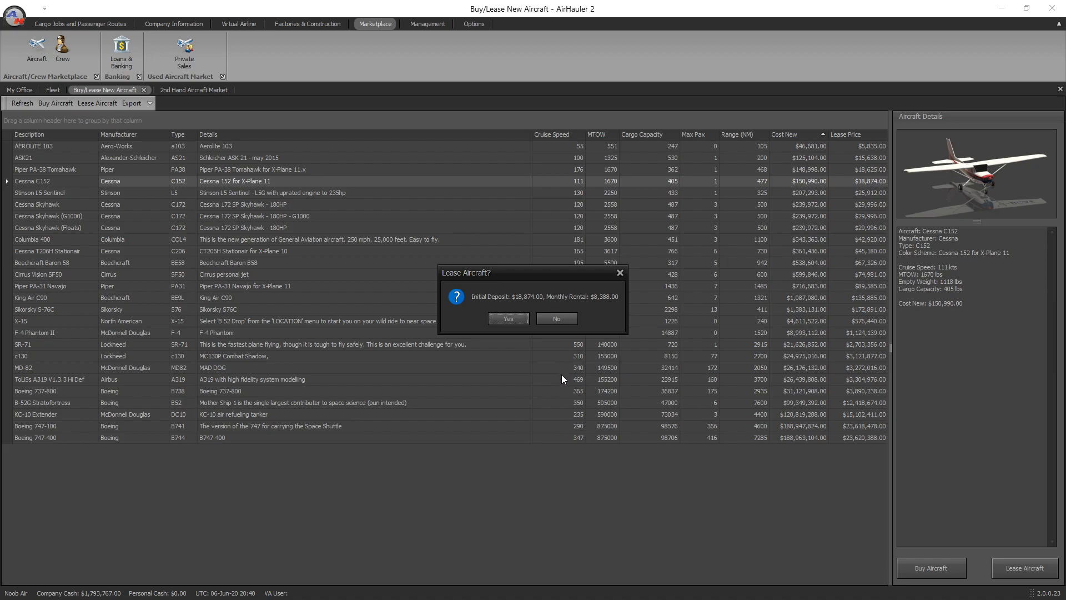
mouse_move(644, 314)
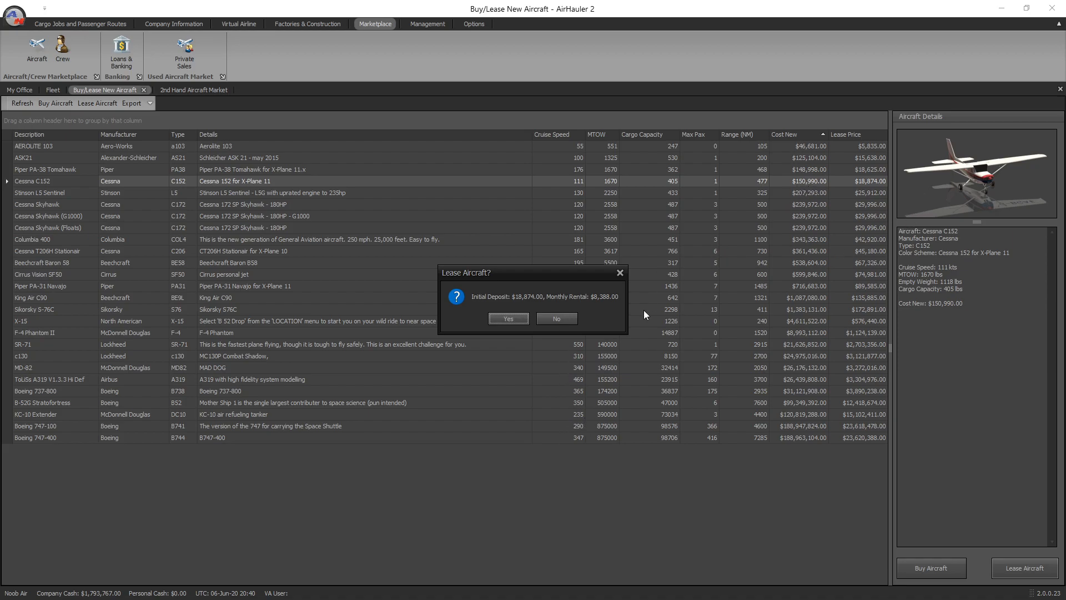
mouse_move(556, 311)
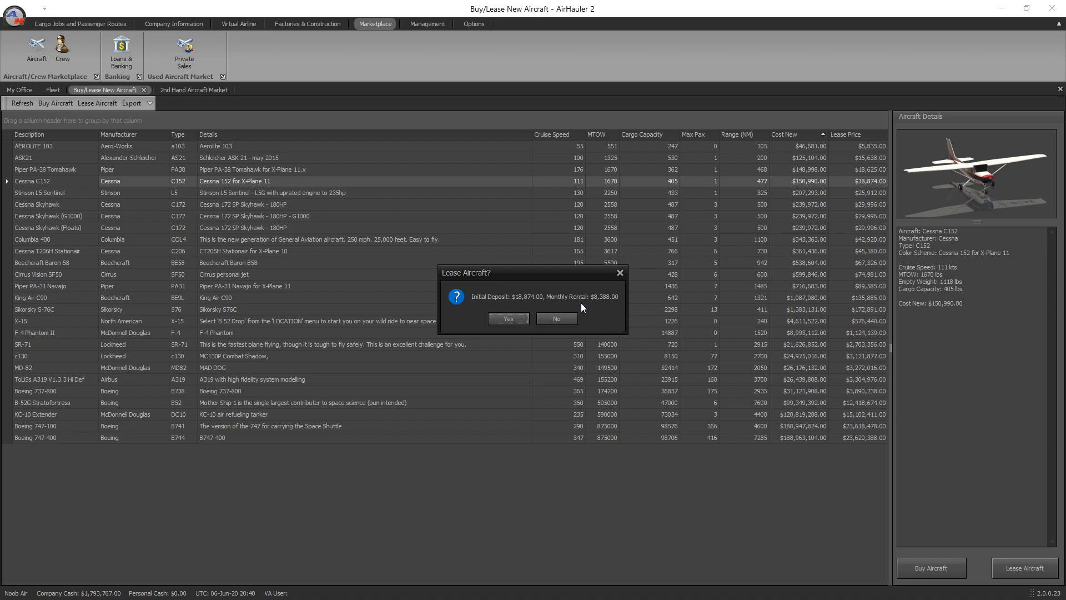
mouse_move(530, 301)
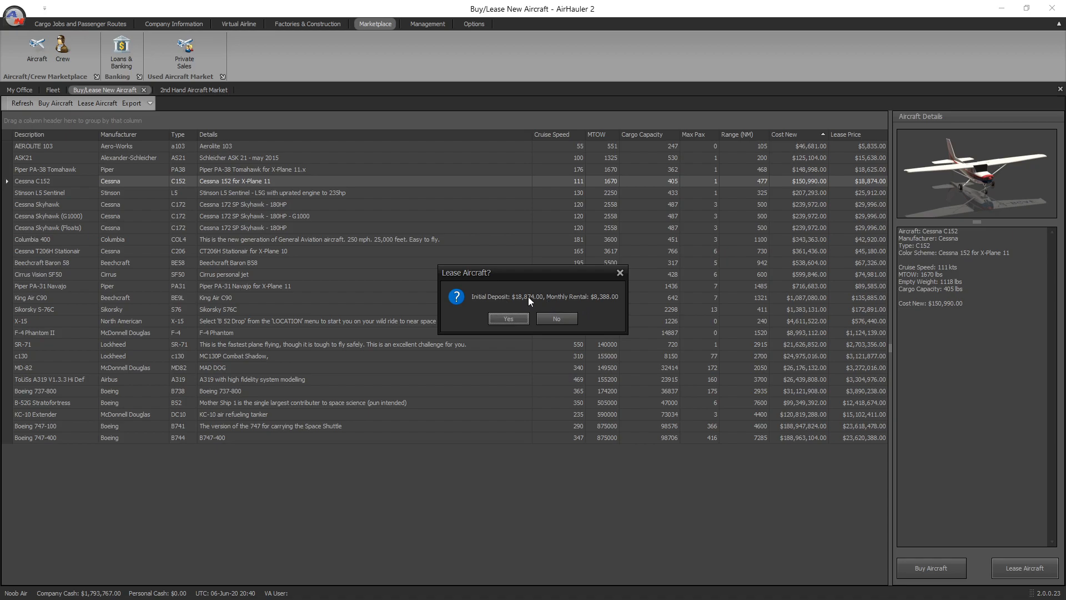
mouse_move(810, 186)
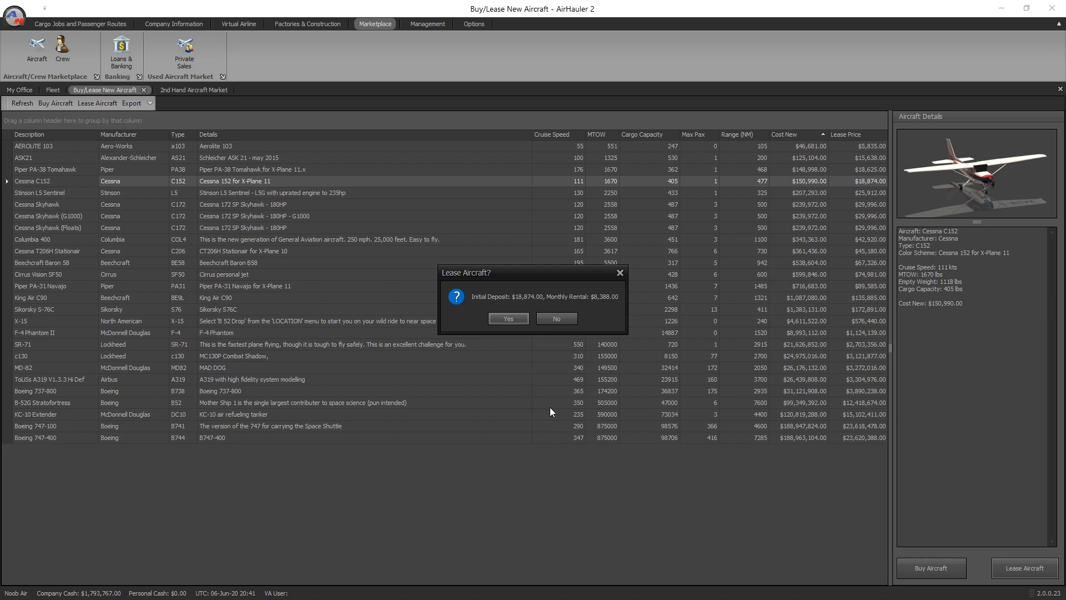
mouse_move(575, 376)
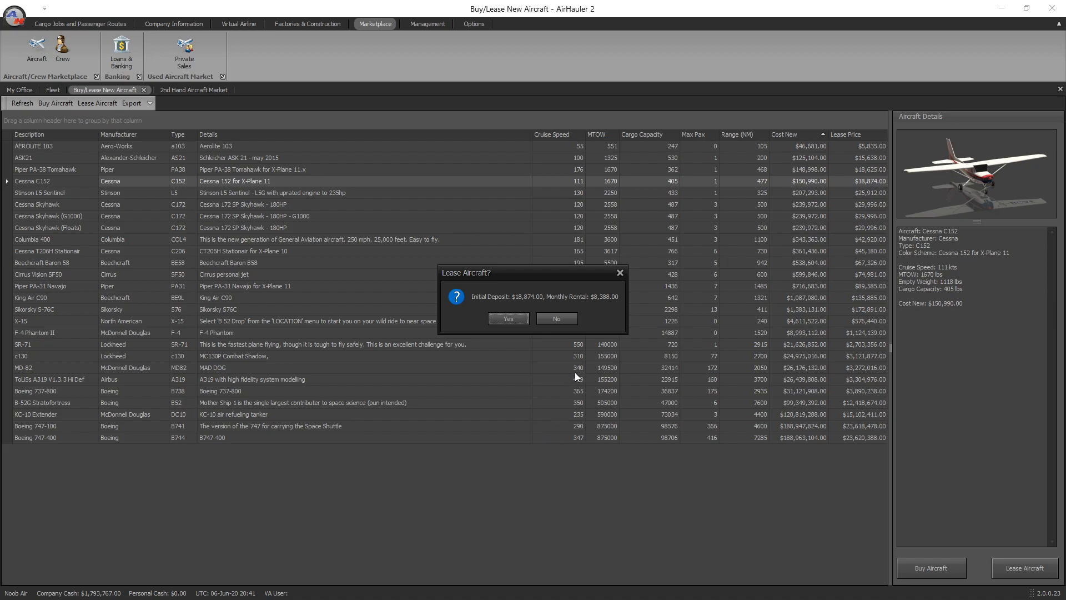
mouse_move(610, 322)
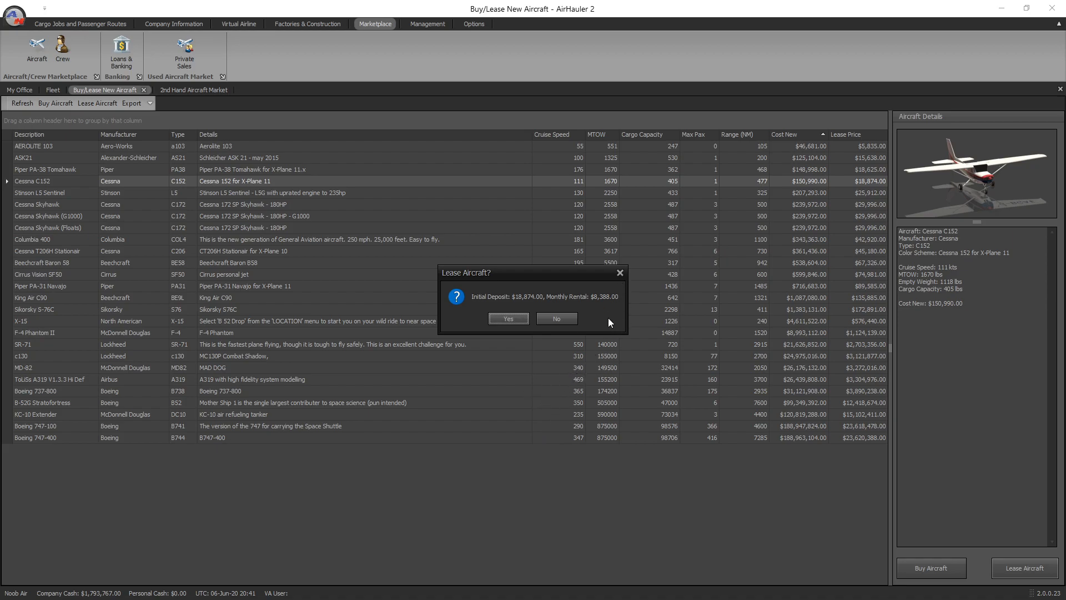
- Answer No to the C152 lease, keeping cash at $1,793,767.00
left_click(556, 319)
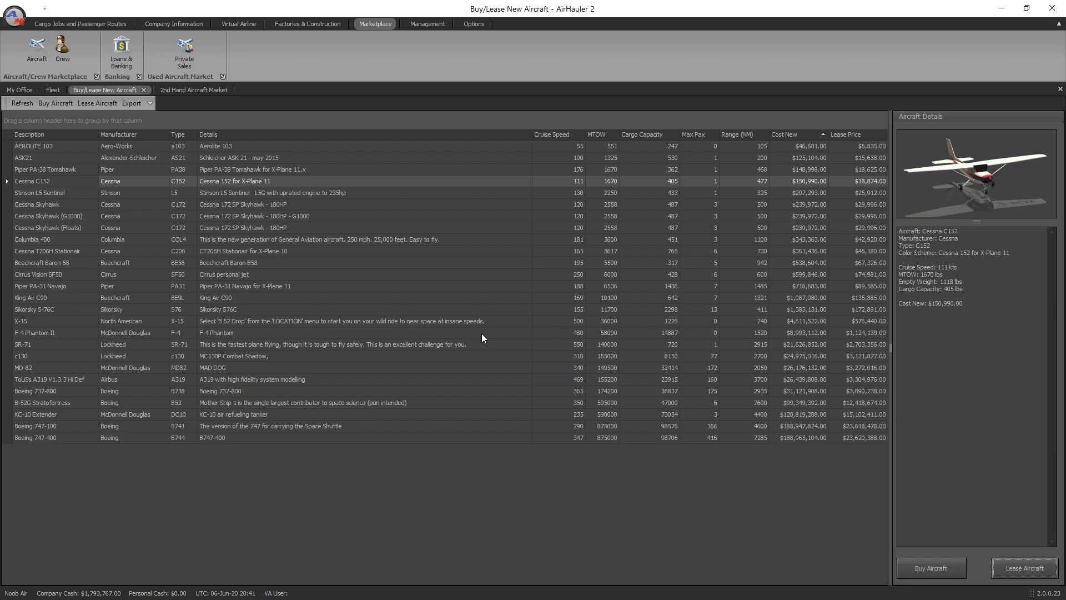
mouse_move(353, 52)
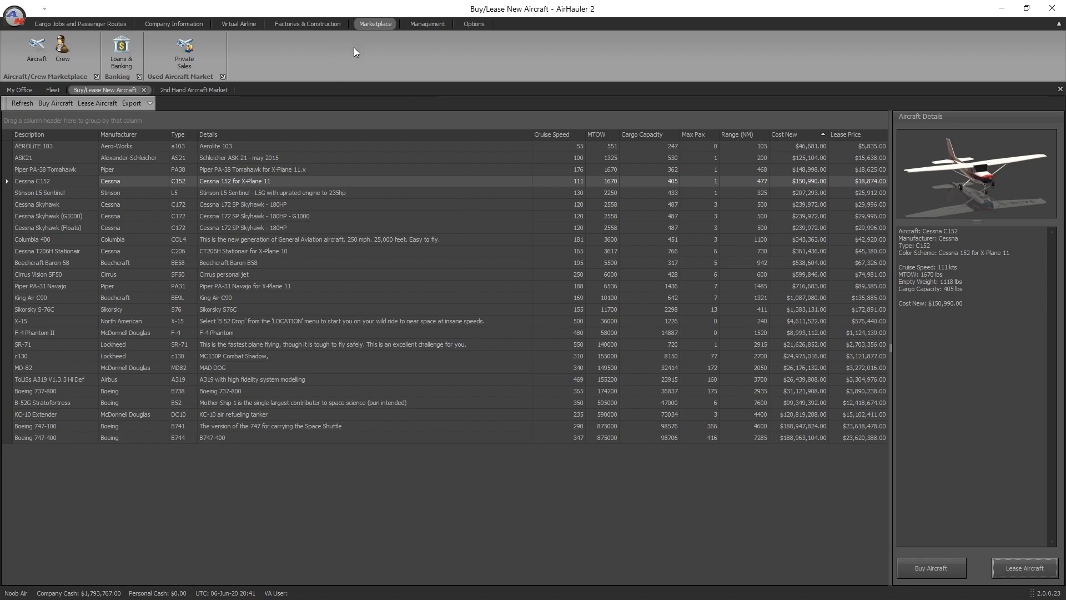
- Go to Company Information's Fleet list and select the King Air C90 for its details
left_click(308, 24)
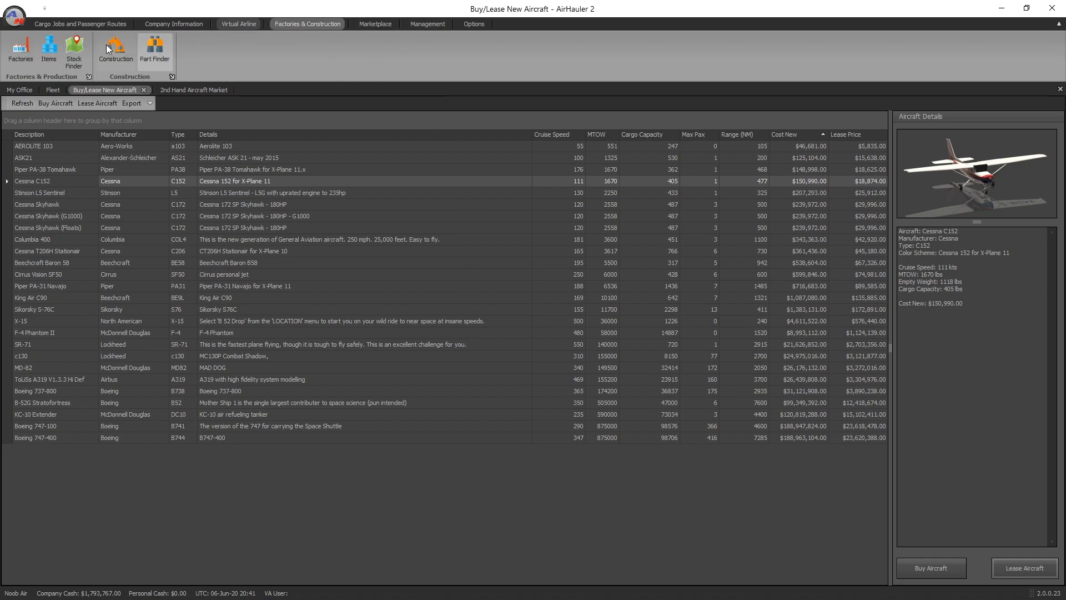
left_click(174, 24)
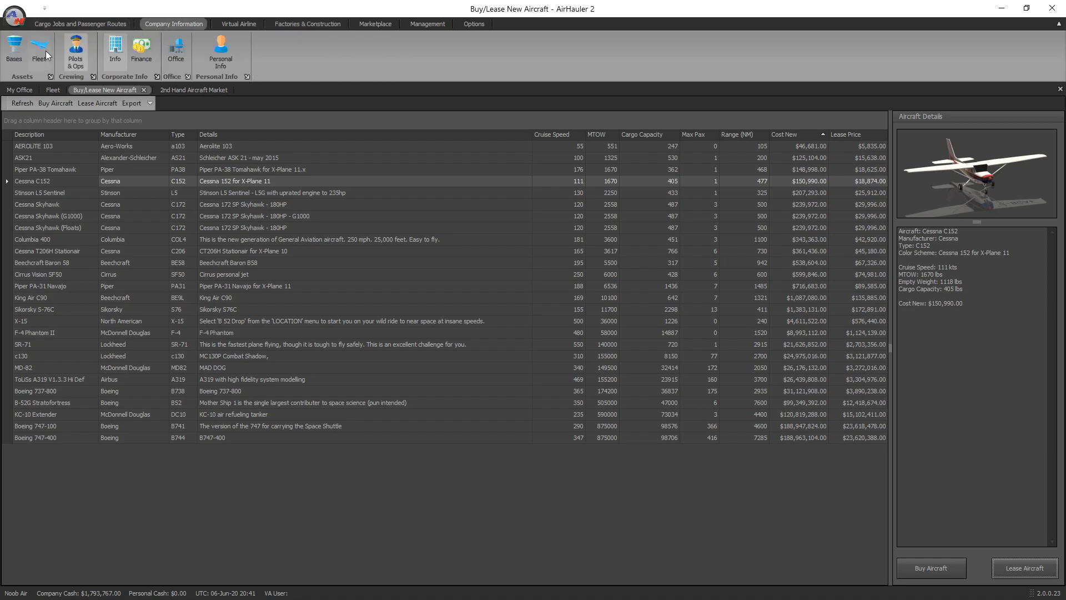
left_click(39, 51)
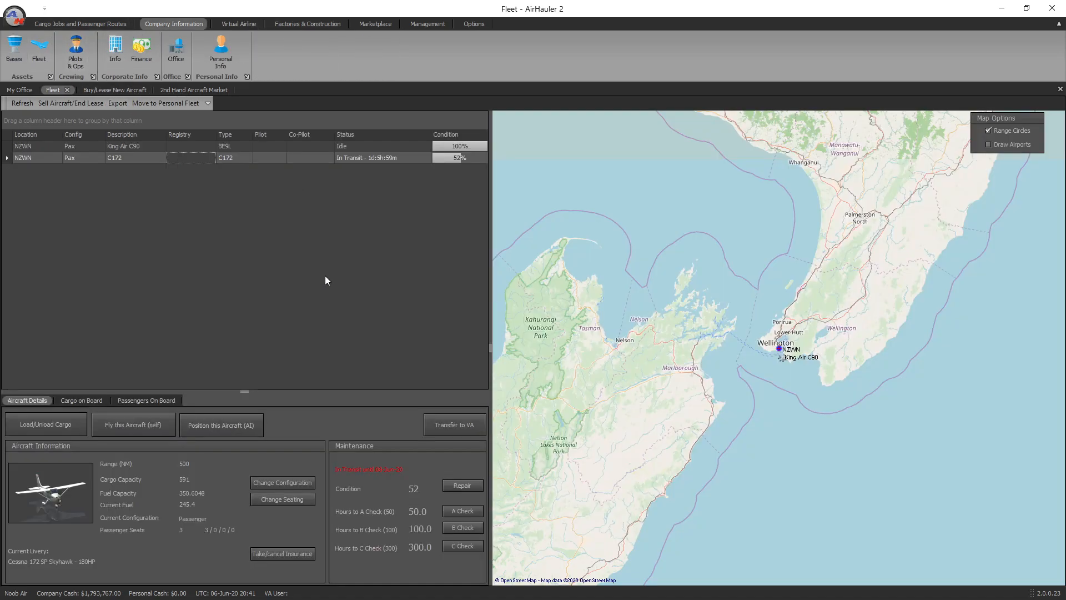
left_click(122, 145)
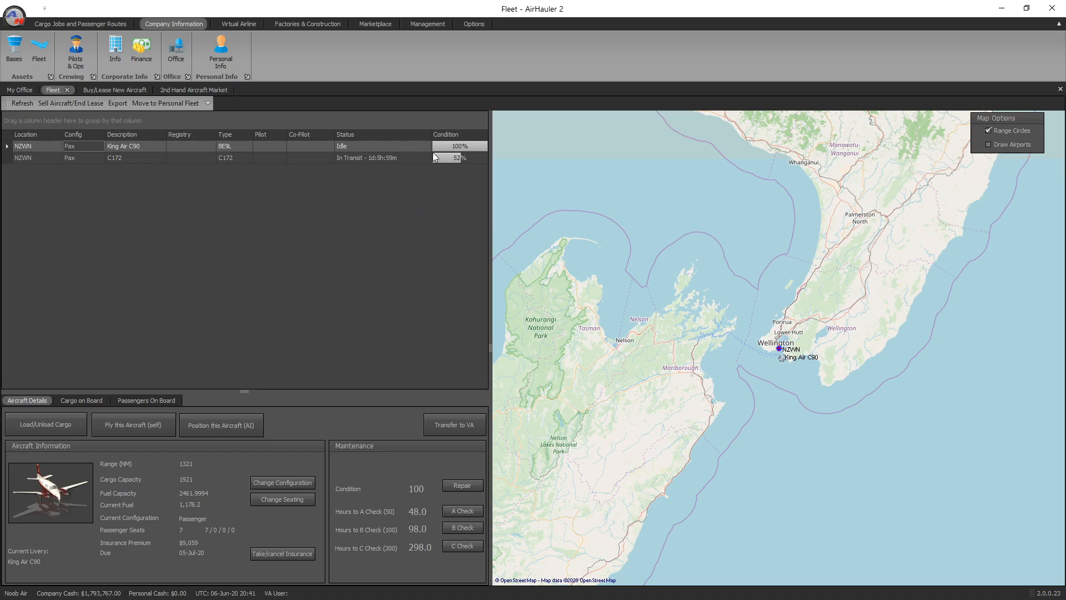
mouse_move(459, 331)
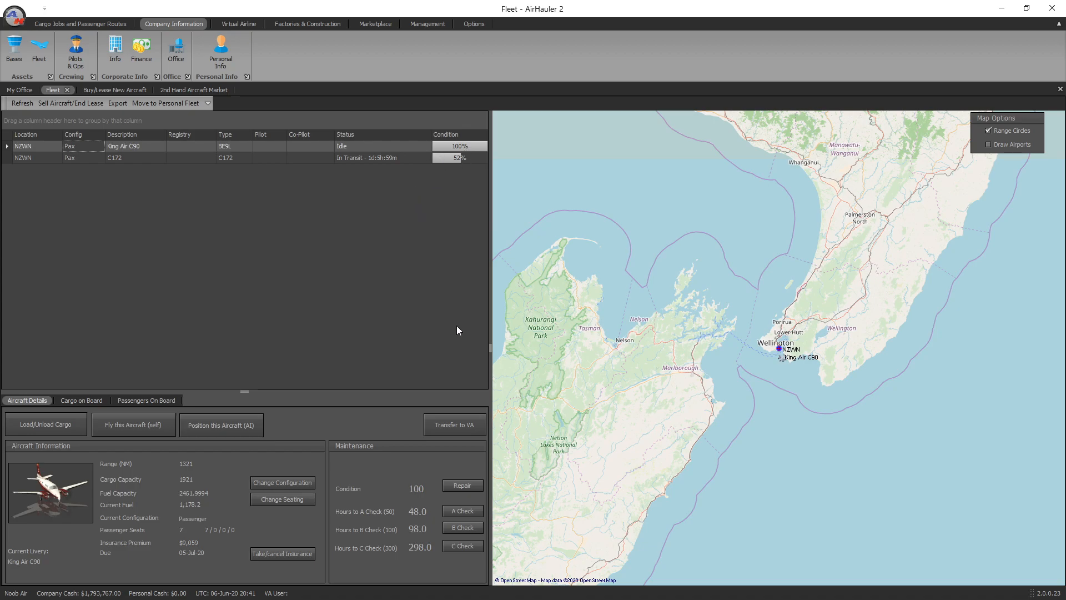
mouse_move(399, 411)
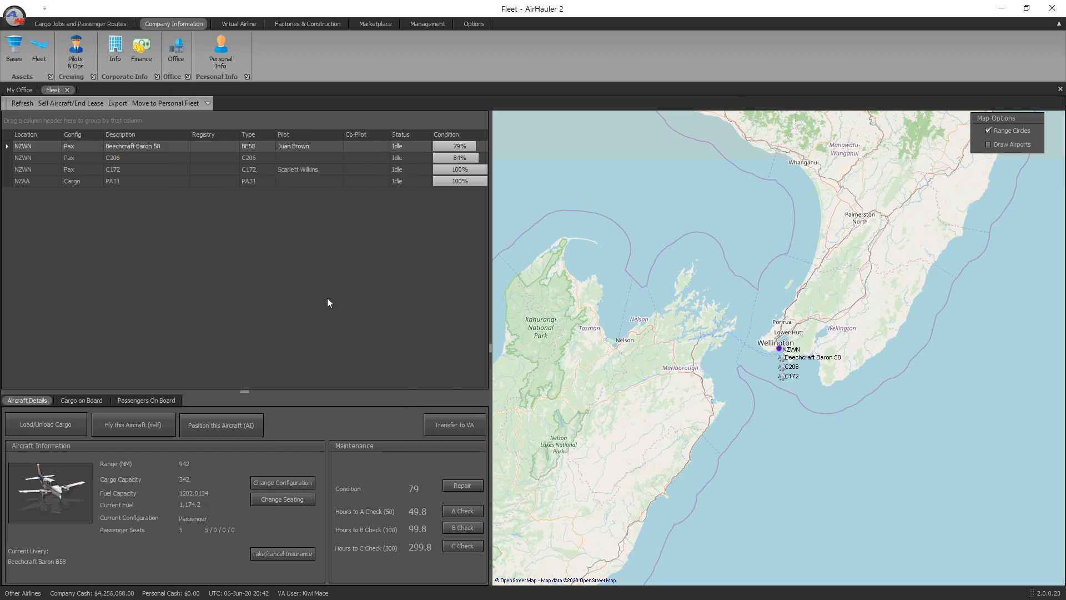
mouse_move(368, 308)
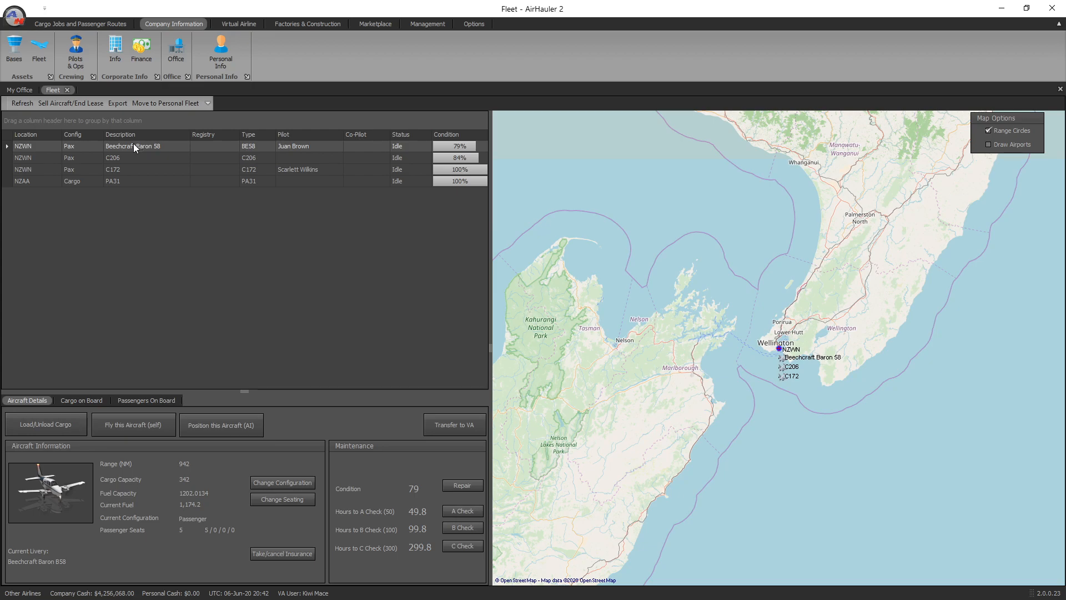
mouse_move(161, 152)
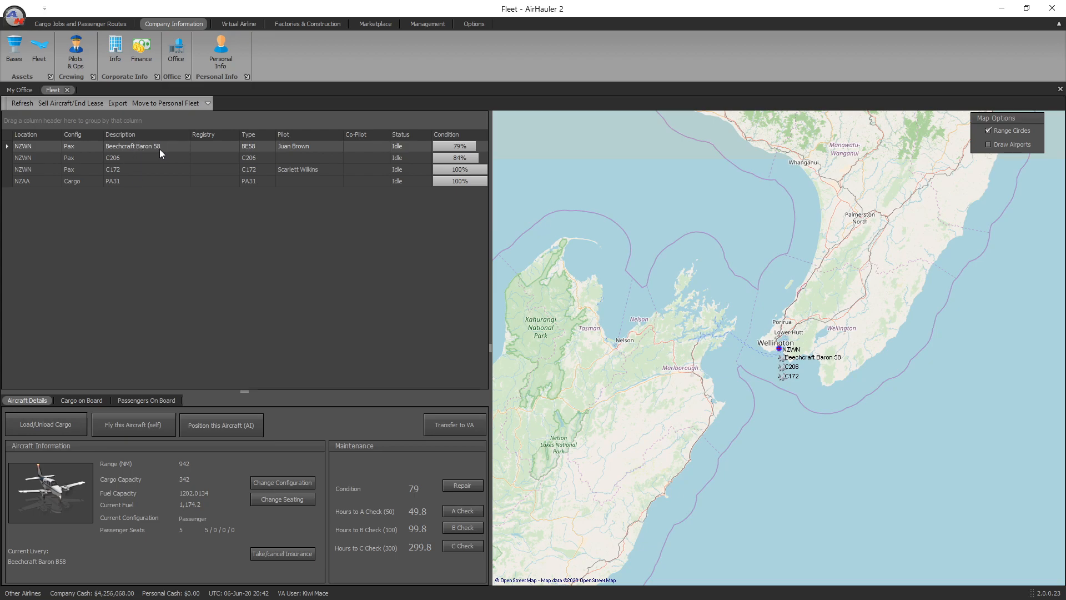
mouse_move(478, 186)
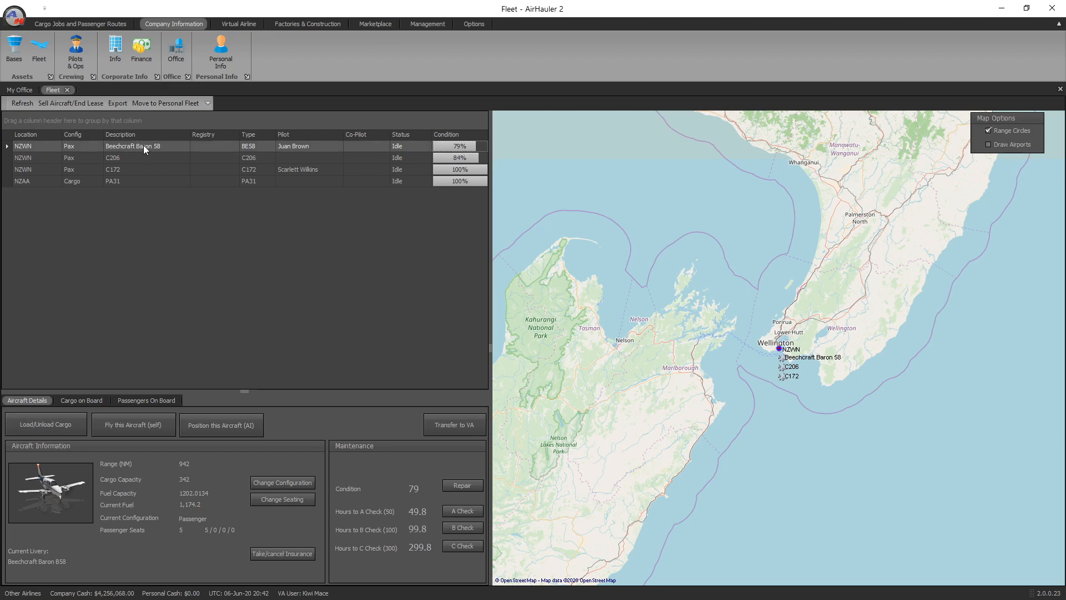
mouse_move(334, 365)
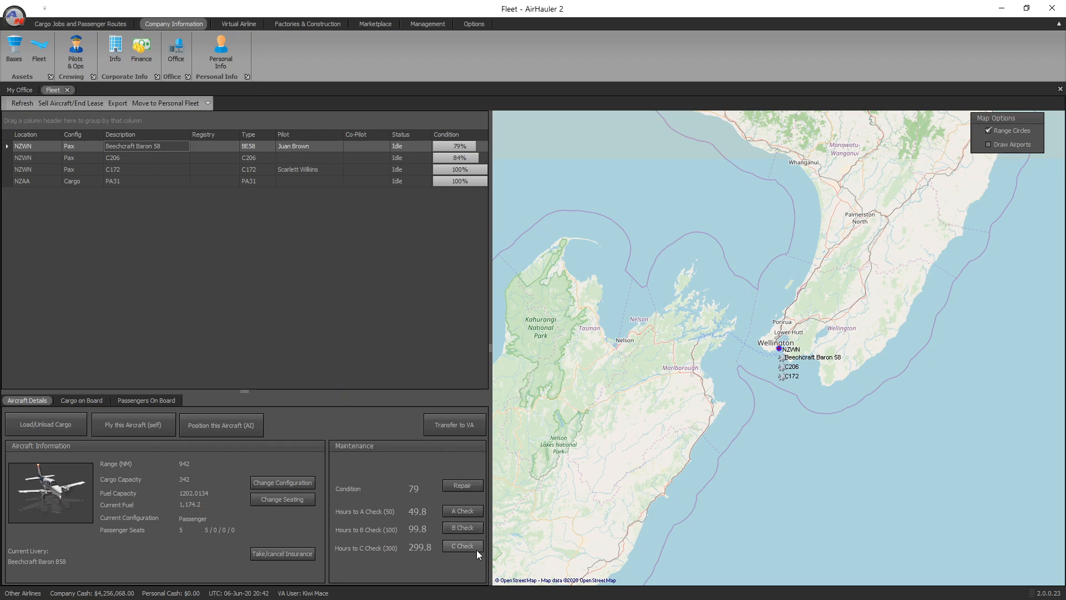
mouse_move(466, 498)
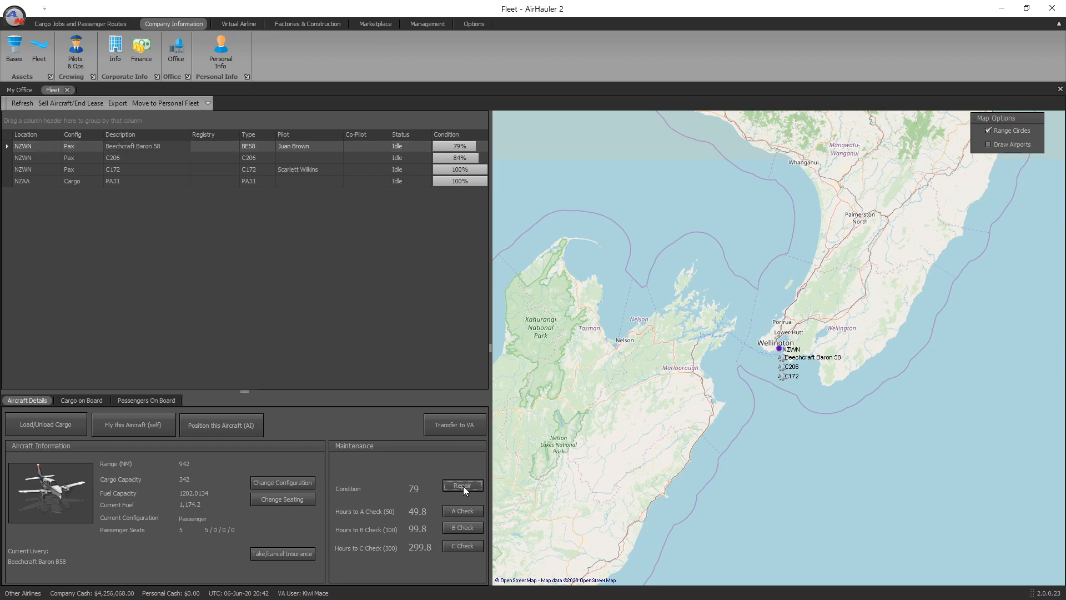
- Start a Baron 58 repair and choose Full Repair to 100% instead of a partial 85%
left_click(462, 485)
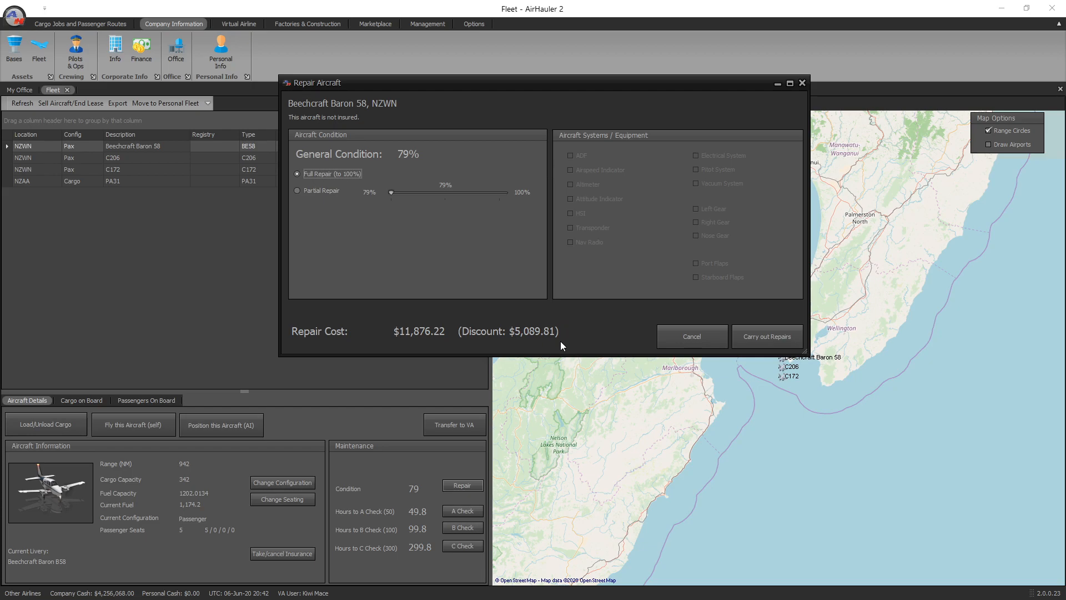
mouse_move(593, 291)
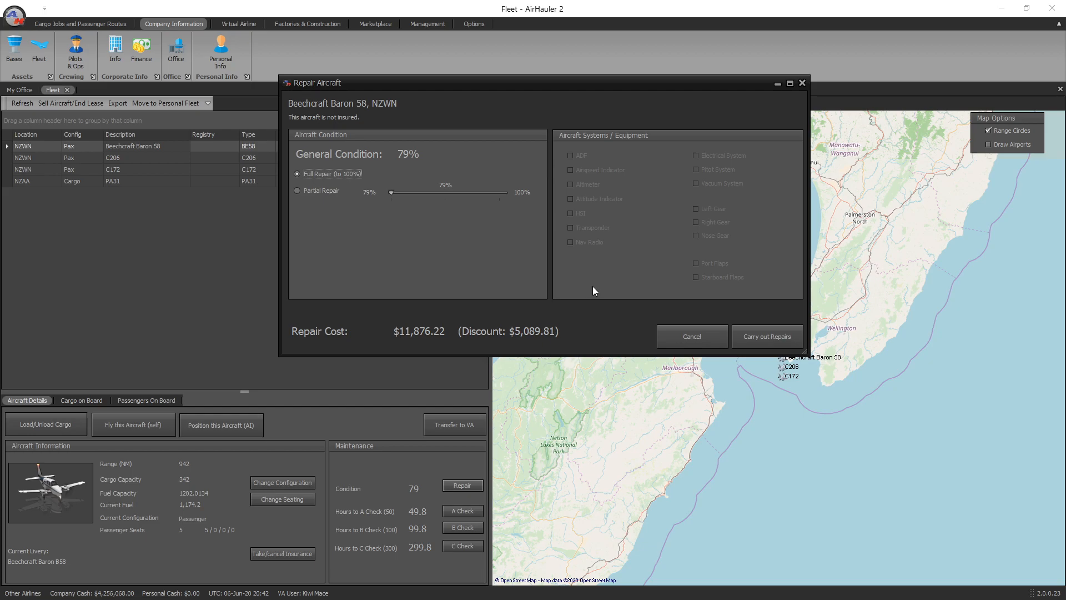
mouse_move(413, 291)
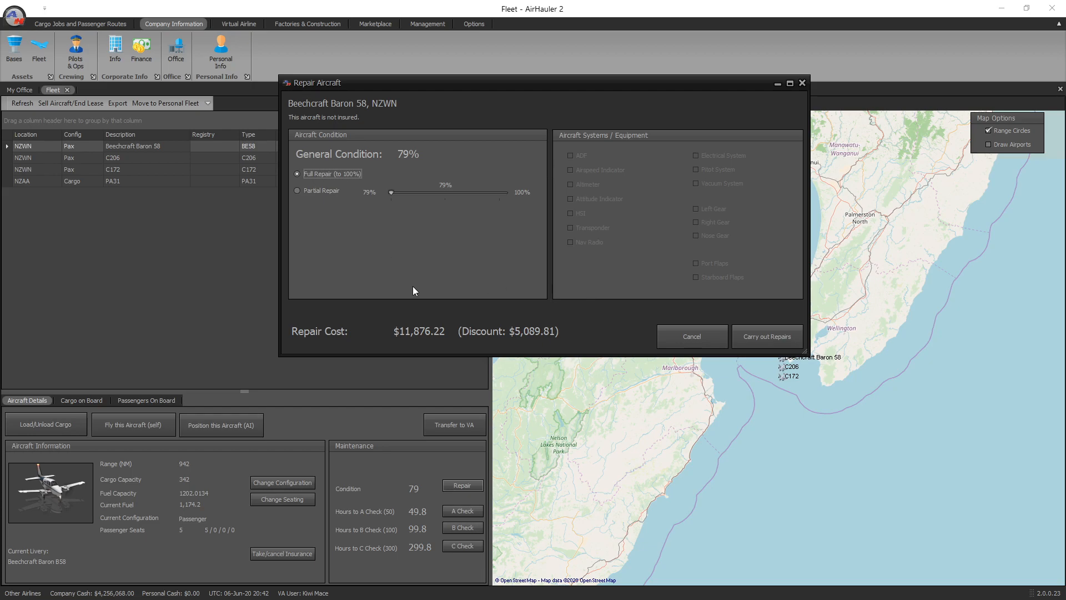
mouse_move(386, 273)
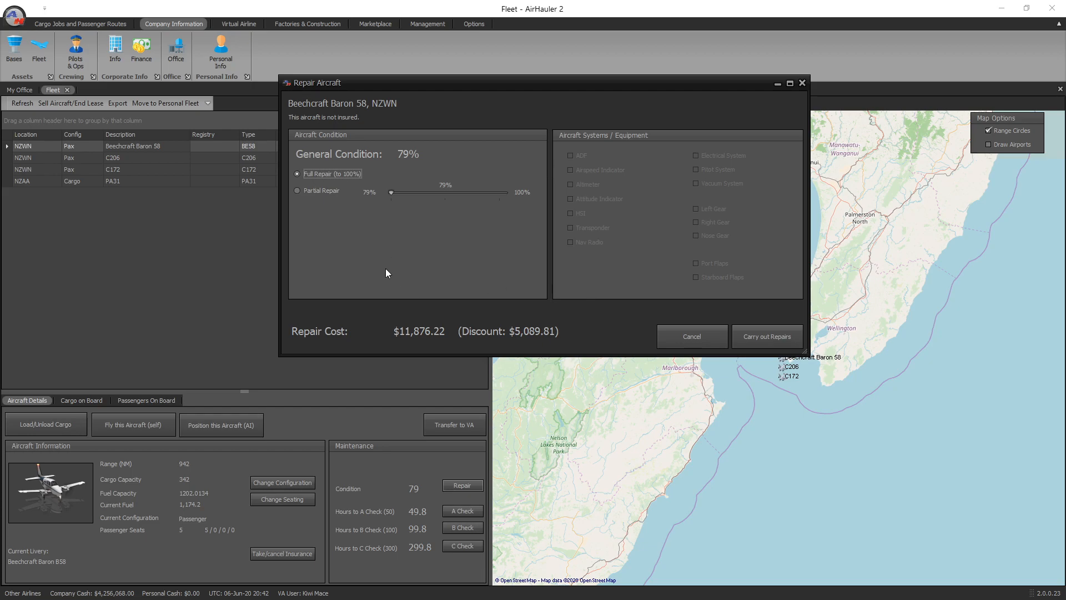
mouse_move(411, 159)
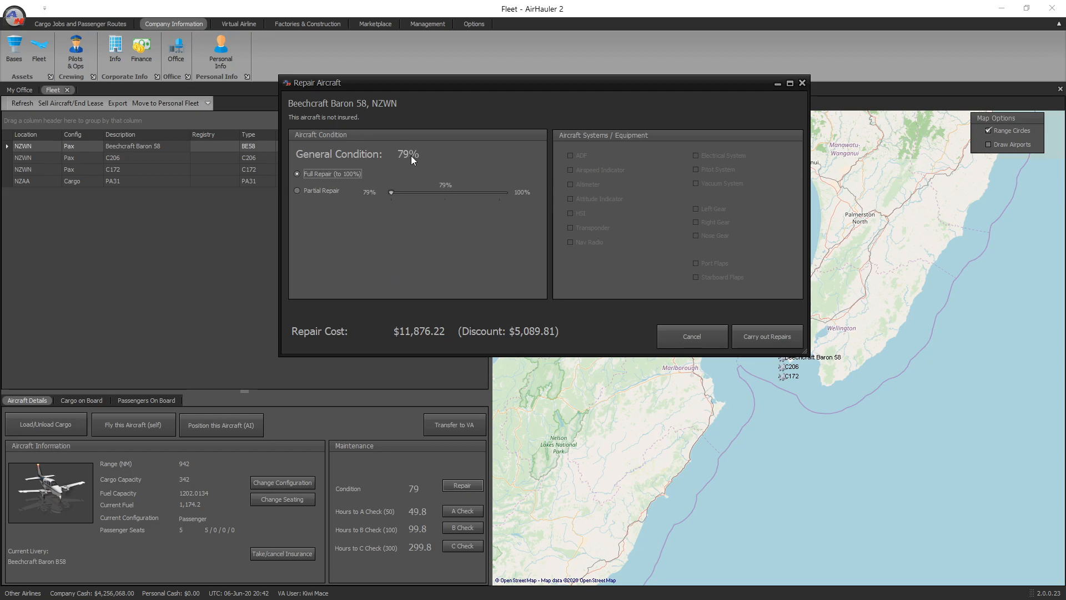
mouse_move(632, 144)
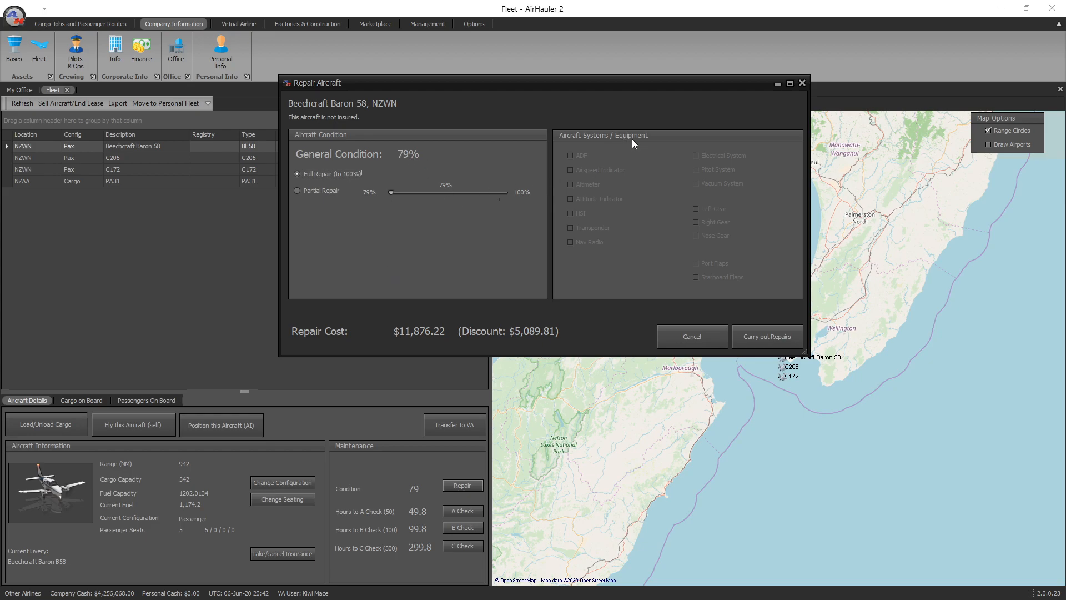
mouse_move(587, 362)
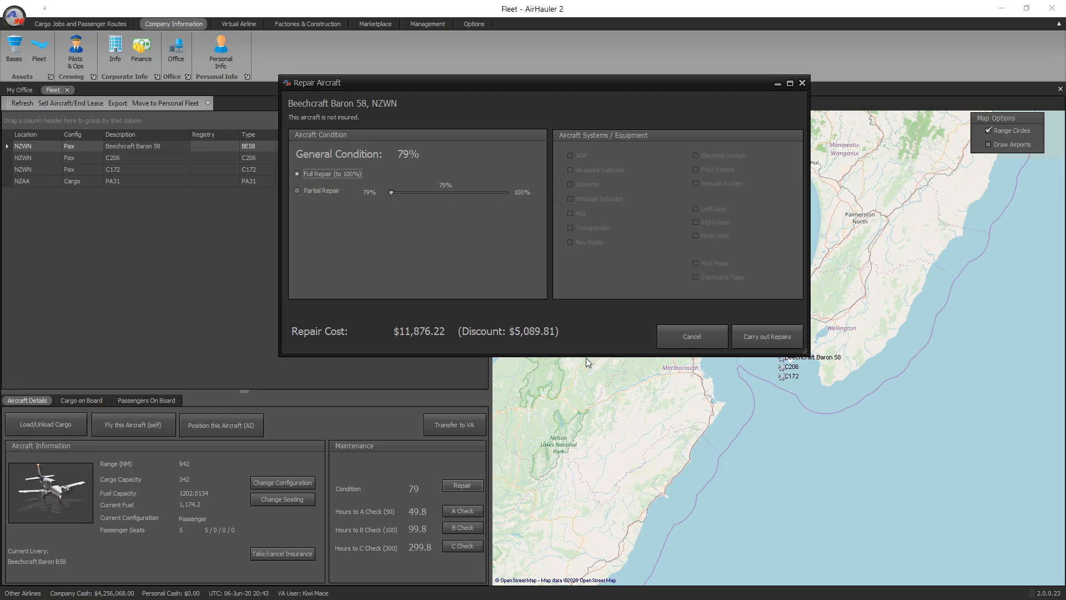
mouse_move(423, 134)
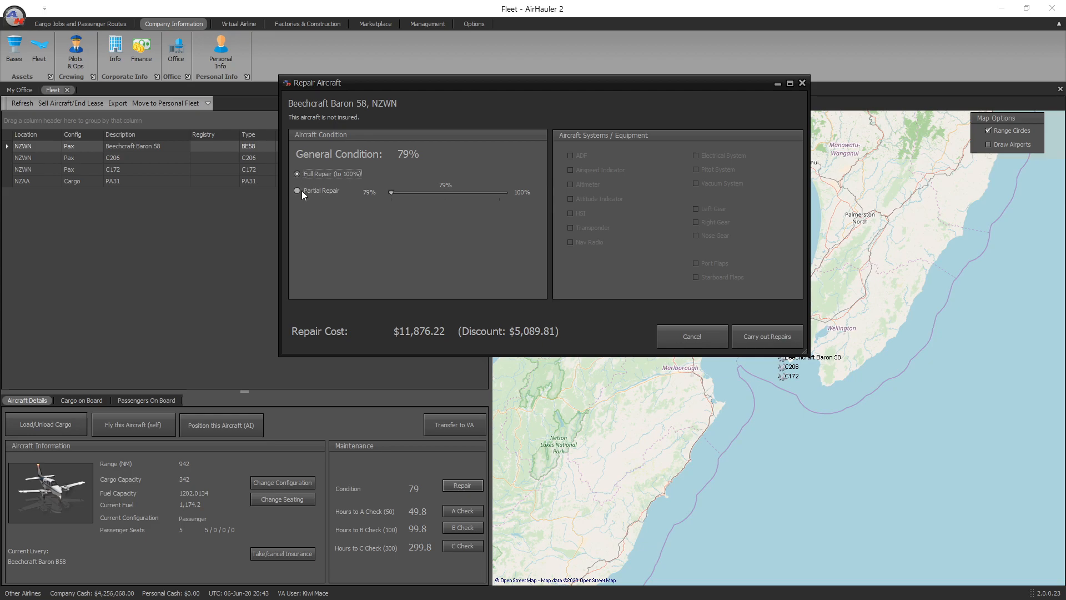
left_click_drag(391, 192, 421, 192)
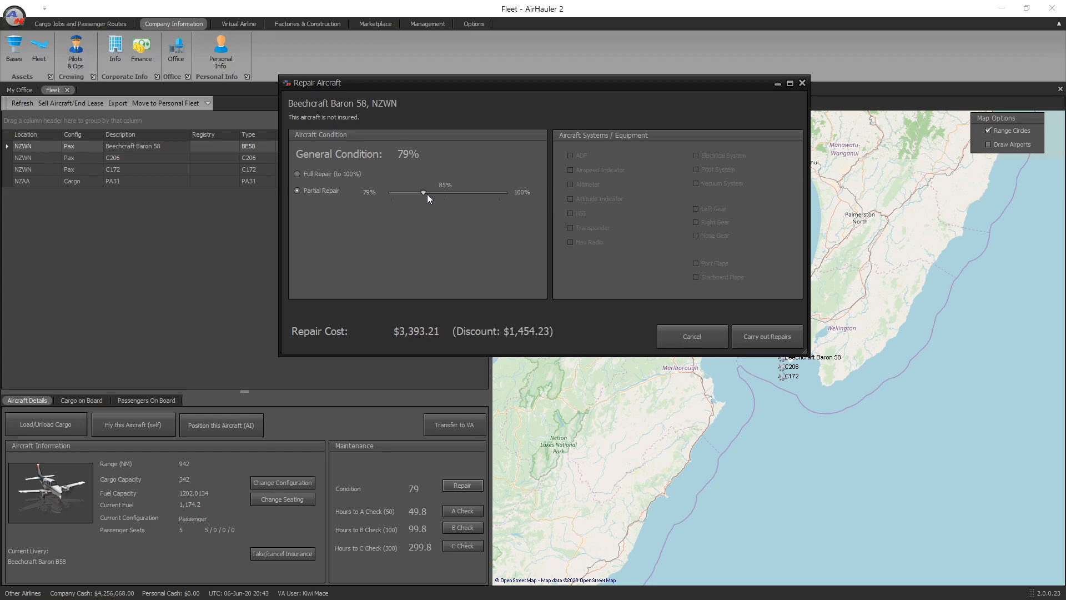
left_click(297, 173)
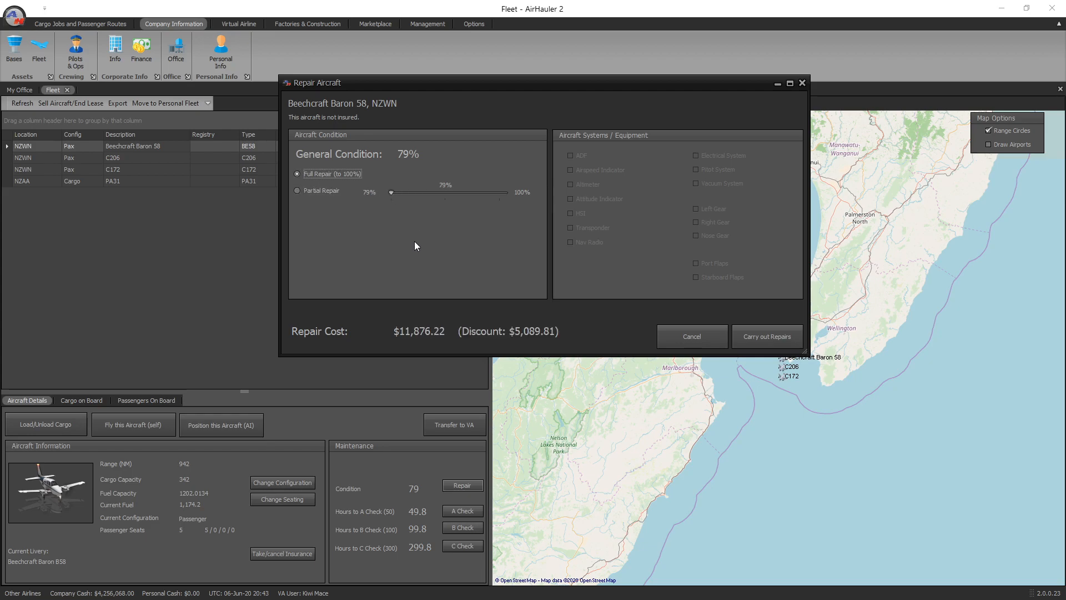
mouse_move(309, 357)
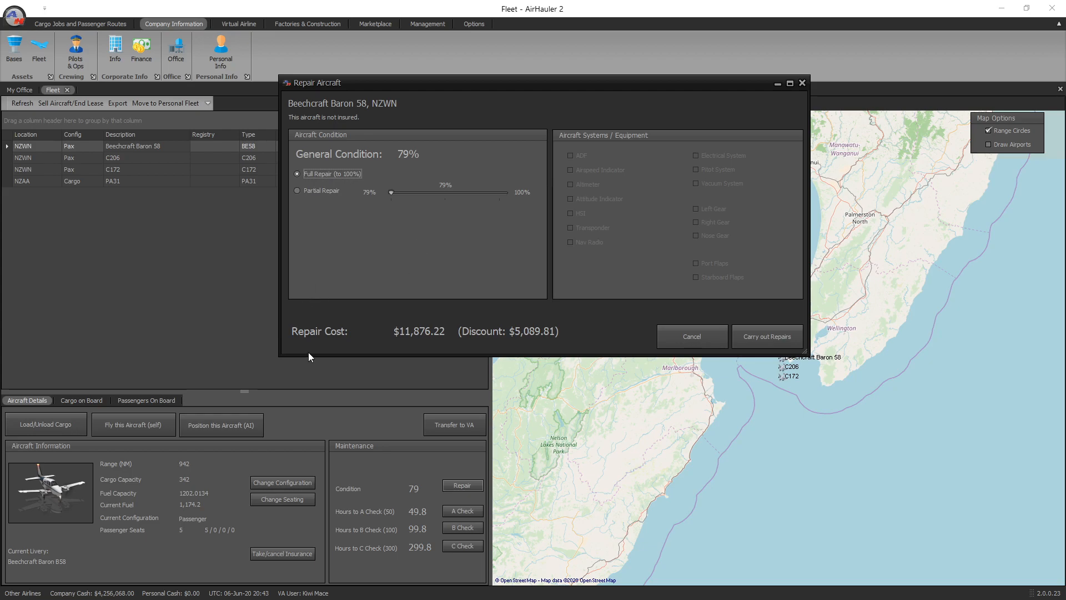
mouse_move(447, 347)
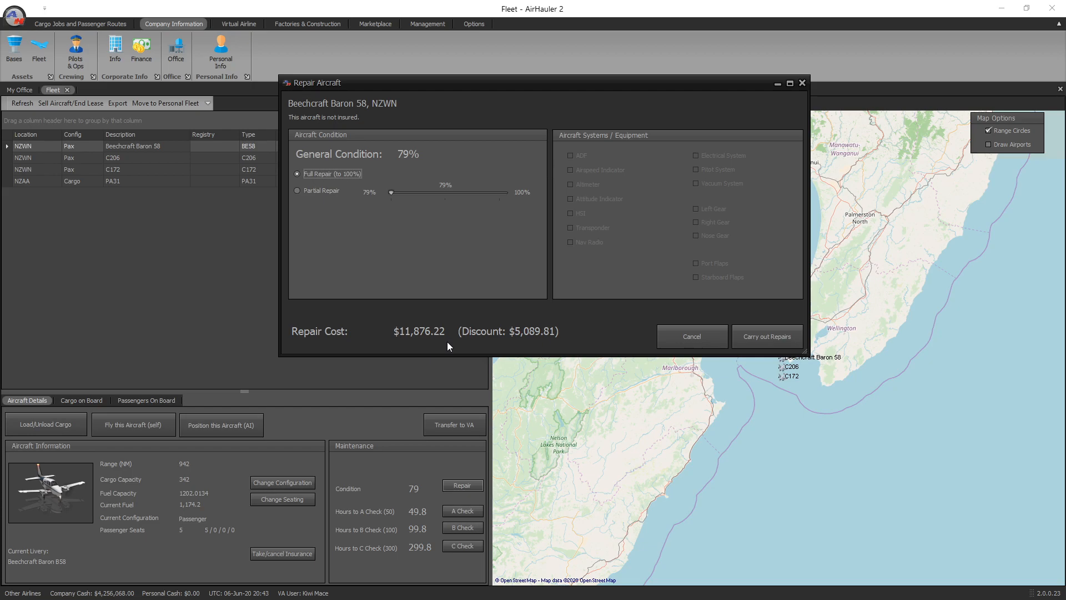
mouse_move(524, 339)
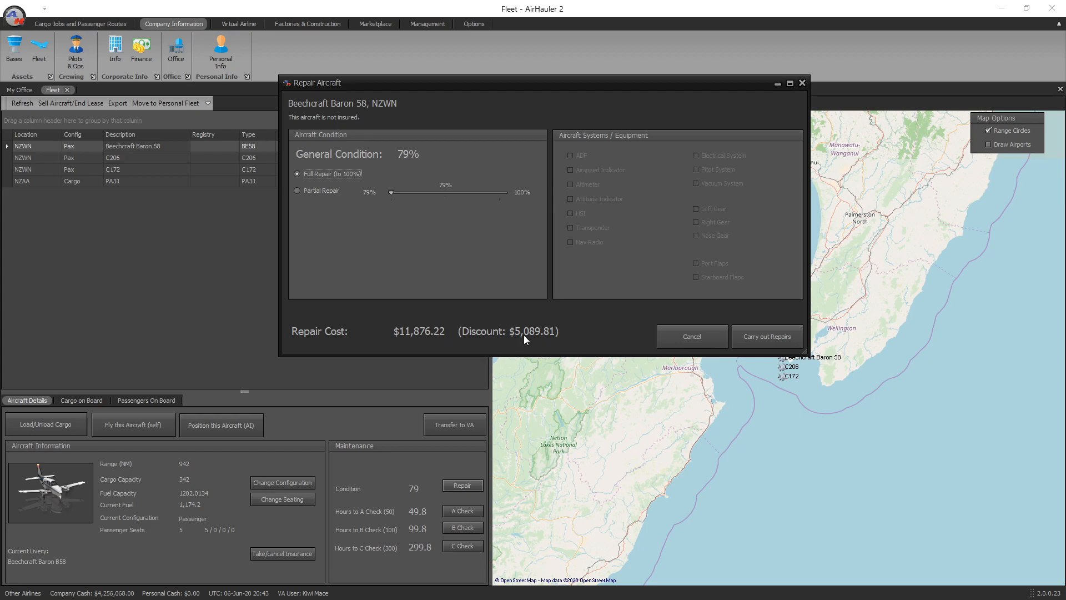
mouse_move(519, 349)
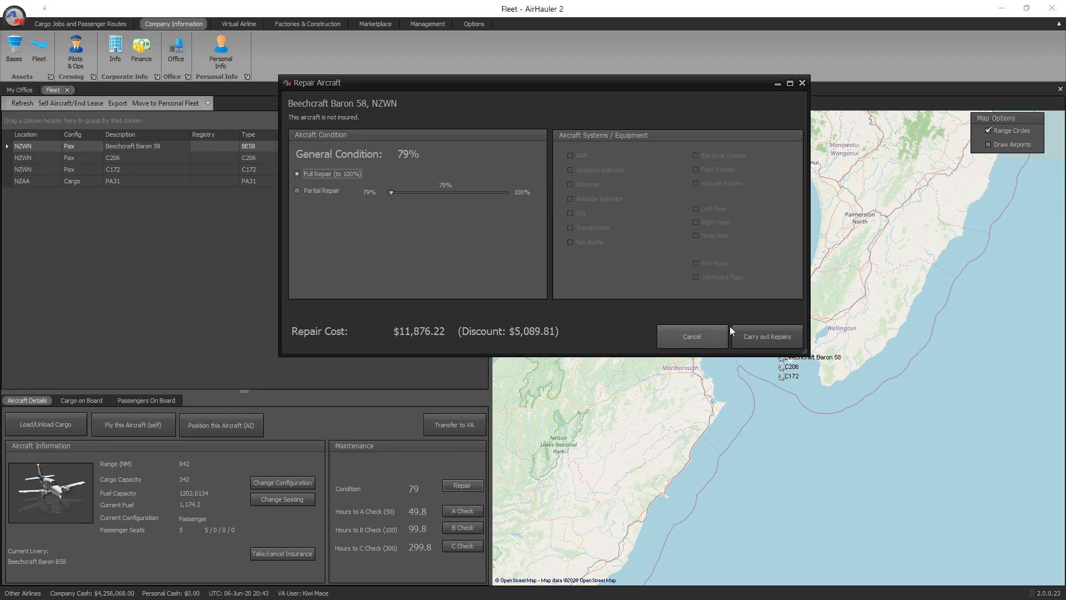
mouse_move(617, 198)
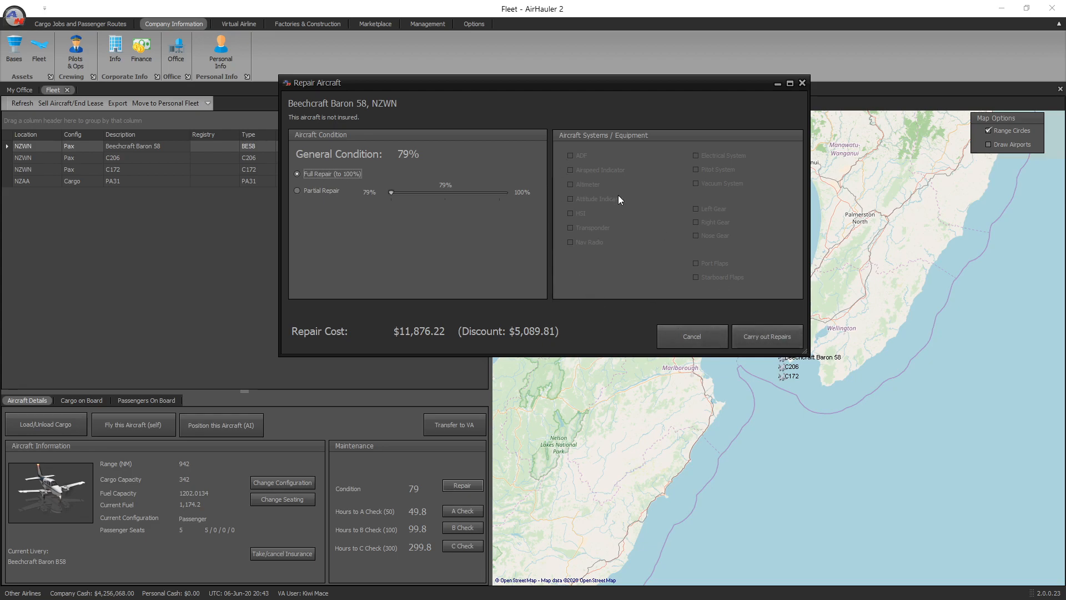
mouse_move(593, 238)
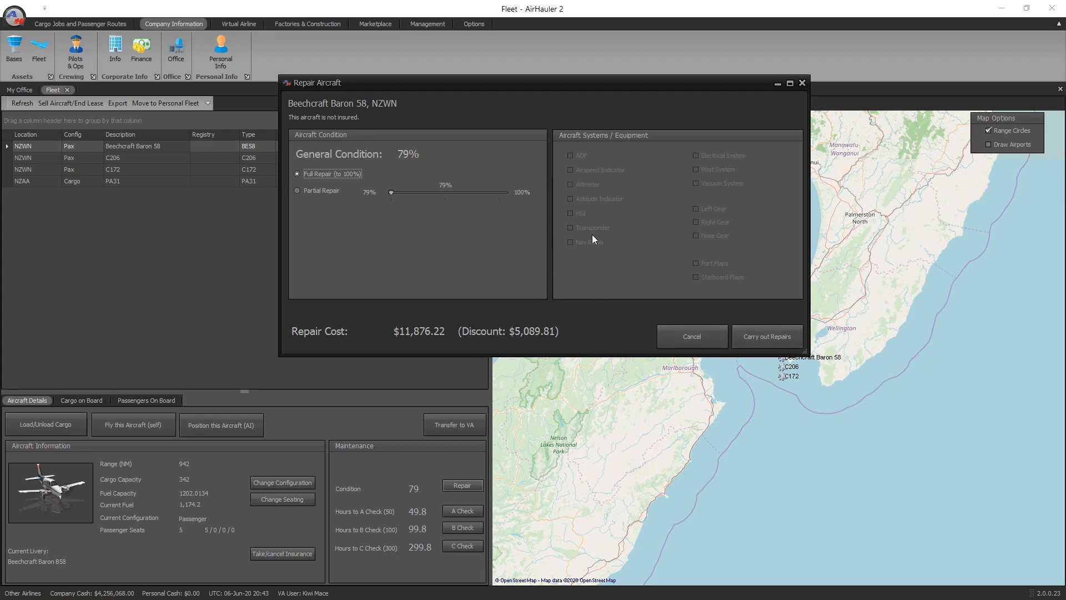
mouse_move(693, 185)
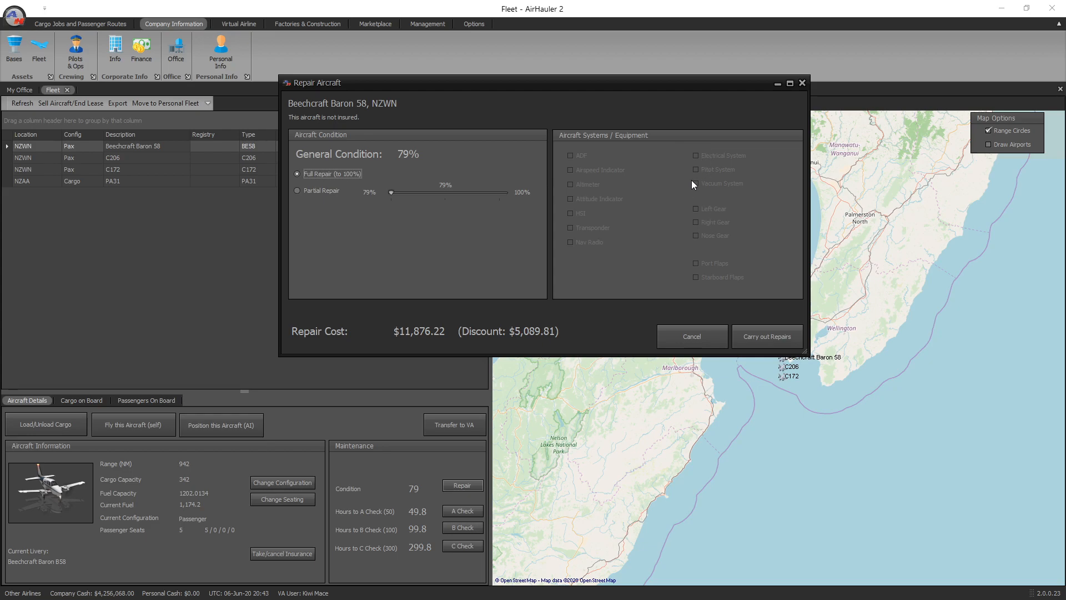
mouse_move(767, 336)
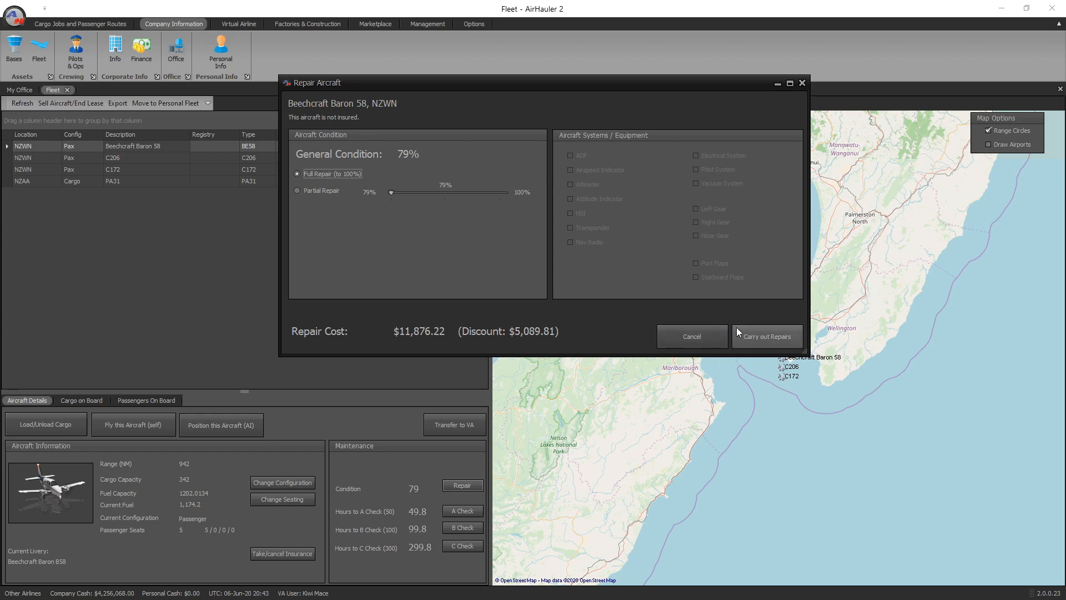
mouse_move(372, 207)
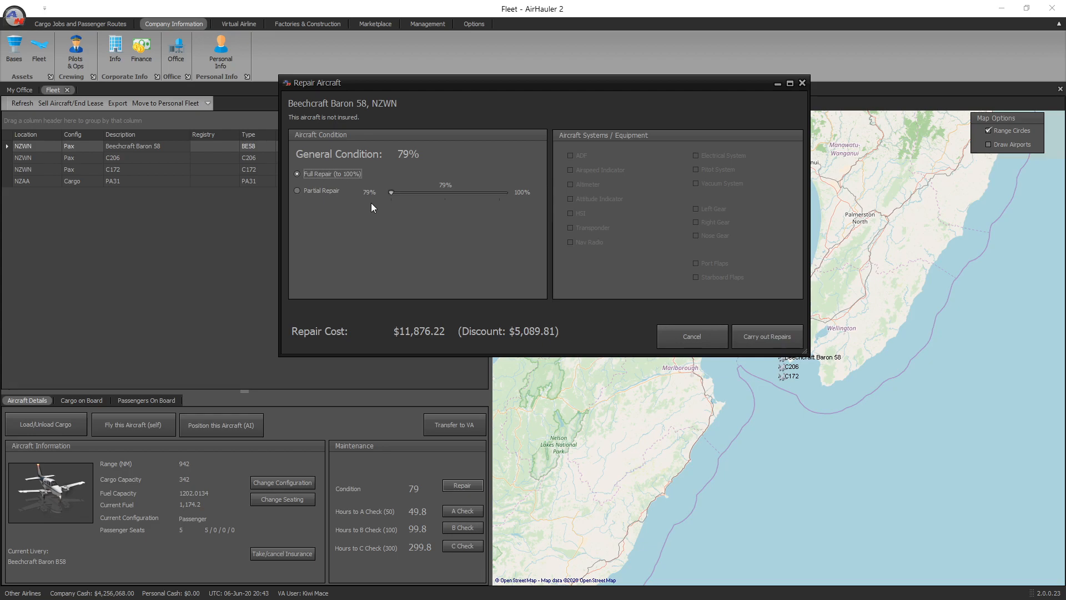
mouse_move(767, 335)
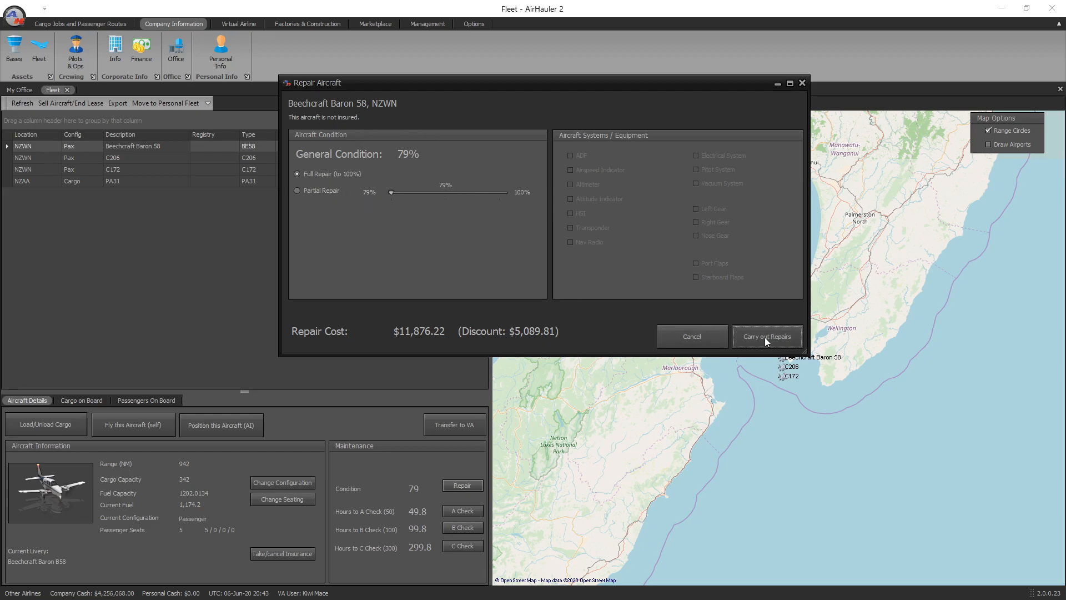
- Carry out the full repair, paying $11,876.22, and acknowledge completion
left_click(767, 337)
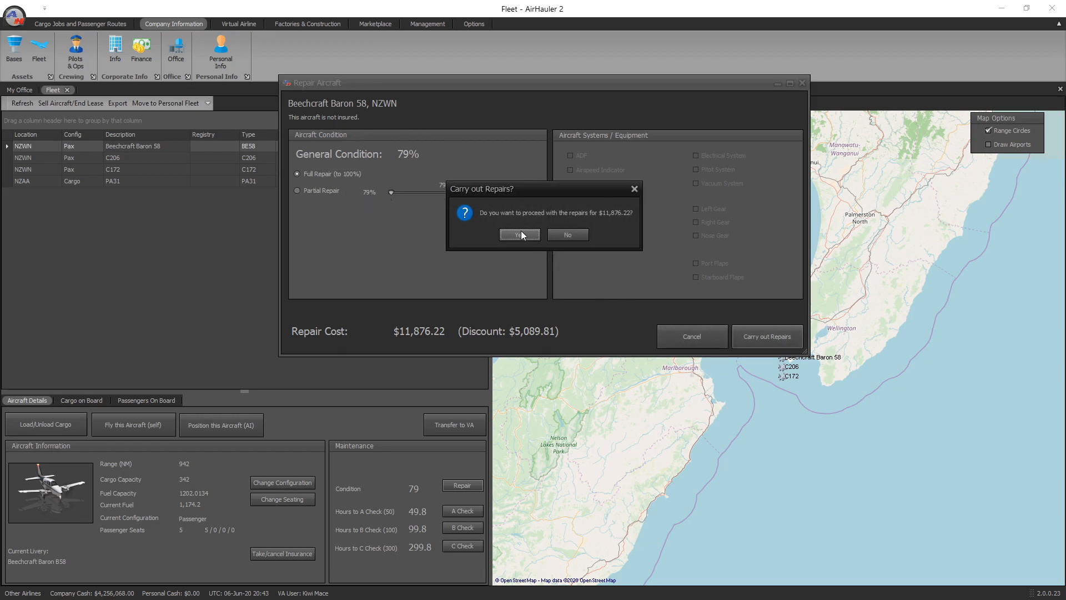
left_click(518, 234)
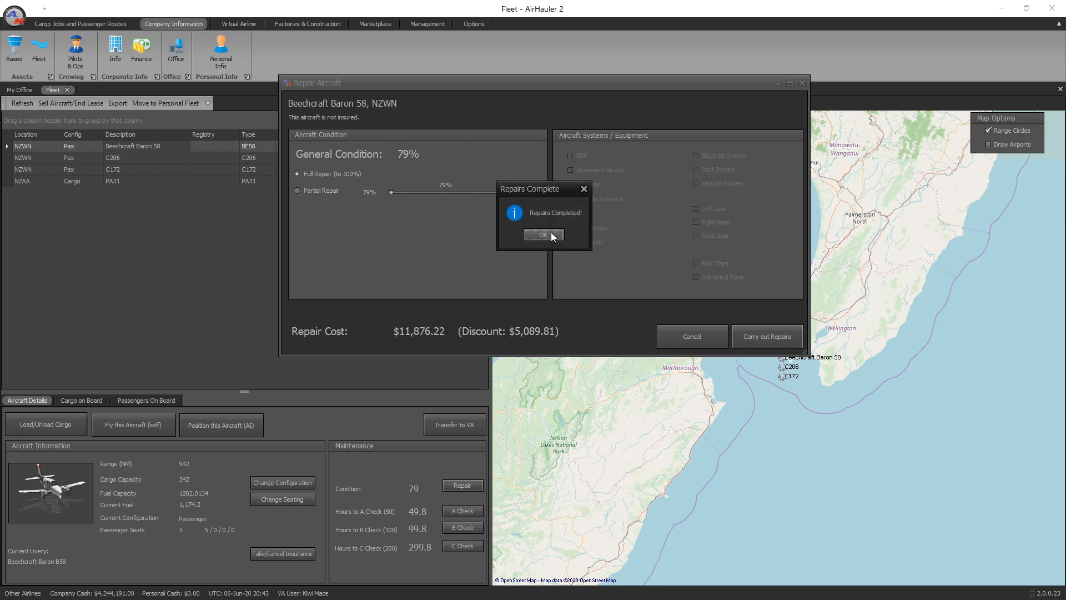
left_click(542, 234)
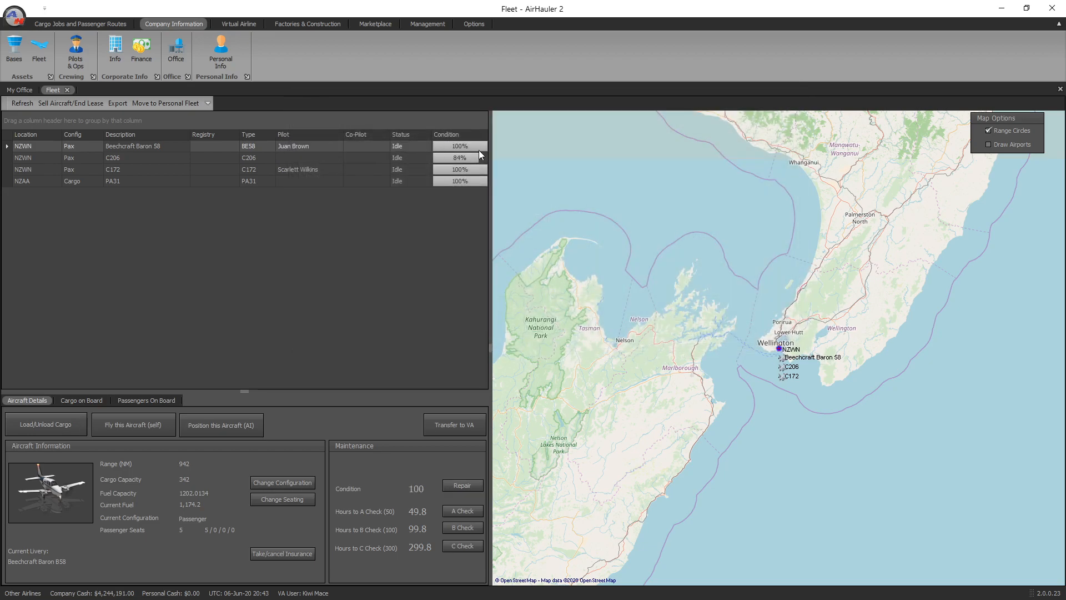
- Select the C206 and accept the $3,012 monthly insurance policy
left_click(112, 156)
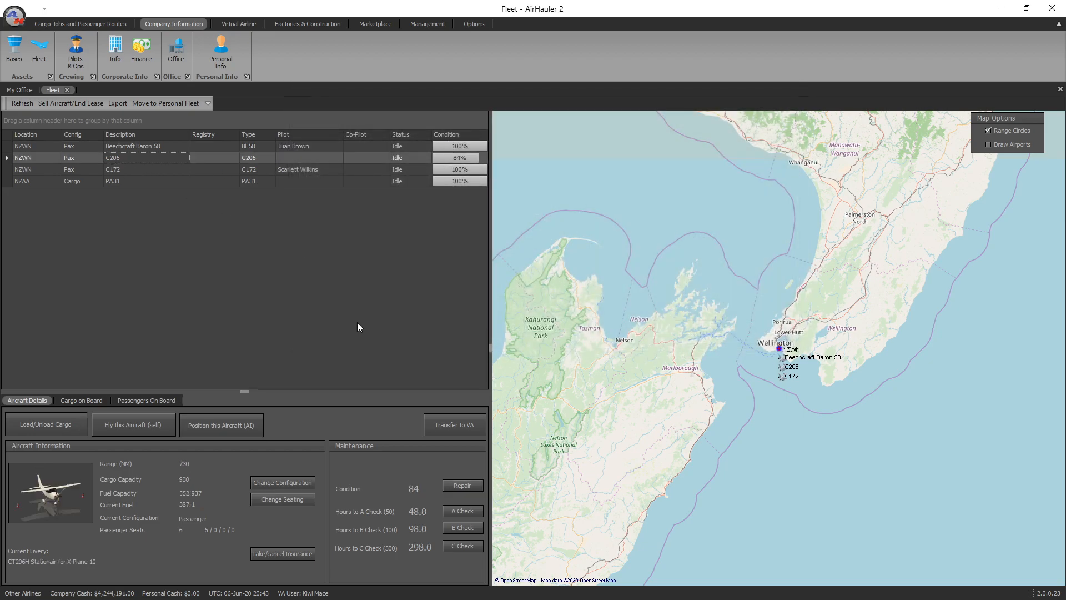
mouse_move(359, 384)
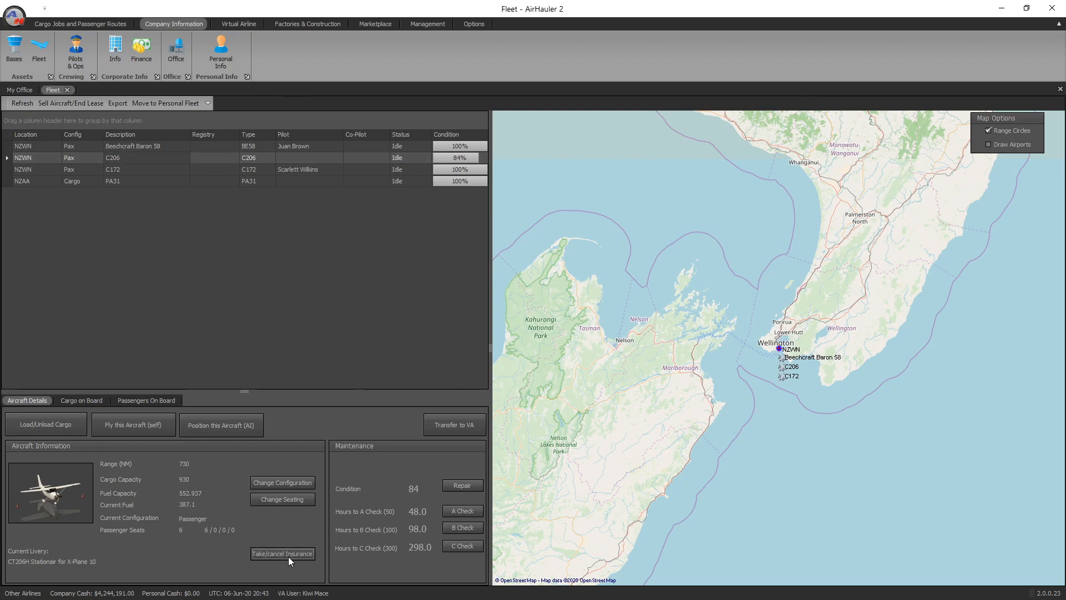
left_click(282, 553)
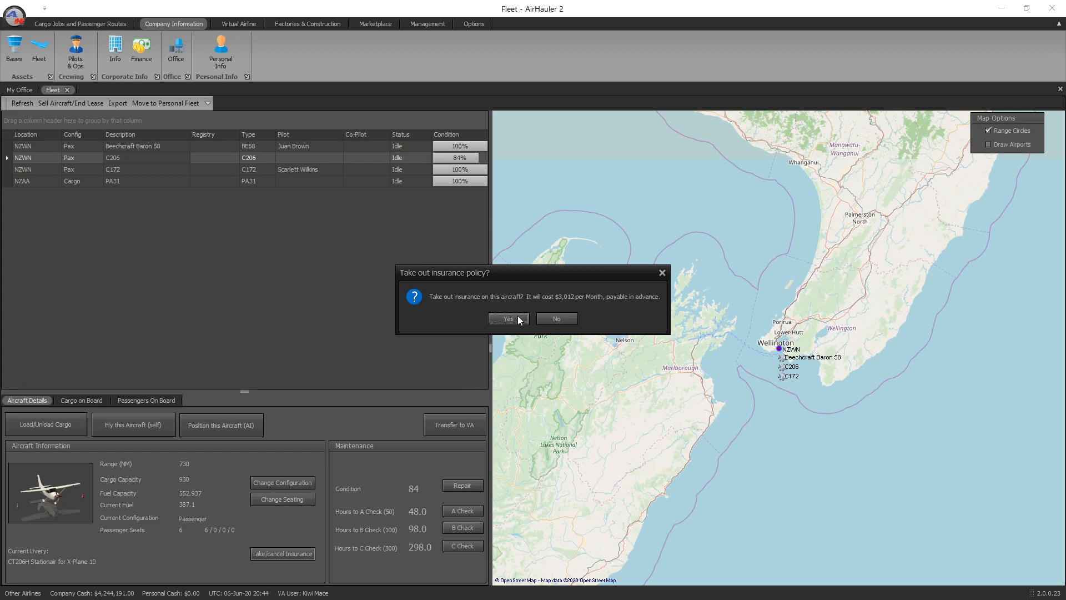
mouse_move(524, 360)
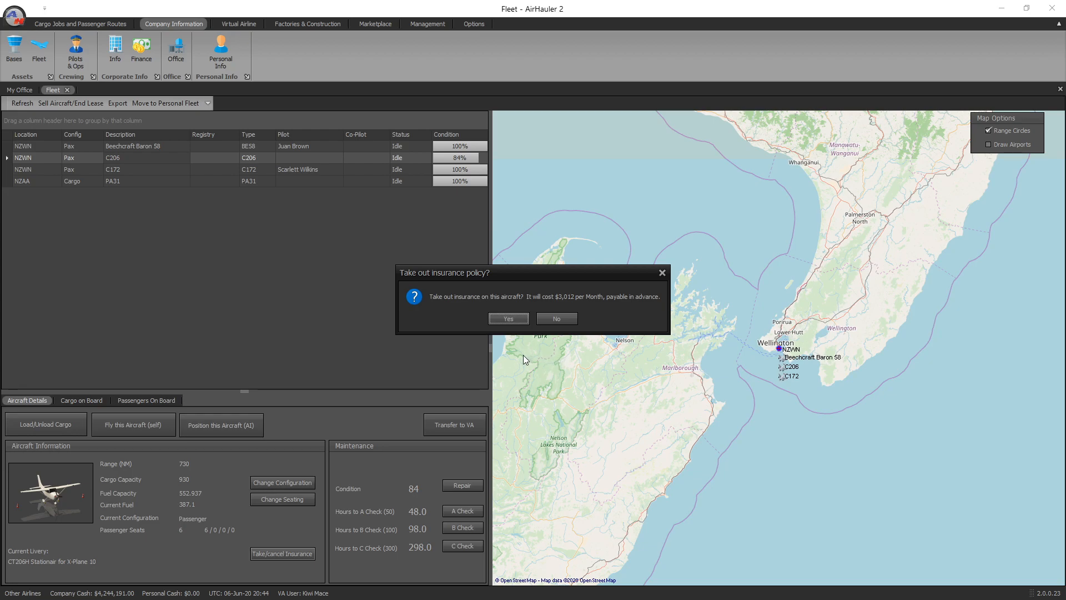
mouse_move(507, 318)
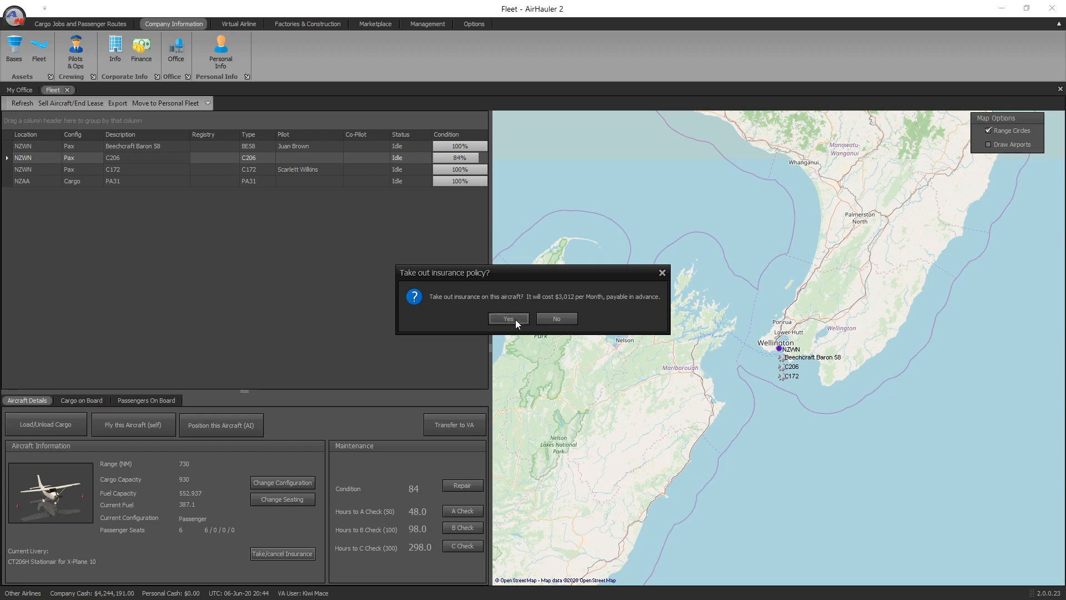
mouse_move(605, 311)
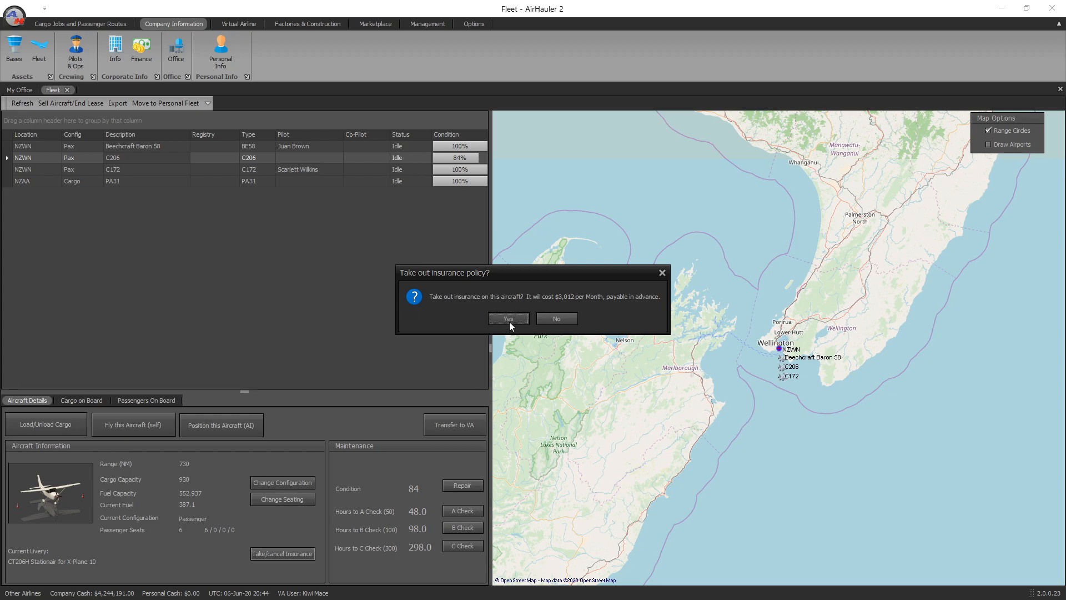
left_click(507, 319)
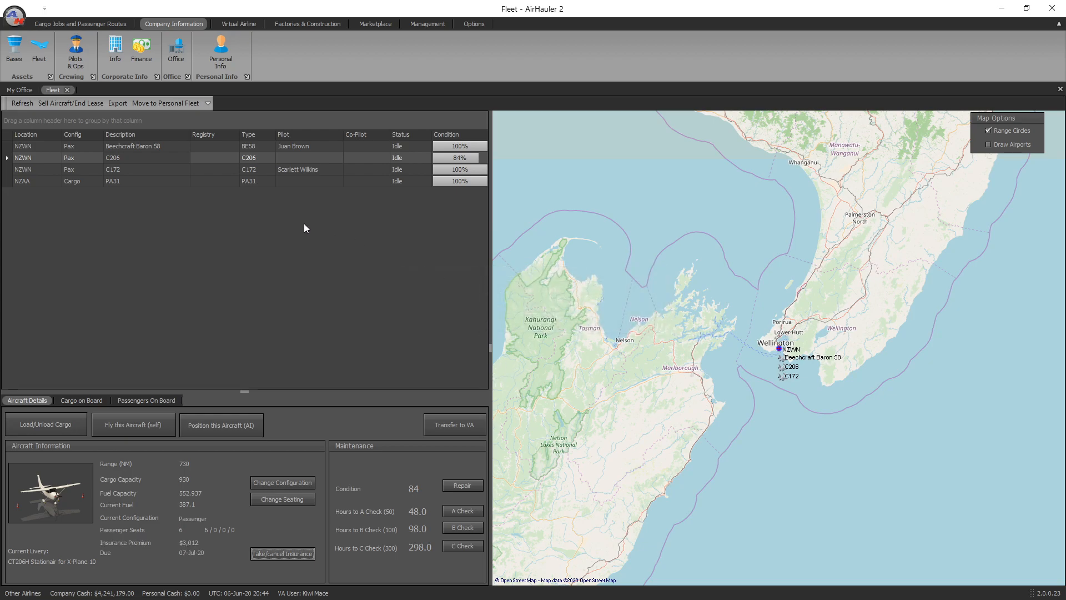
mouse_move(455, 333)
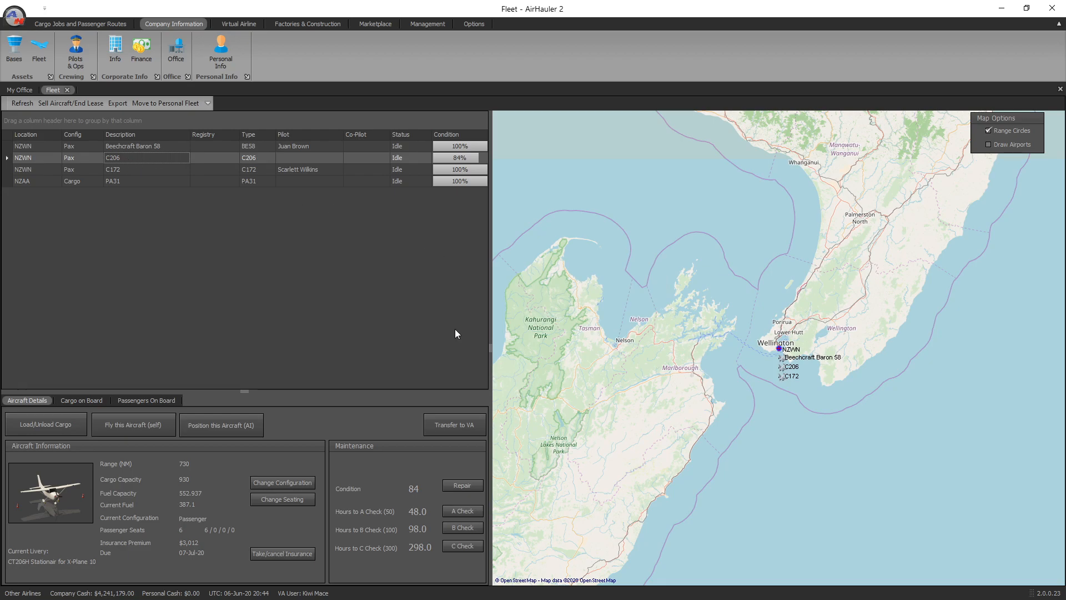
- Request a full repair of the C206 from 84%, reaching the $303.61 insurance claim question
left_click(462, 486)
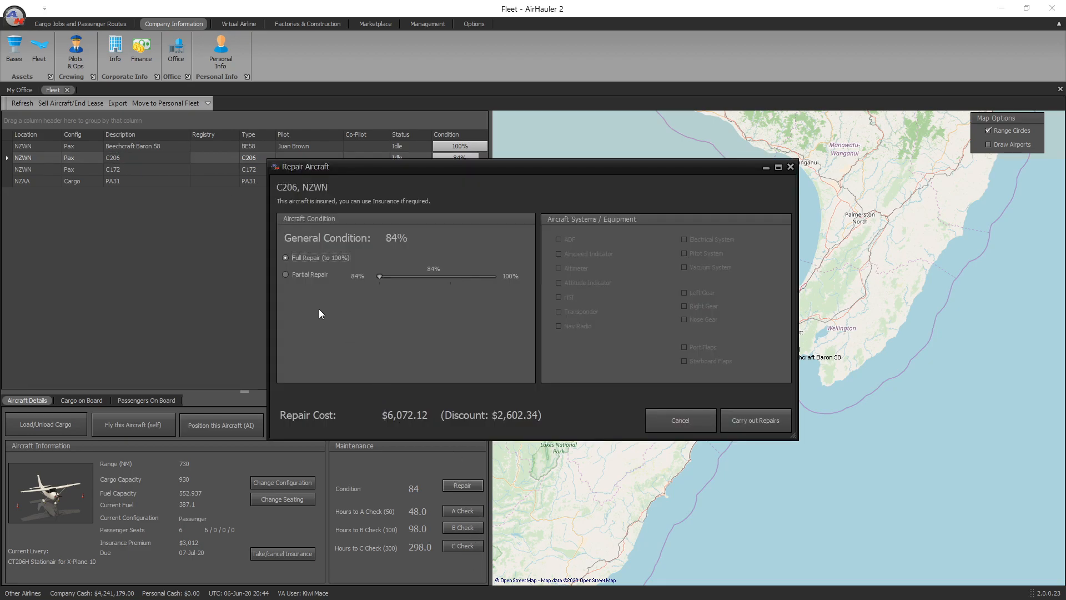
mouse_move(409, 359)
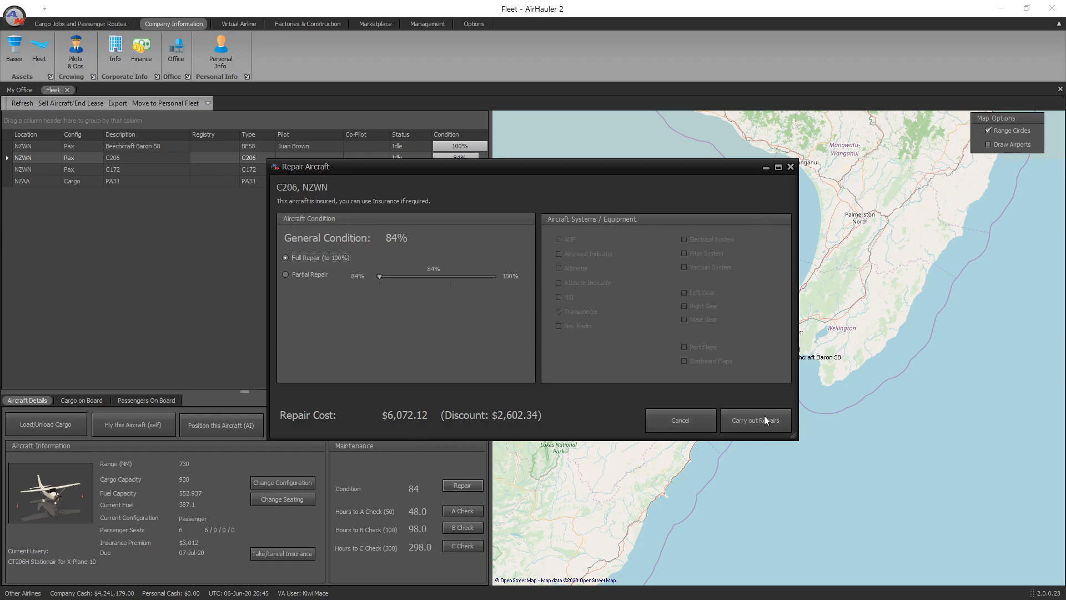
left_click(755, 420)
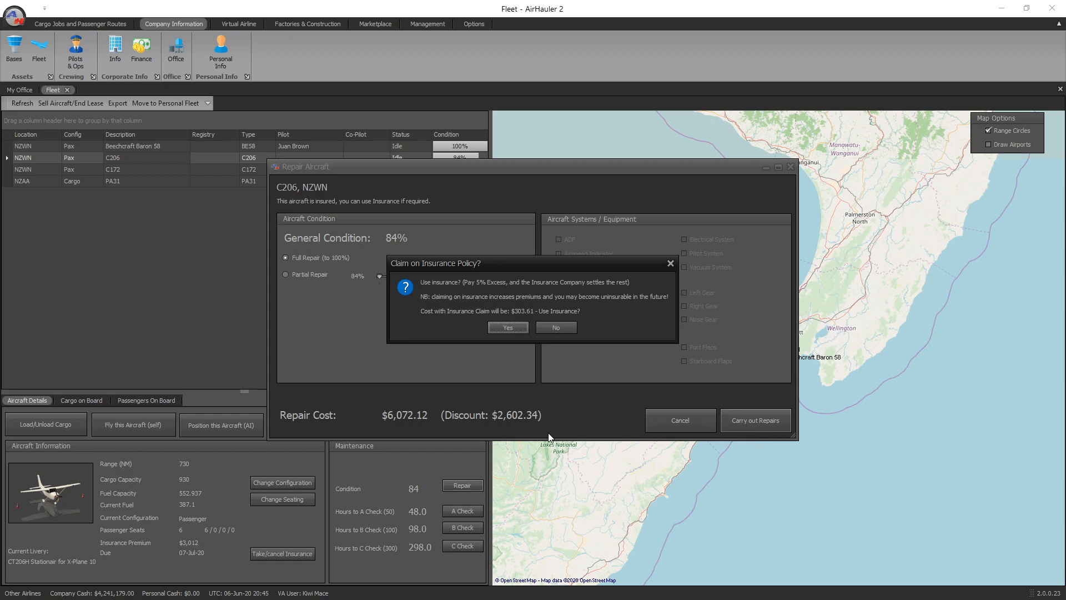
mouse_move(446, 302)
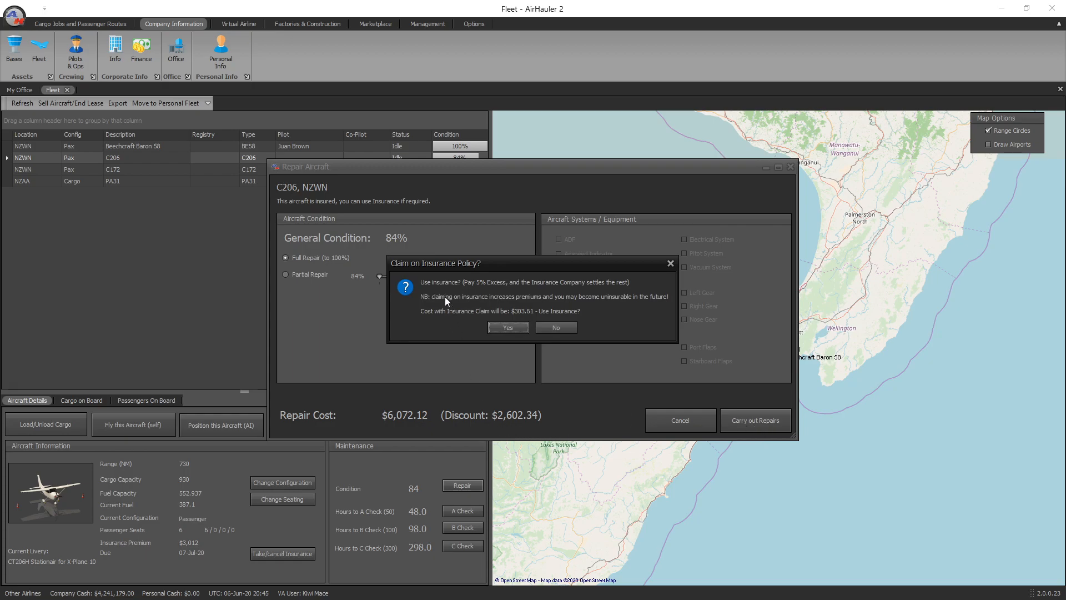
mouse_move(492, 289)
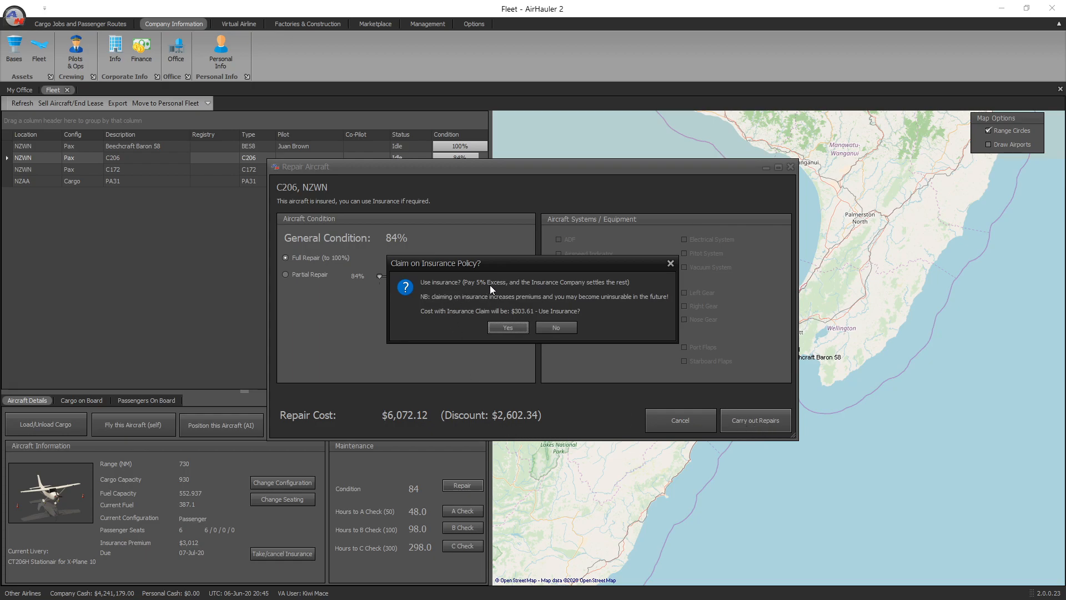
mouse_move(575, 294)
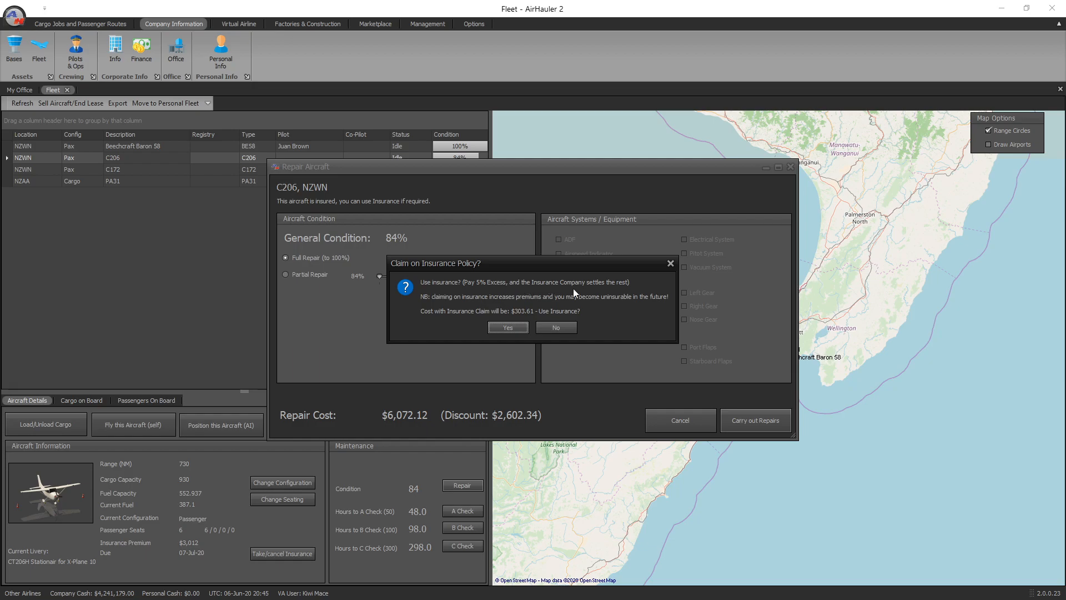
mouse_move(469, 314)
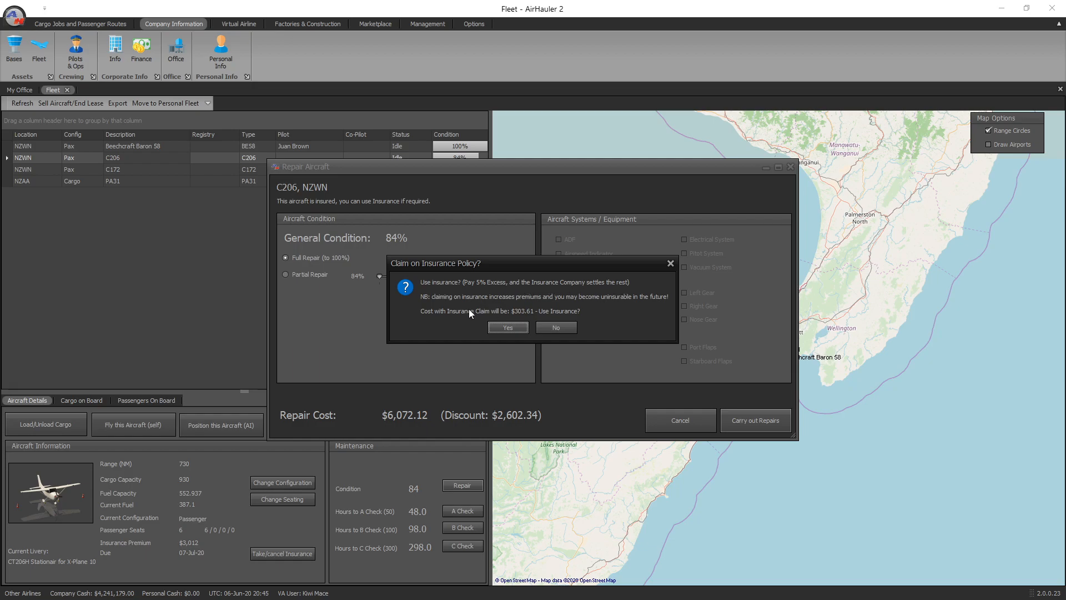
mouse_move(541, 304)
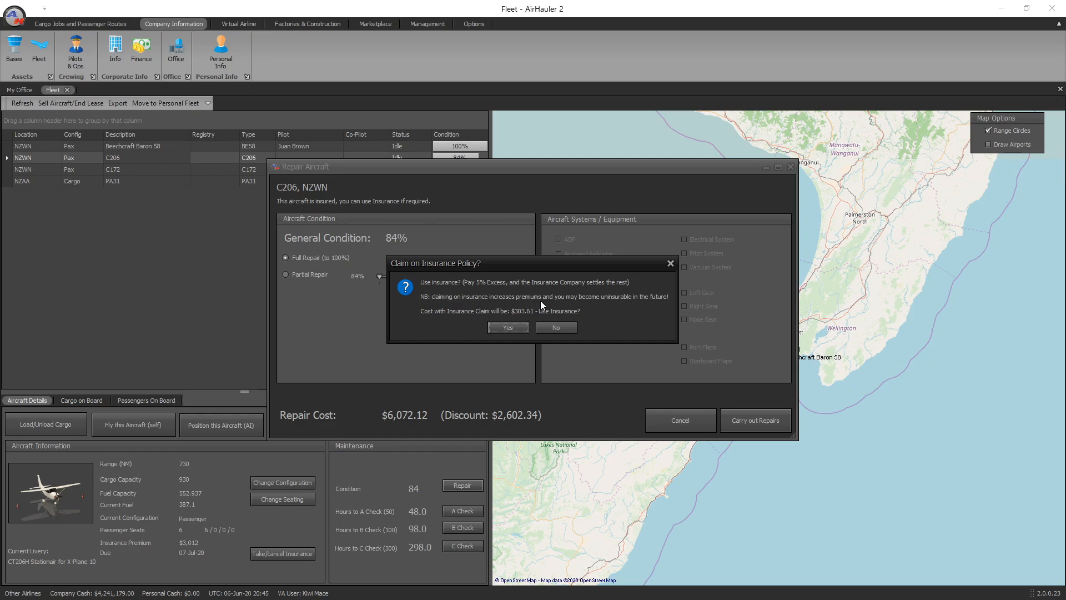
mouse_move(641, 308)
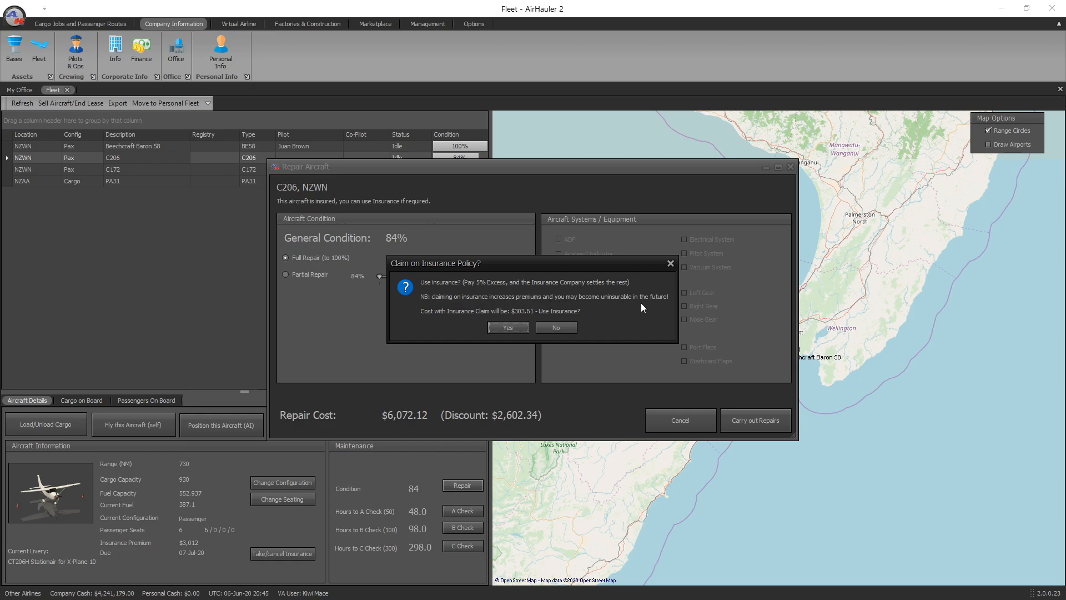
mouse_move(632, 309)
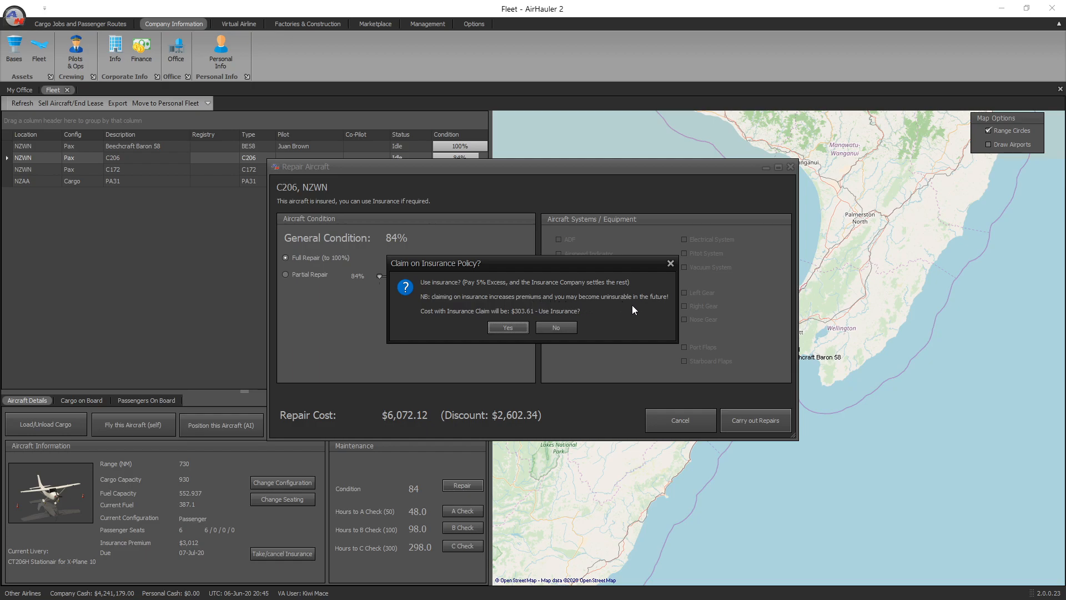
mouse_move(476, 334)
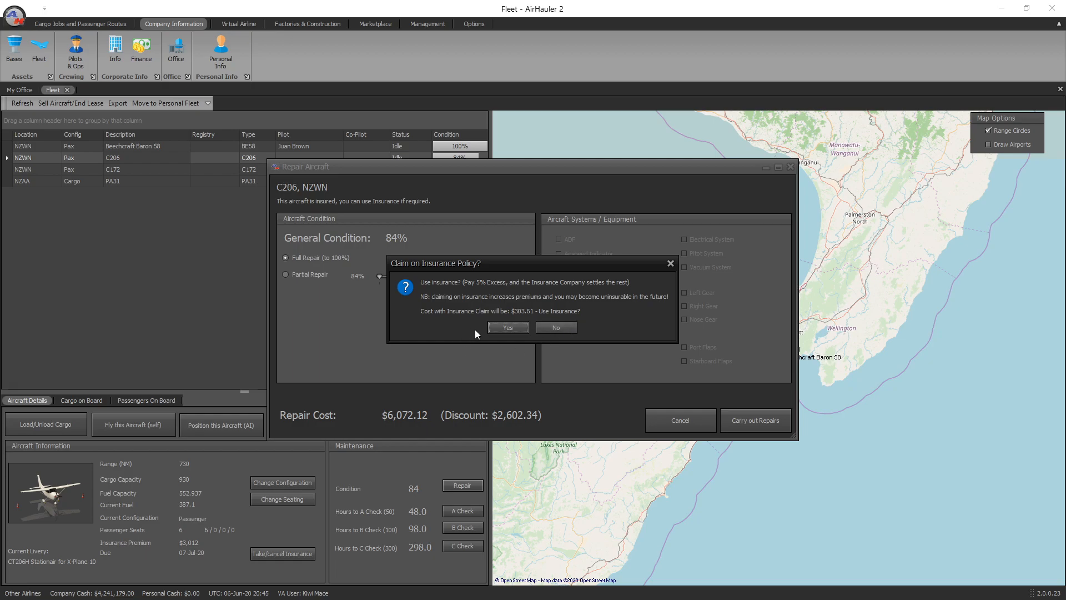
mouse_move(531, 320)
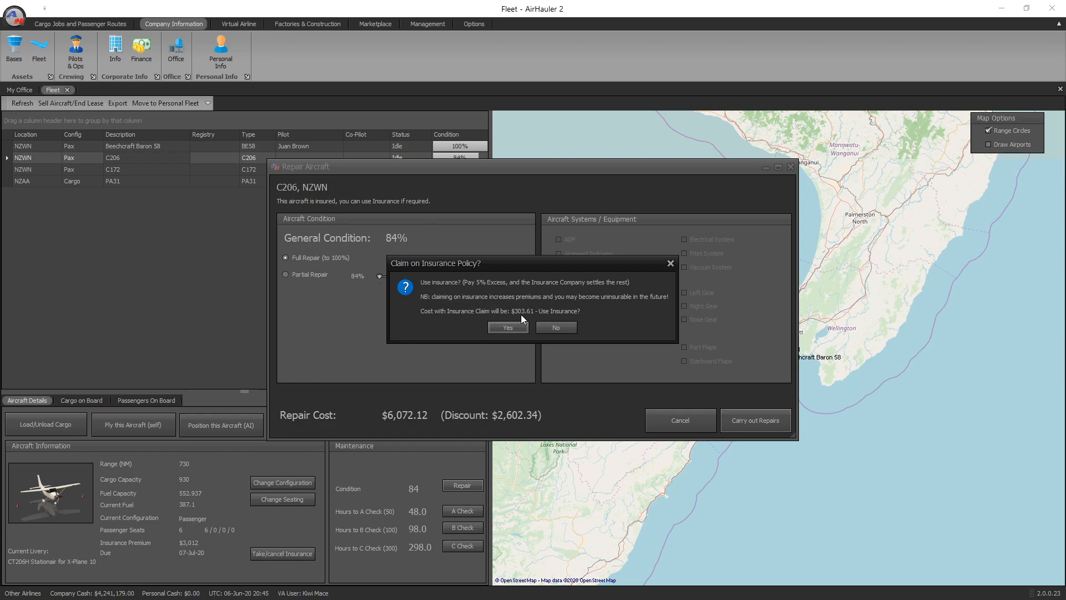
mouse_move(477, 413)
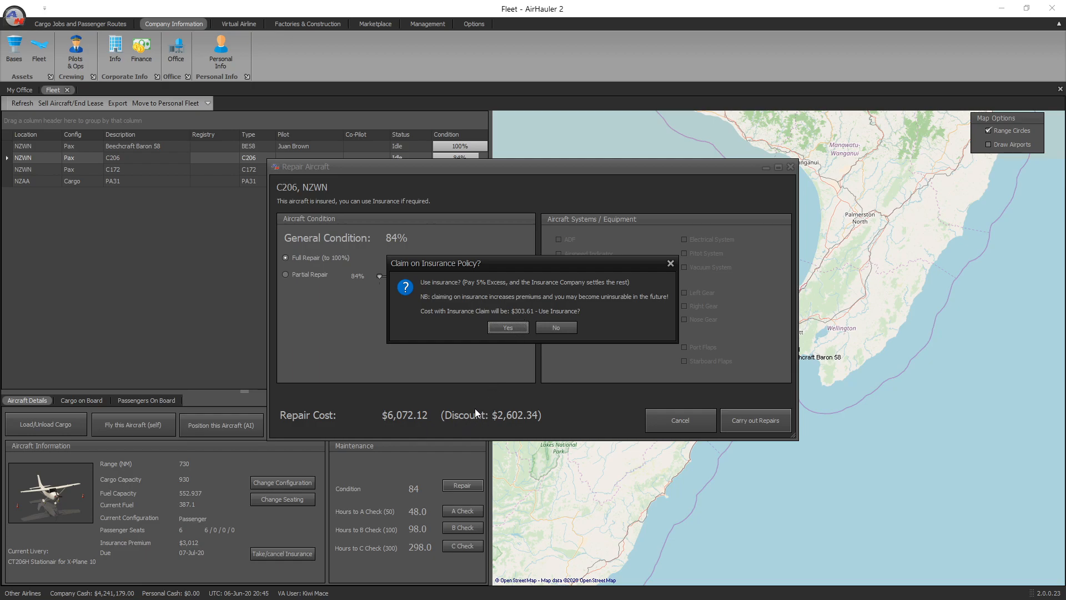
mouse_move(498, 441)
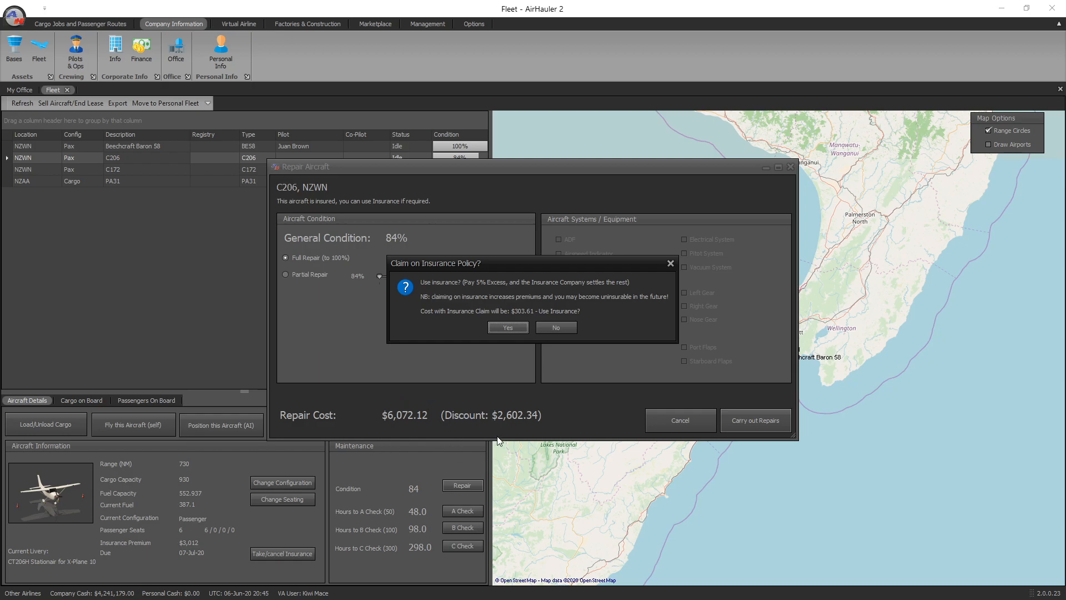
mouse_move(526, 425)
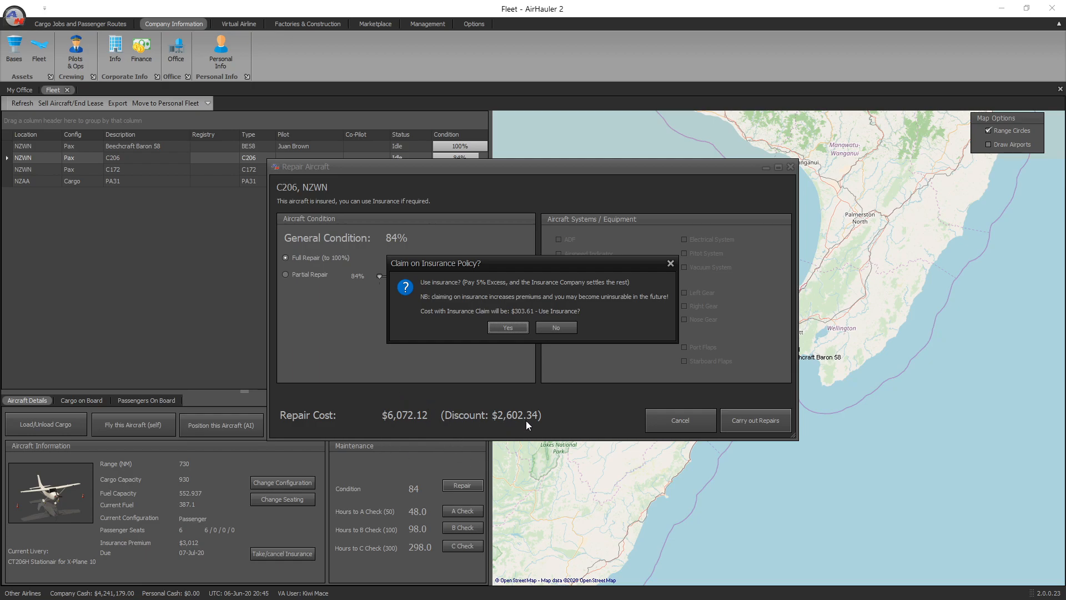
mouse_move(563, 415)
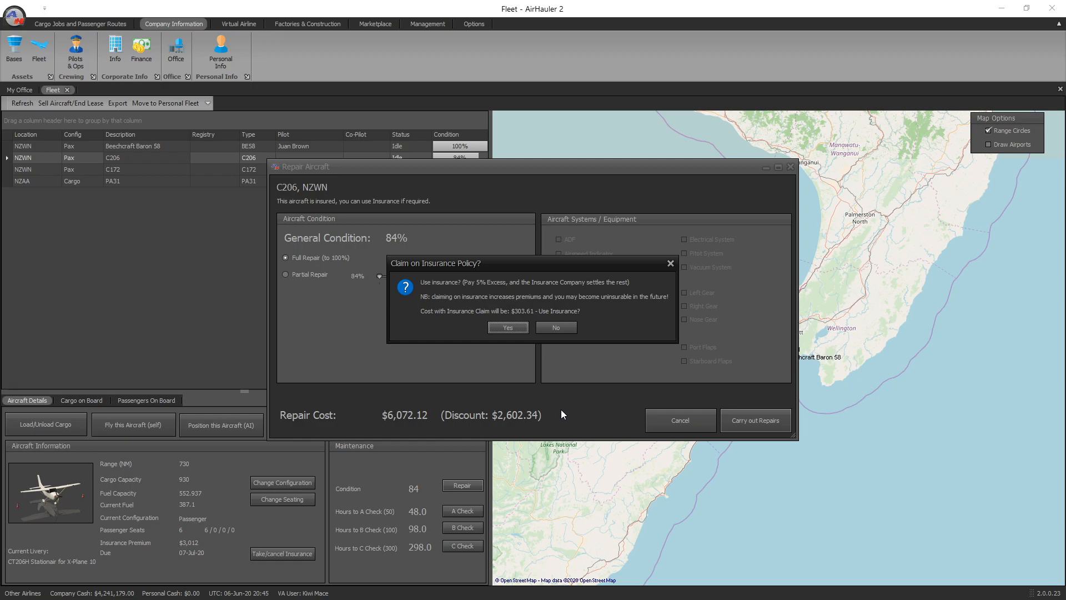
mouse_move(555, 327)
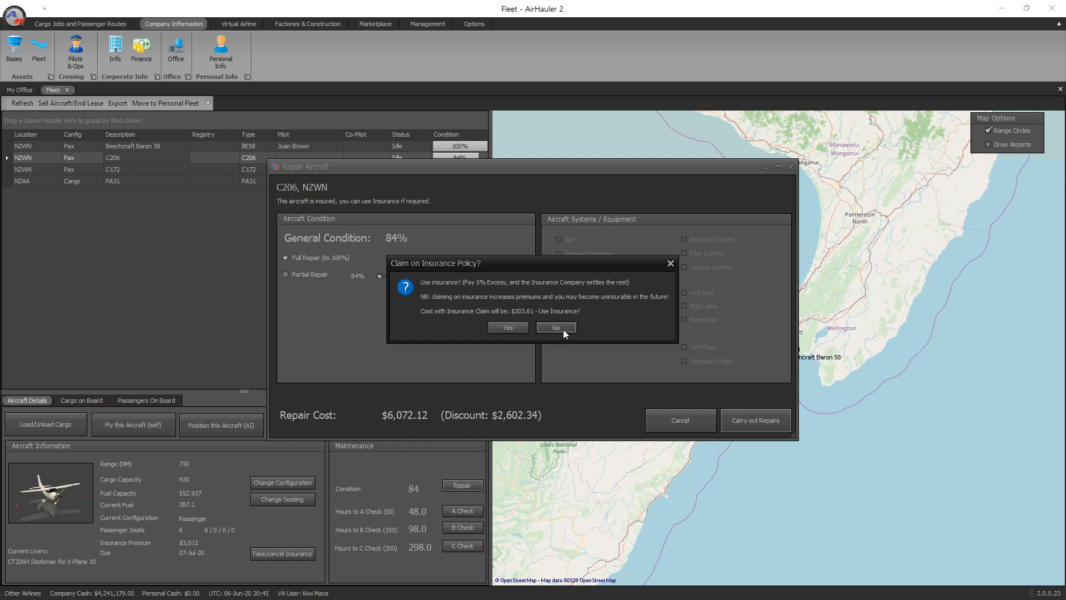
- Decline the insurance claim, pay $6,072.12 for the repairs, and acknowledge completion
left_click(555, 327)
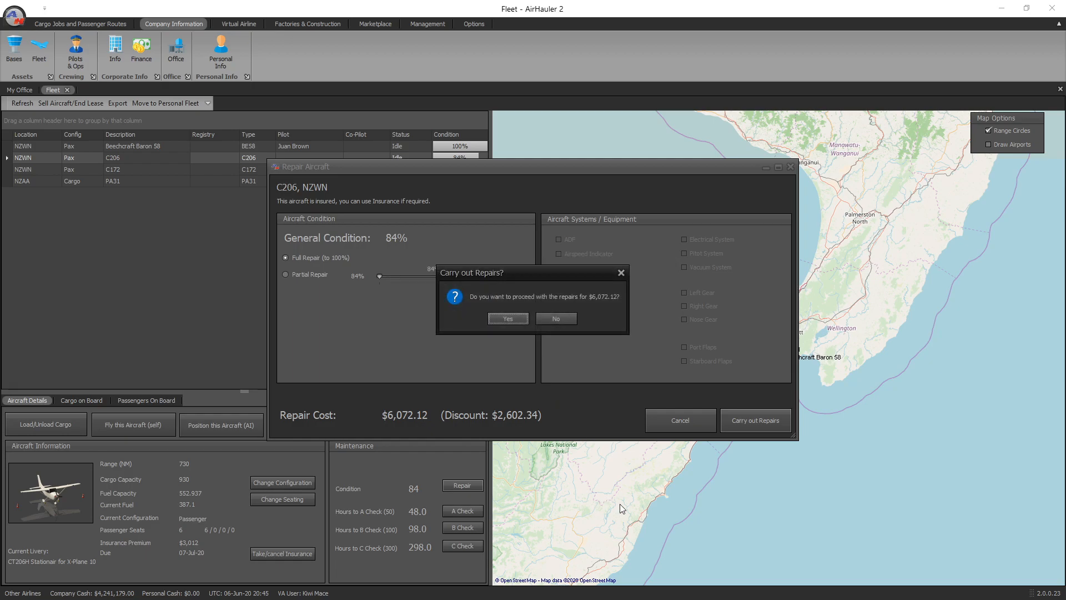
left_click(506, 318)
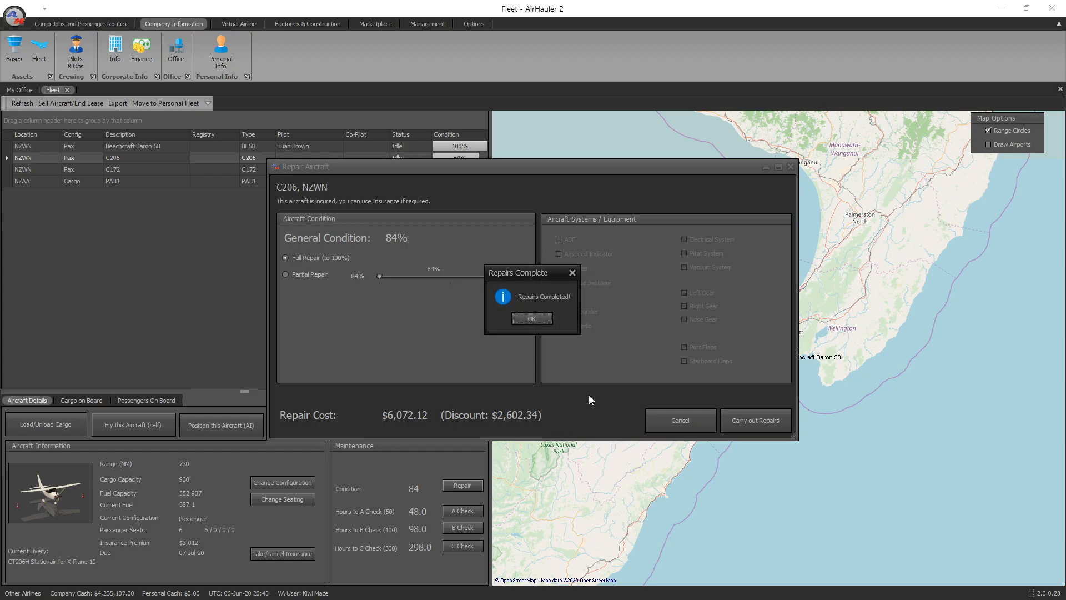
left_click(531, 319)
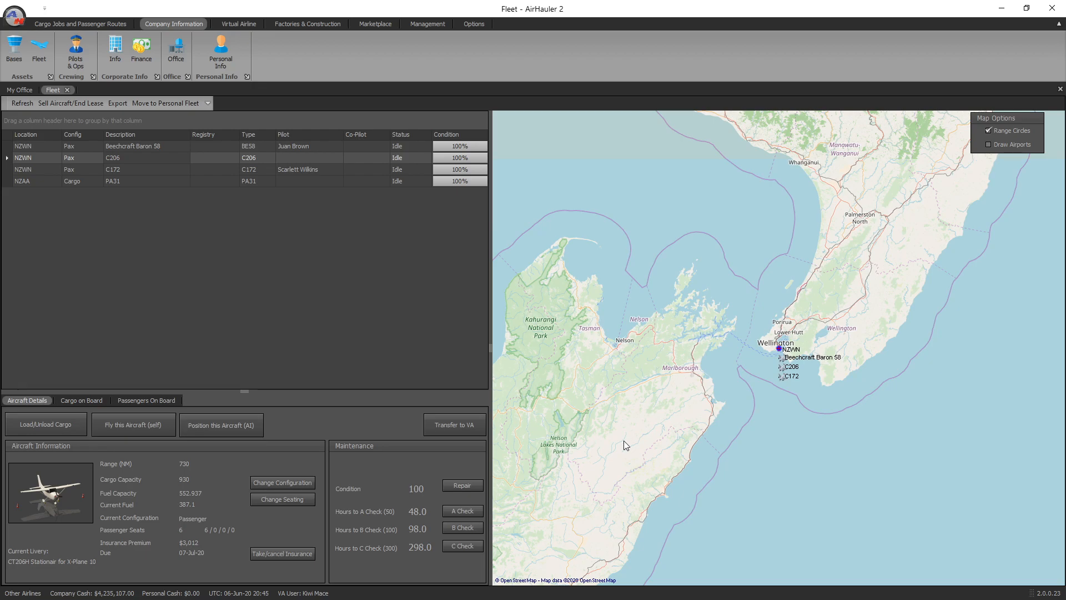
mouse_move(518, 357)
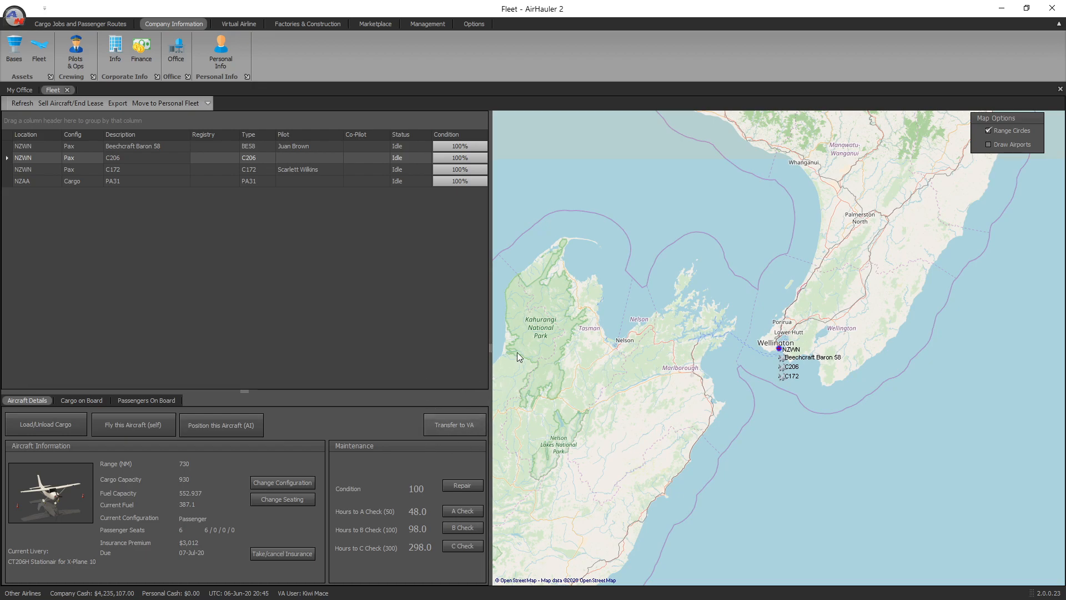
mouse_move(499, 366)
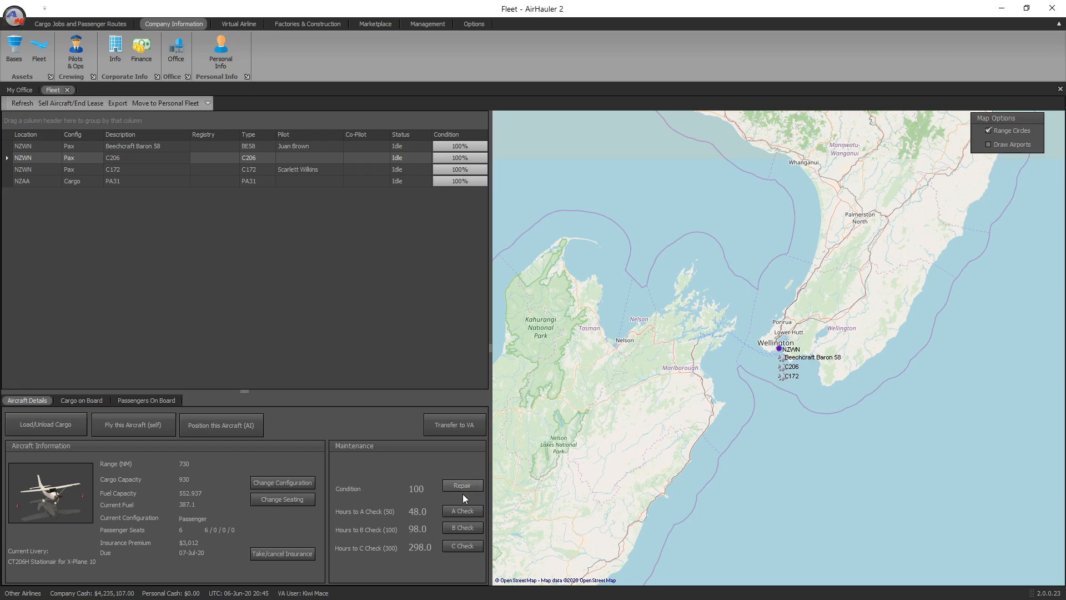
mouse_move(411, 519)
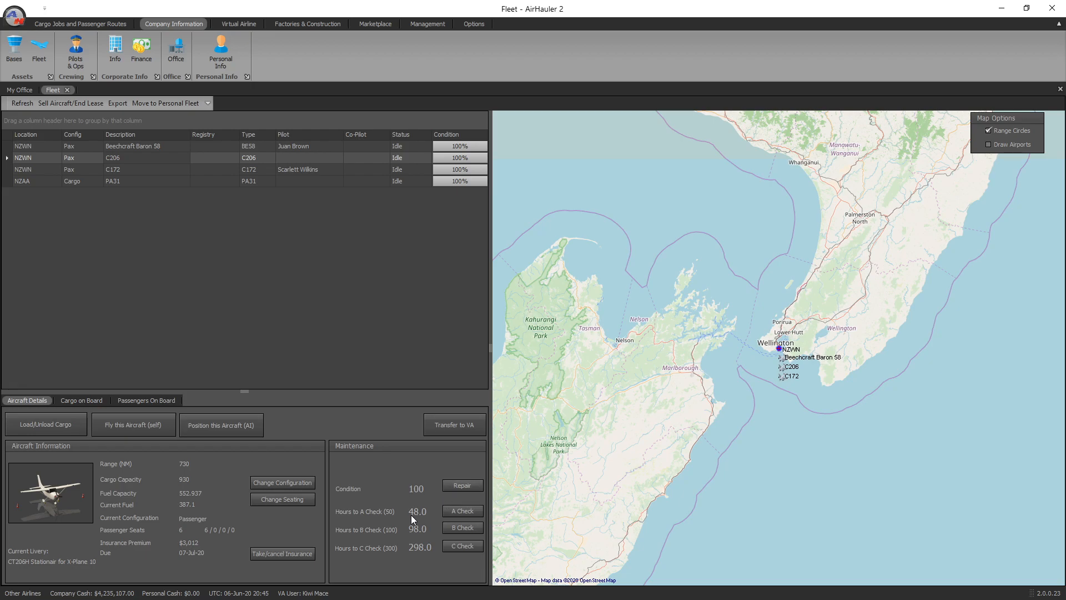
mouse_move(357, 511)
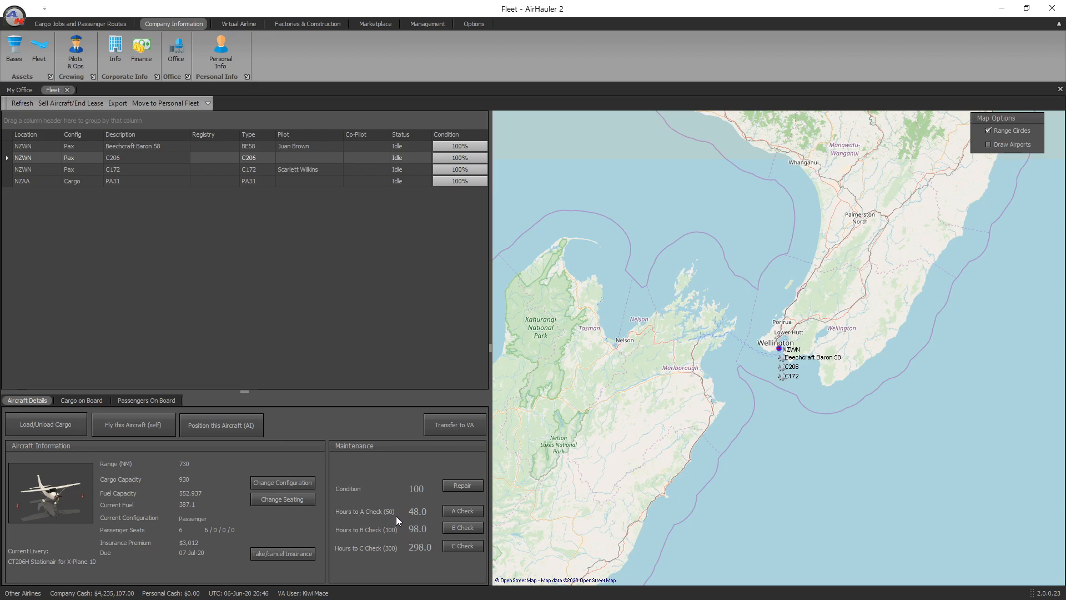
mouse_move(367, 540)
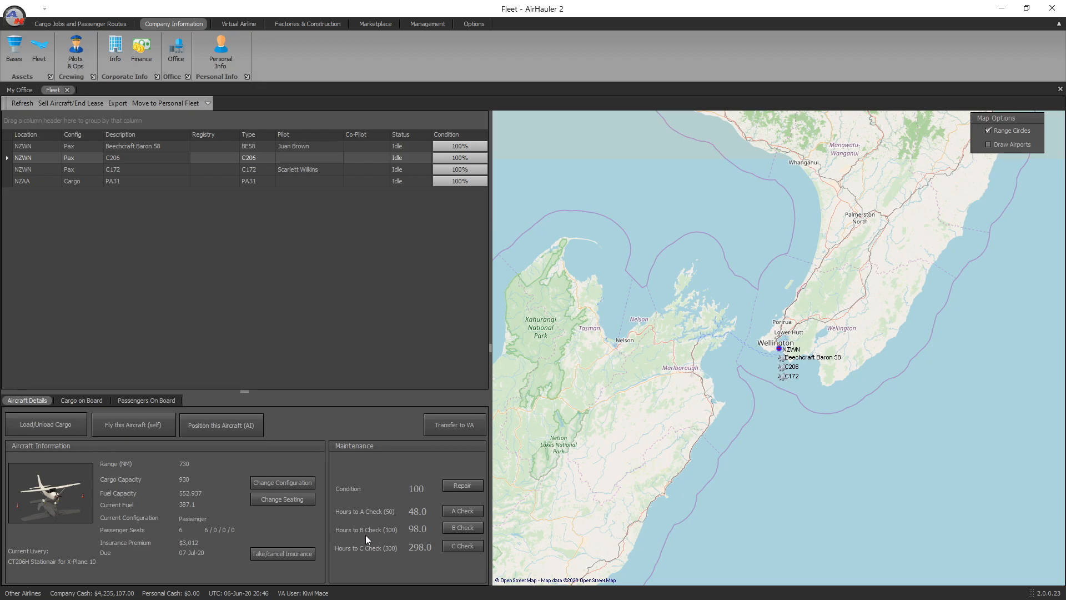
mouse_move(393, 551)
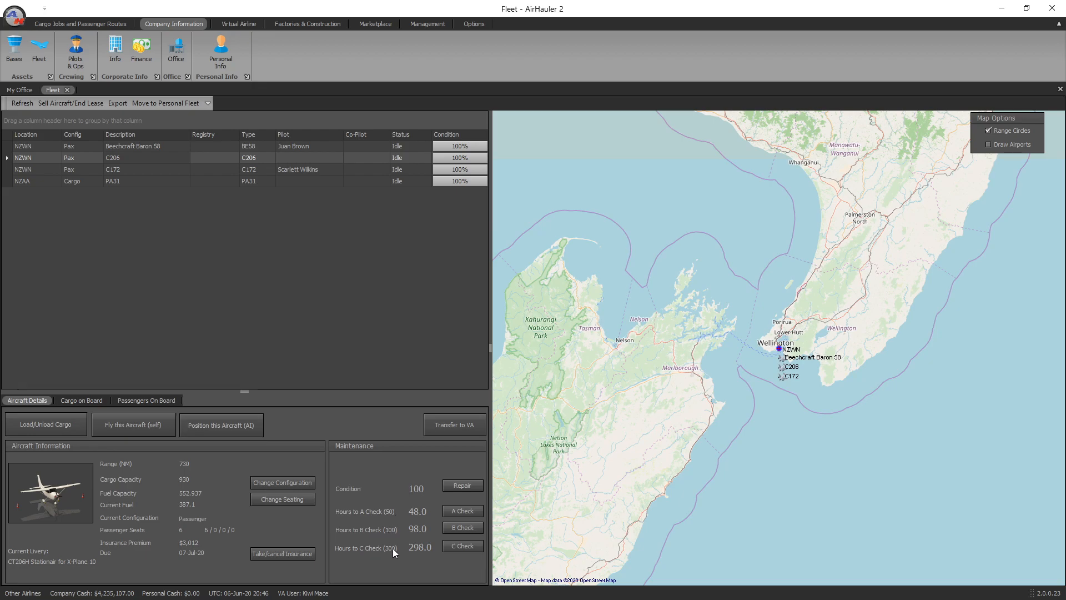
mouse_move(390, 519)
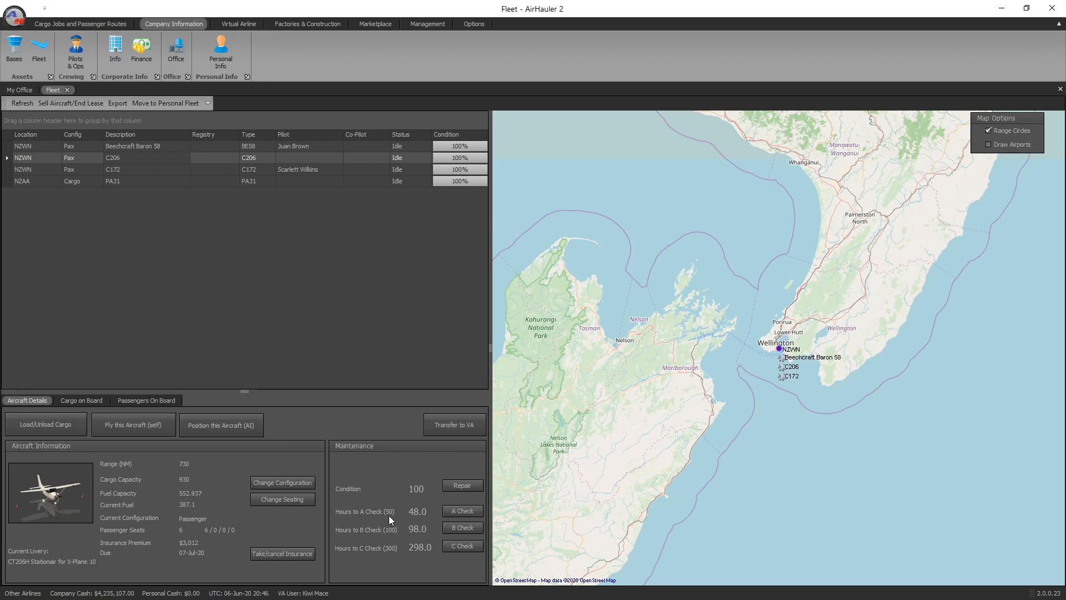
mouse_move(461, 526)
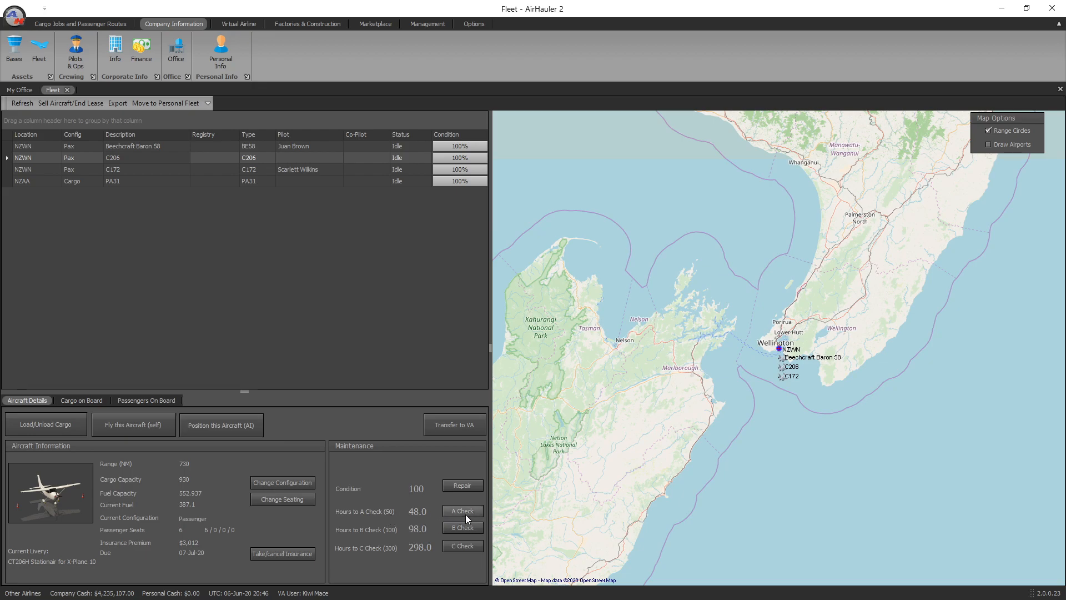
mouse_move(410, 519)
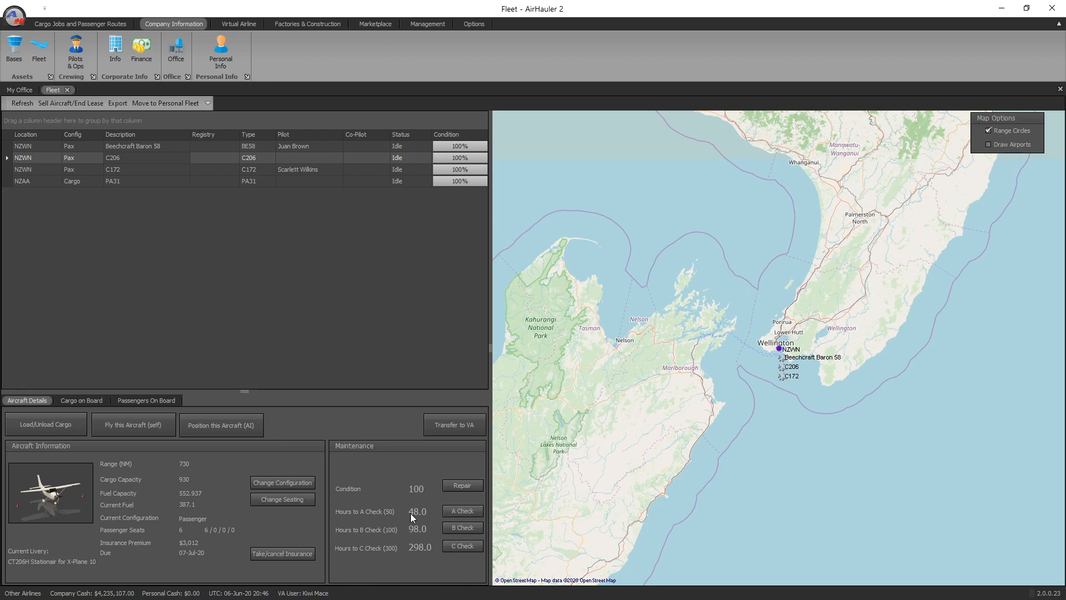
mouse_move(414, 535)
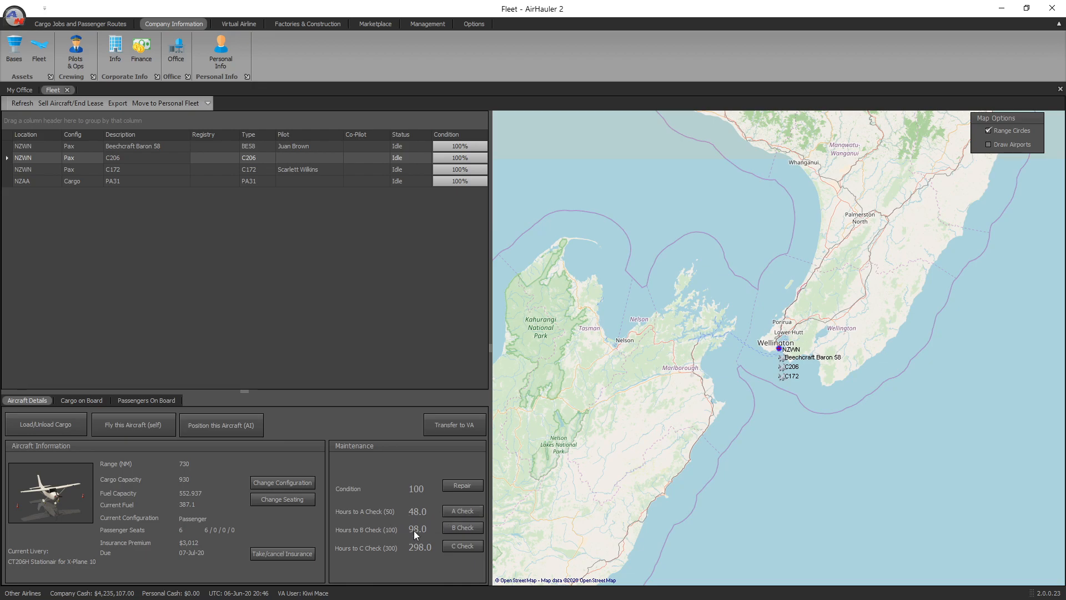
mouse_move(378, 532)
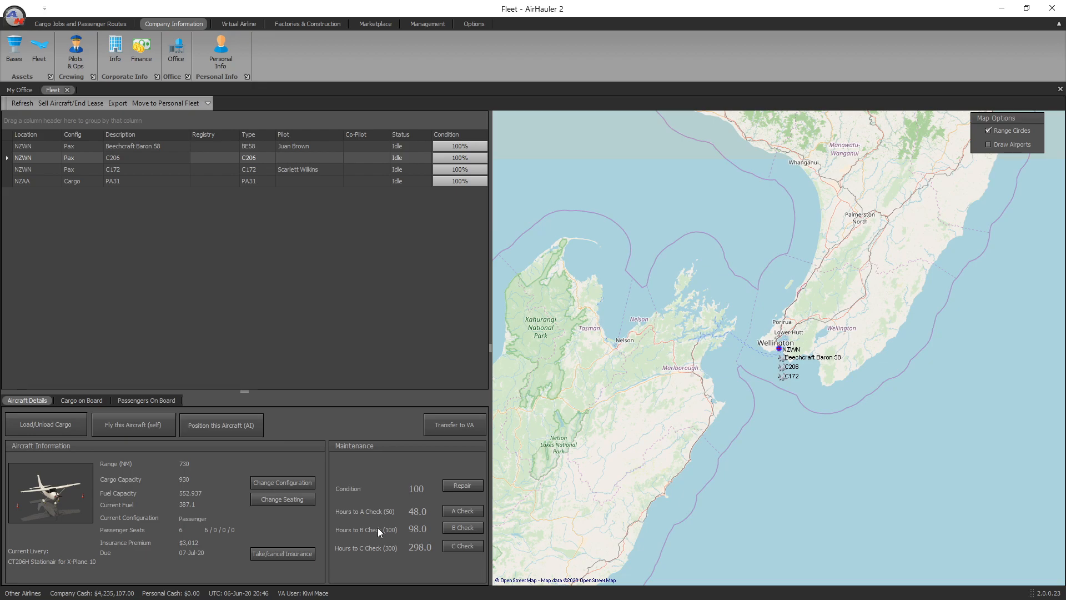
mouse_move(362, 538)
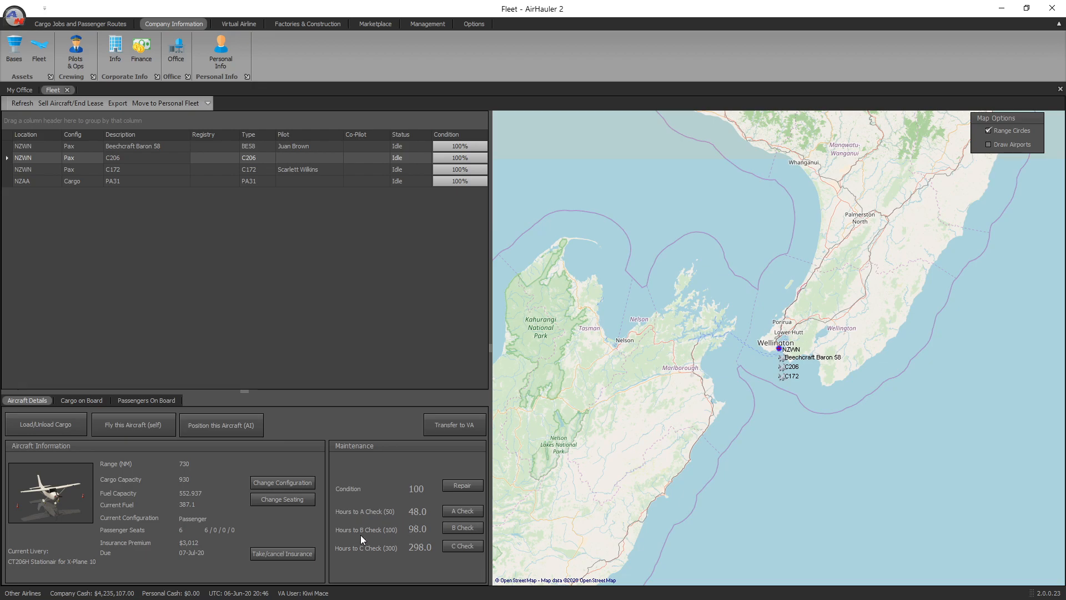
mouse_move(411, 537)
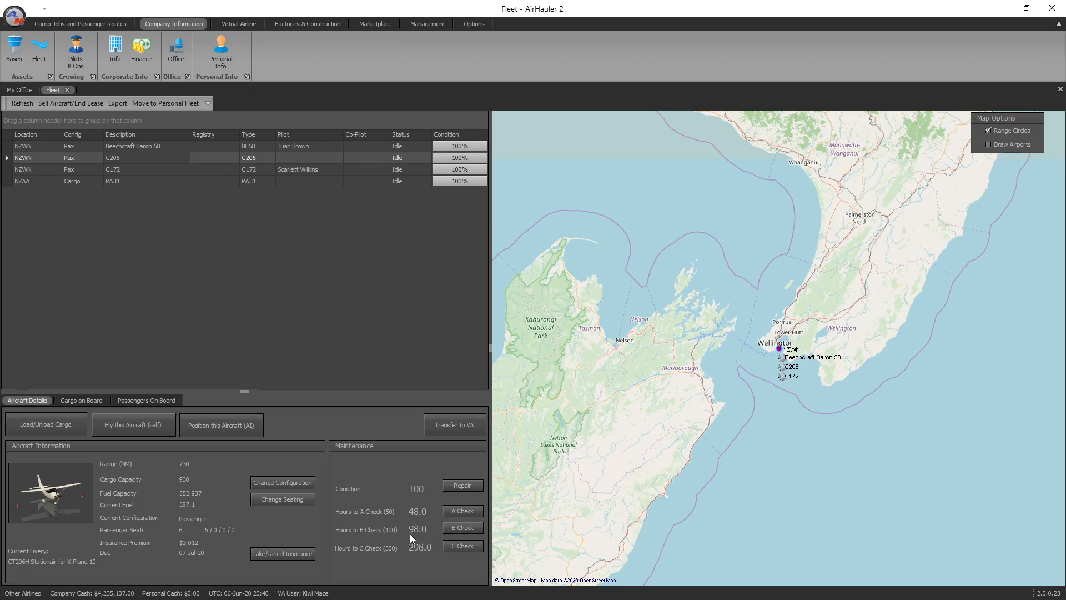
mouse_move(434, 518)
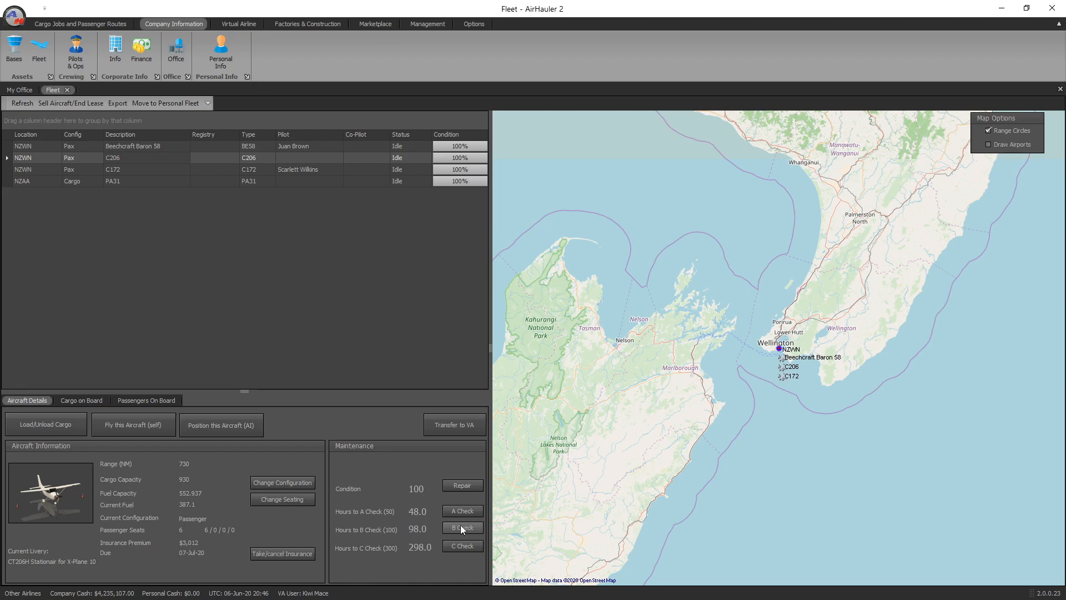
mouse_move(465, 555)
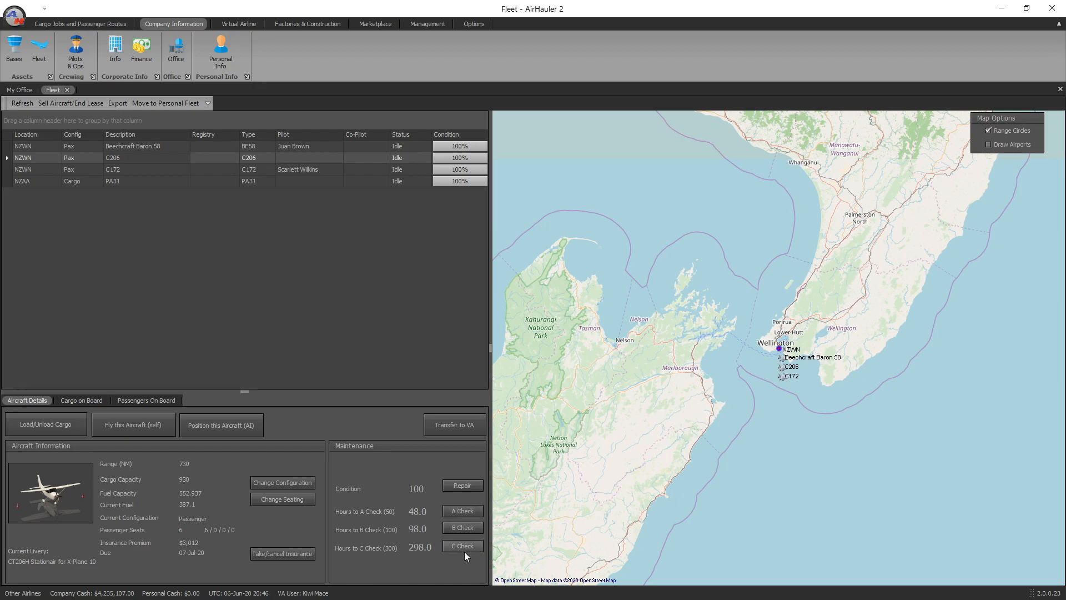
mouse_move(420, 578)
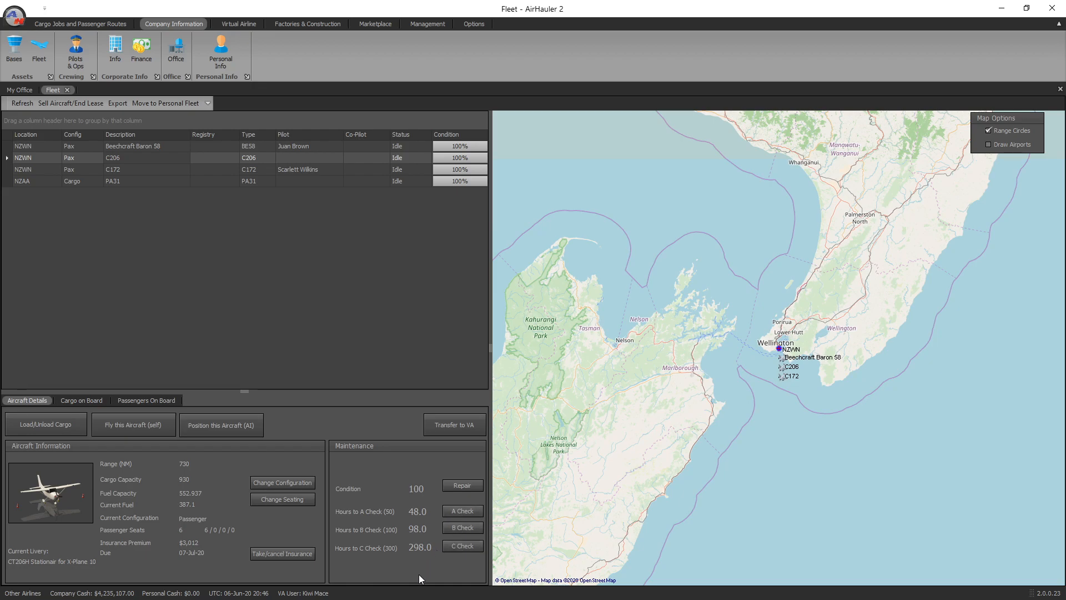
mouse_move(462, 527)
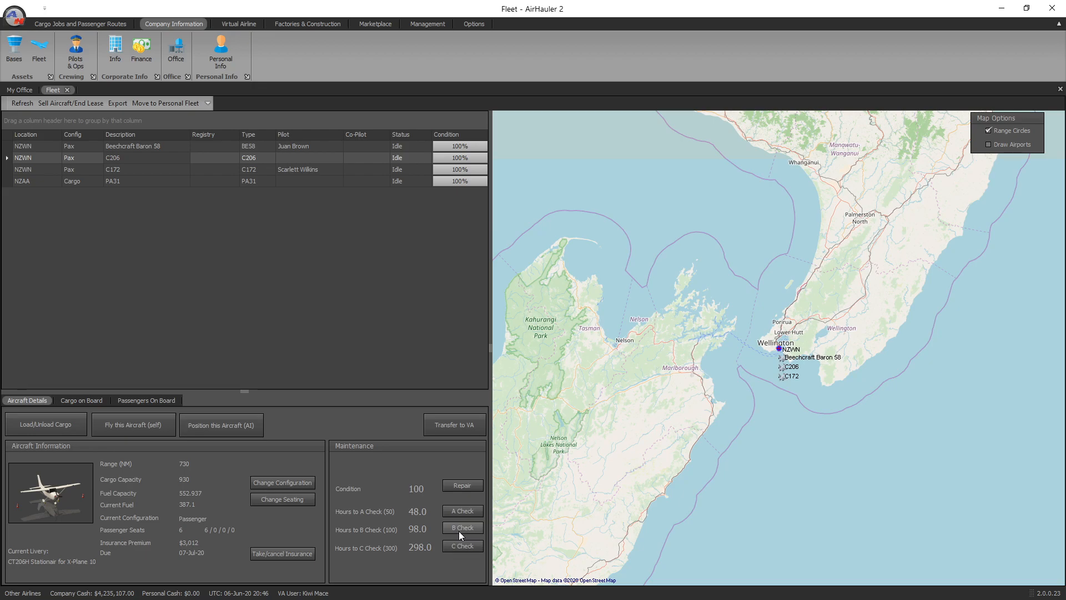
mouse_move(419, 476)
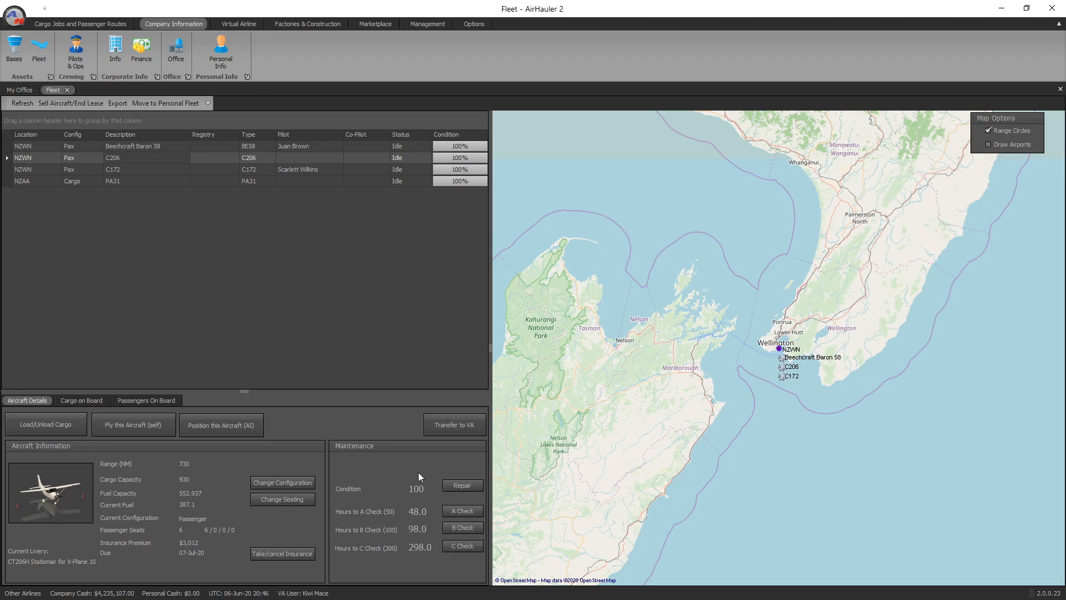
mouse_move(416, 321)
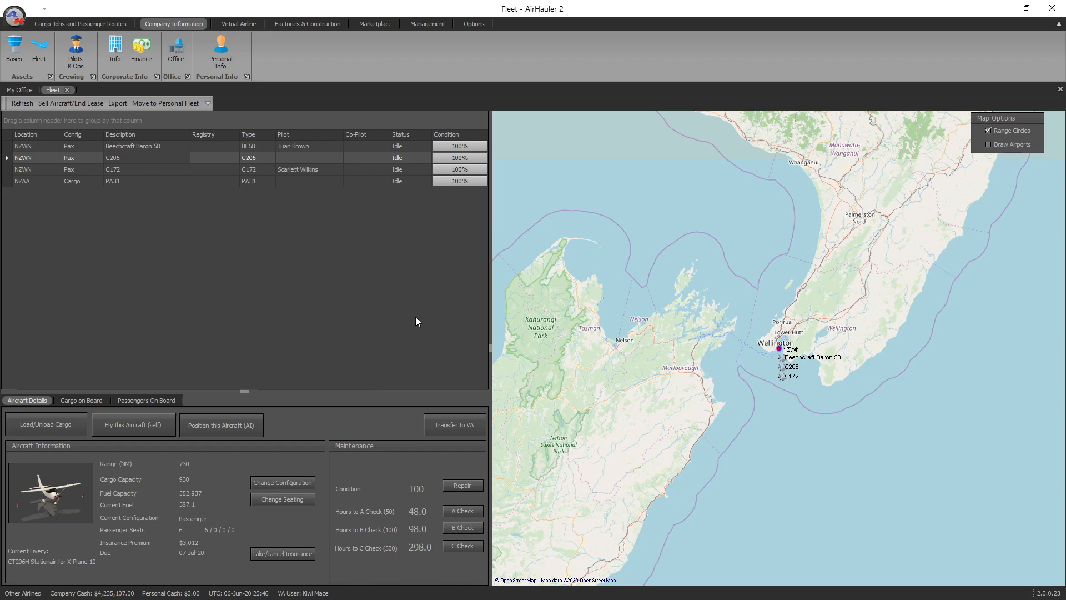